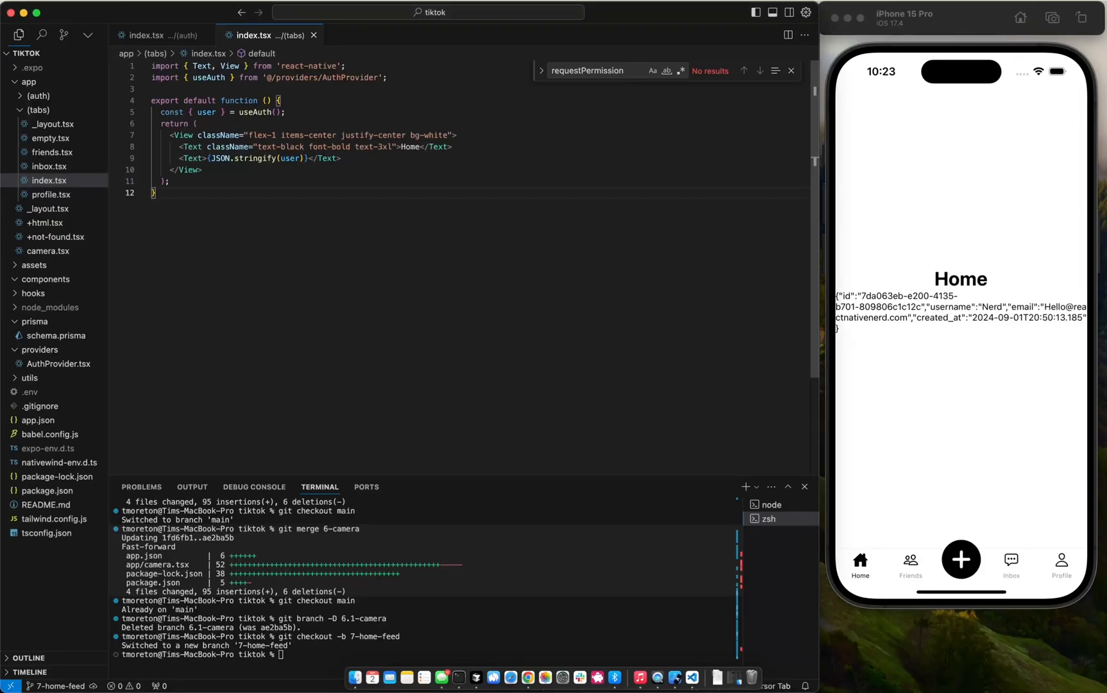
# Step: Switch from Cursor to Chrome showing the Supabase videos storage bucket
pyautogui.click(961, 559)
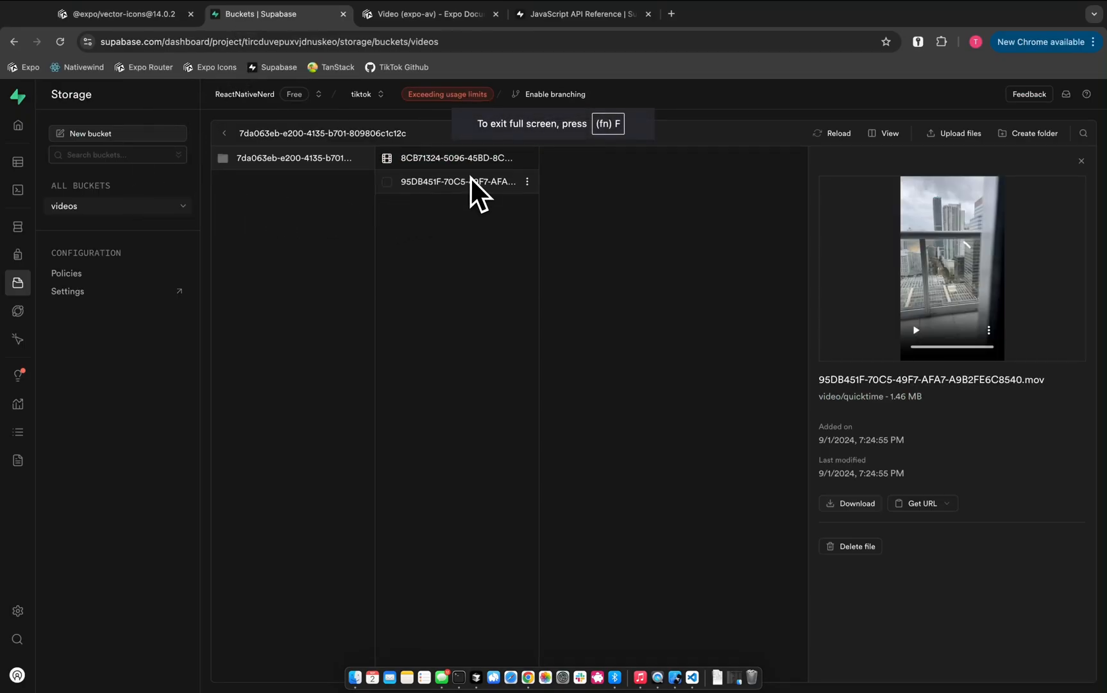
# Step: View the 8CB71324… .mov file's details, then open the sidebar
pyautogui.click(456, 157)
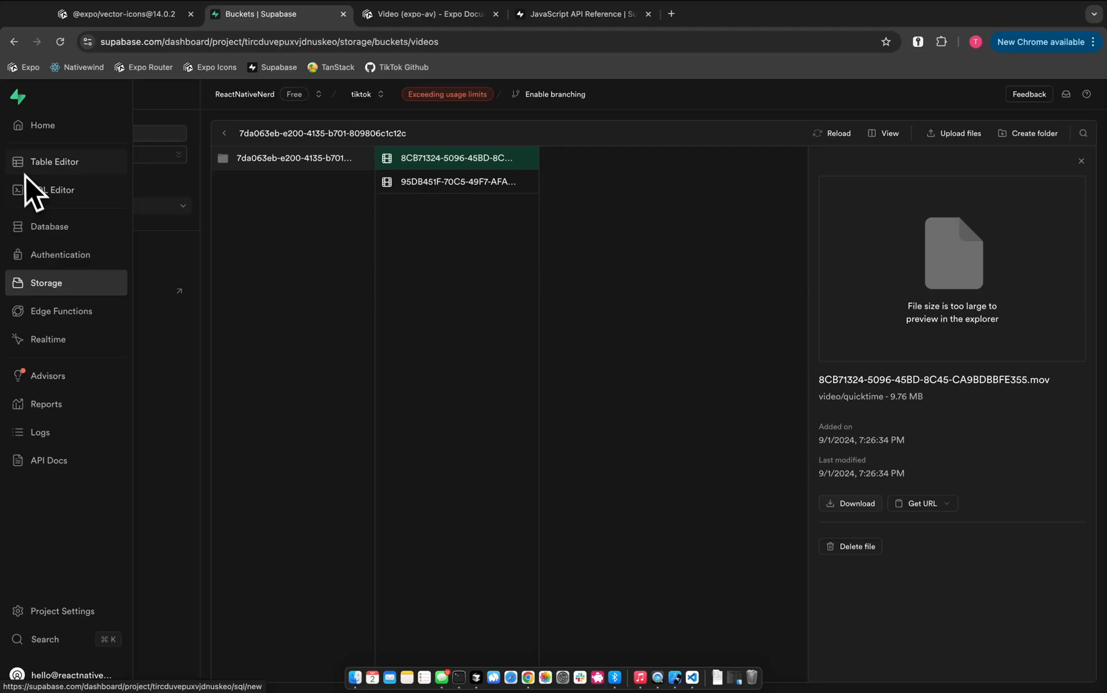
pyautogui.click(49, 225)
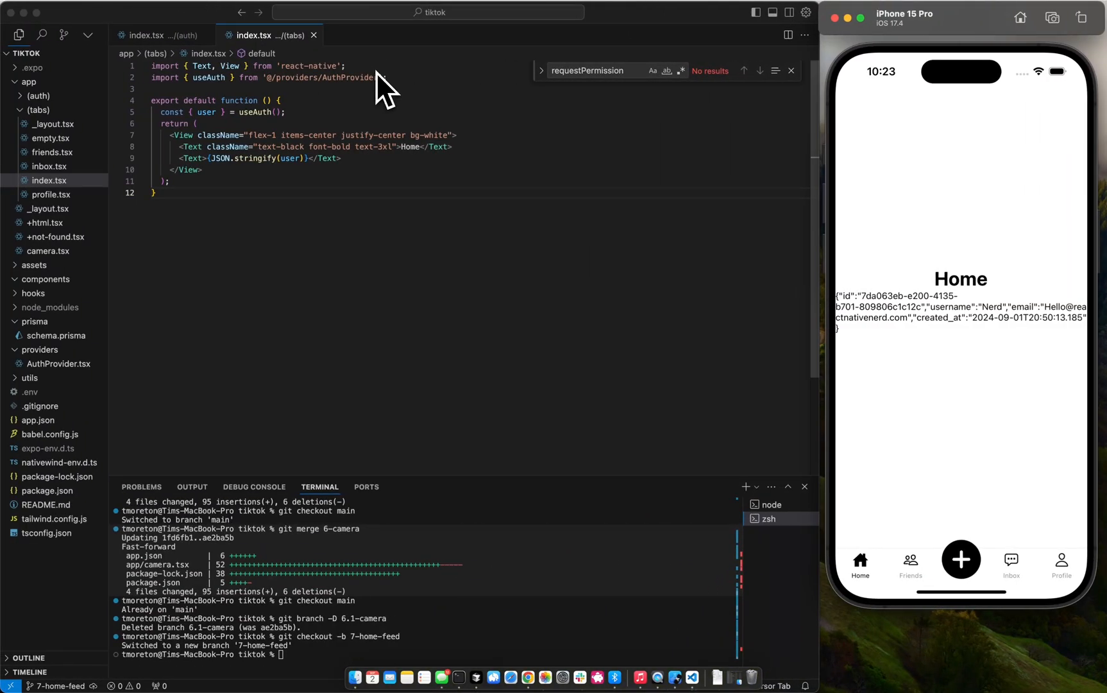
pyautogui.moveTo(424, 141)
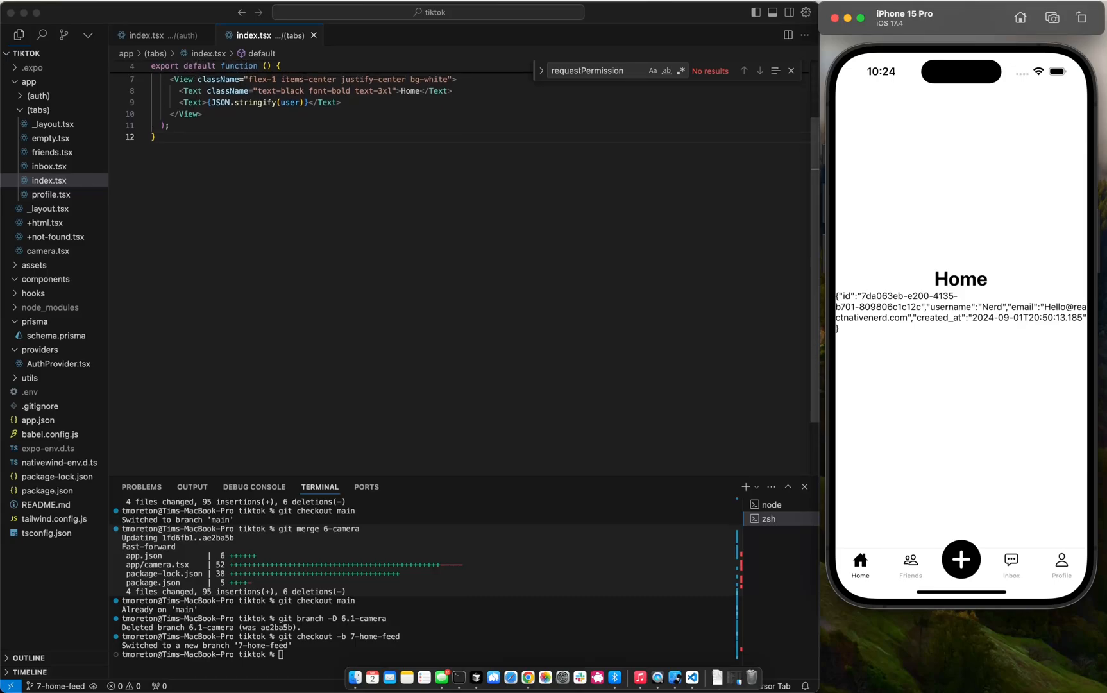
pyautogui.scroll(3)
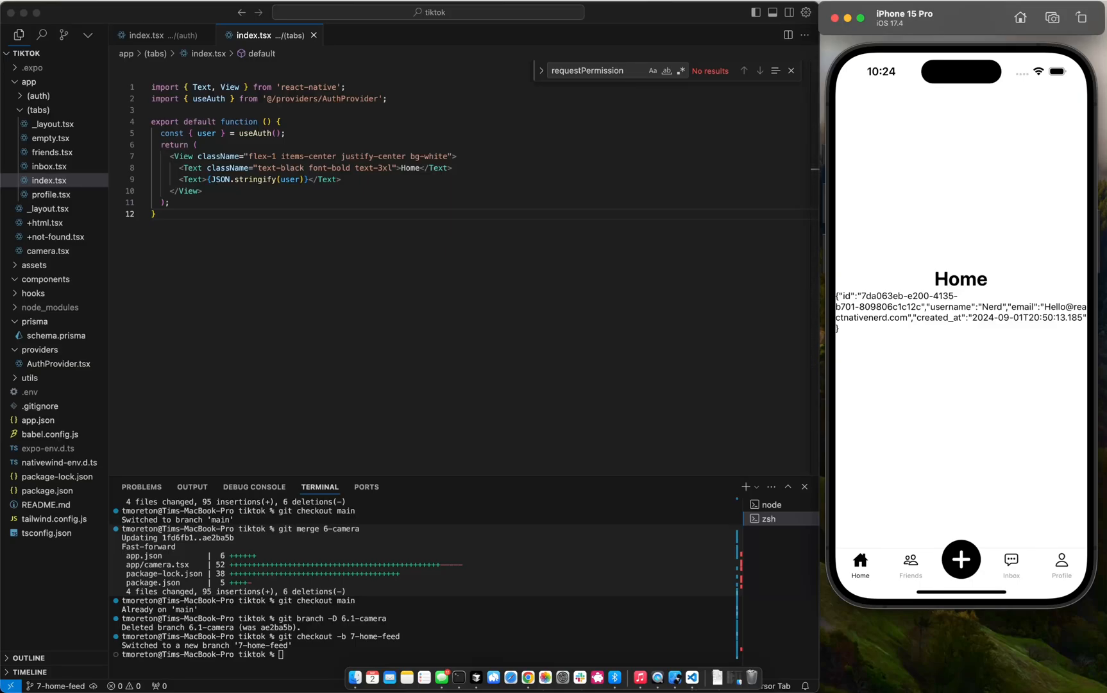
pyautogui.moveTo(385, 152)
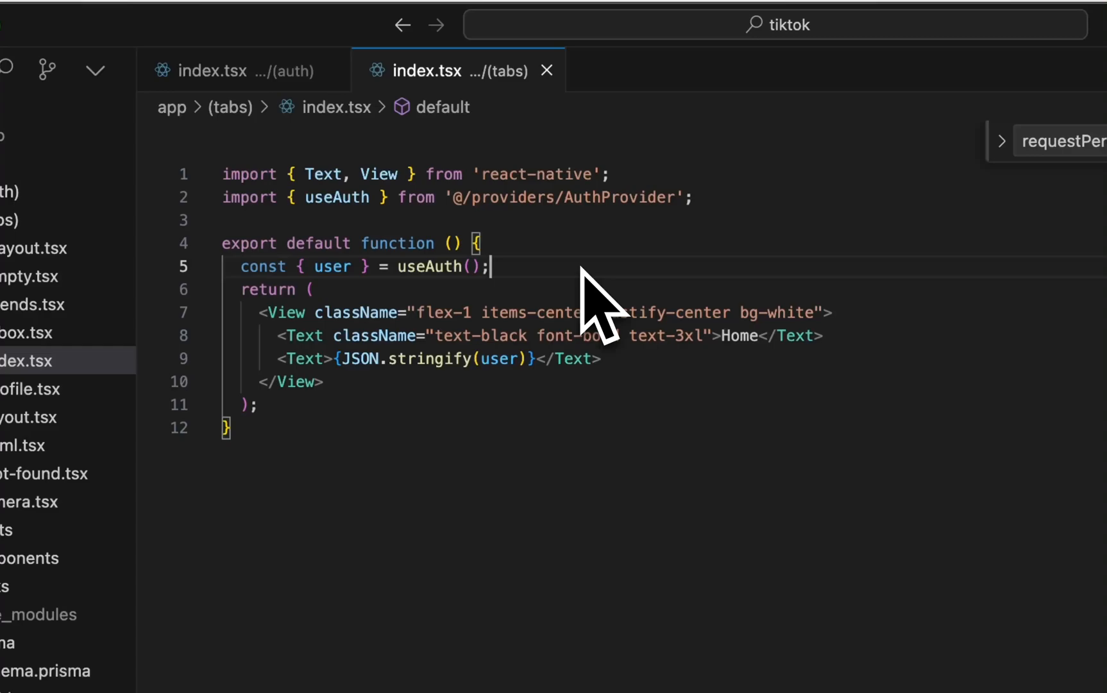
# Step: Import supabase from '@/utils/supabase' and write getVideos fetching Video rows by created_at descending, logging data
pyautogui.press('Enter')
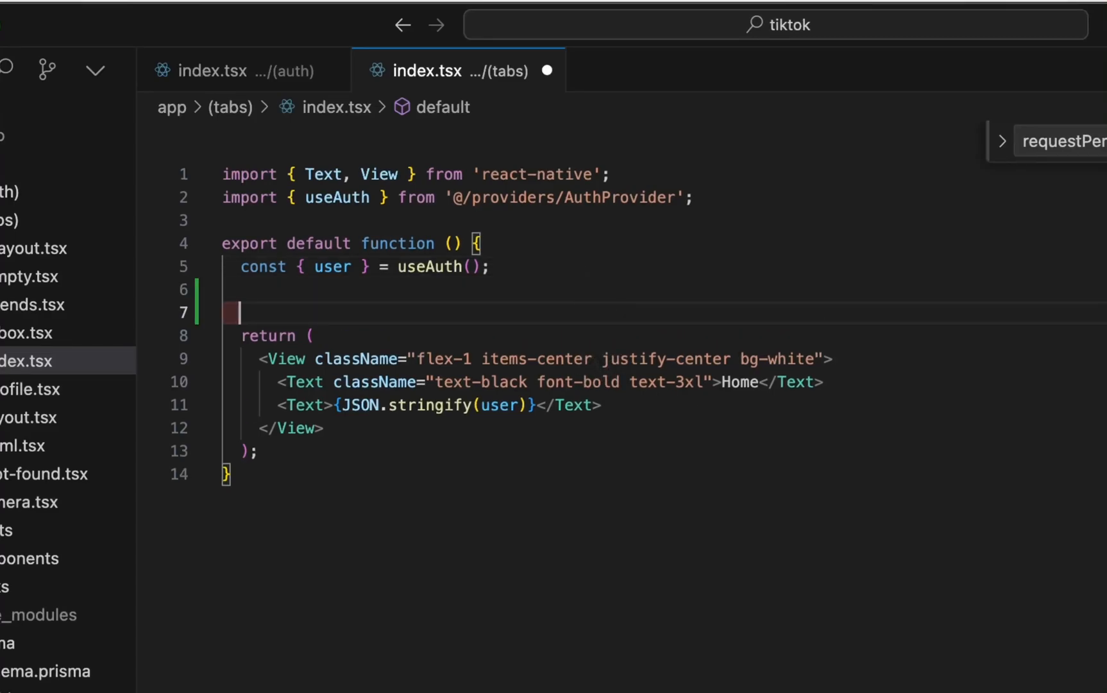
pyautogui.moveTo(586, 367)
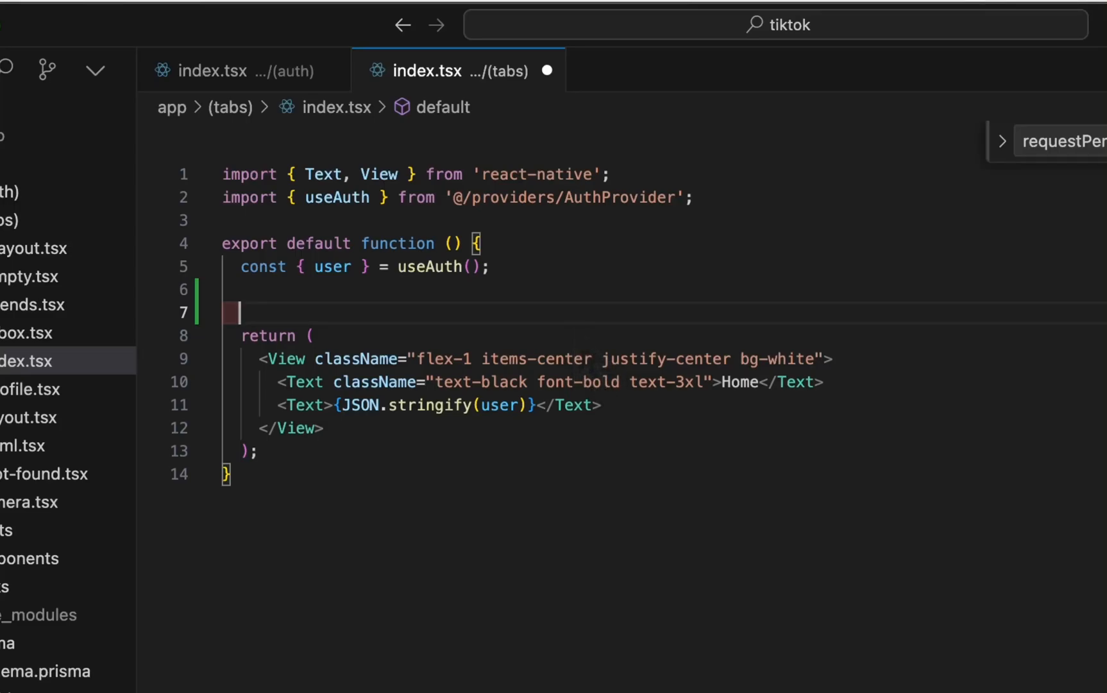
pyautogui.write('const getVideos = async () => {')
pyautogui.write("import { supabase } from '@/lib/supabase';")
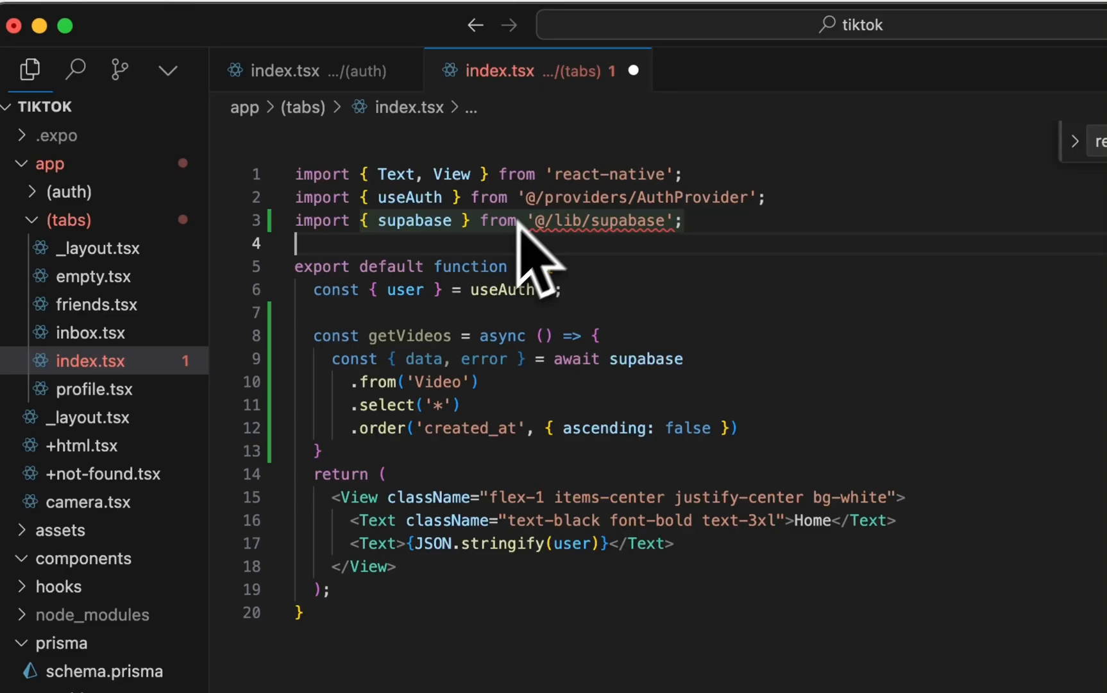
pyautogui.write('utils')
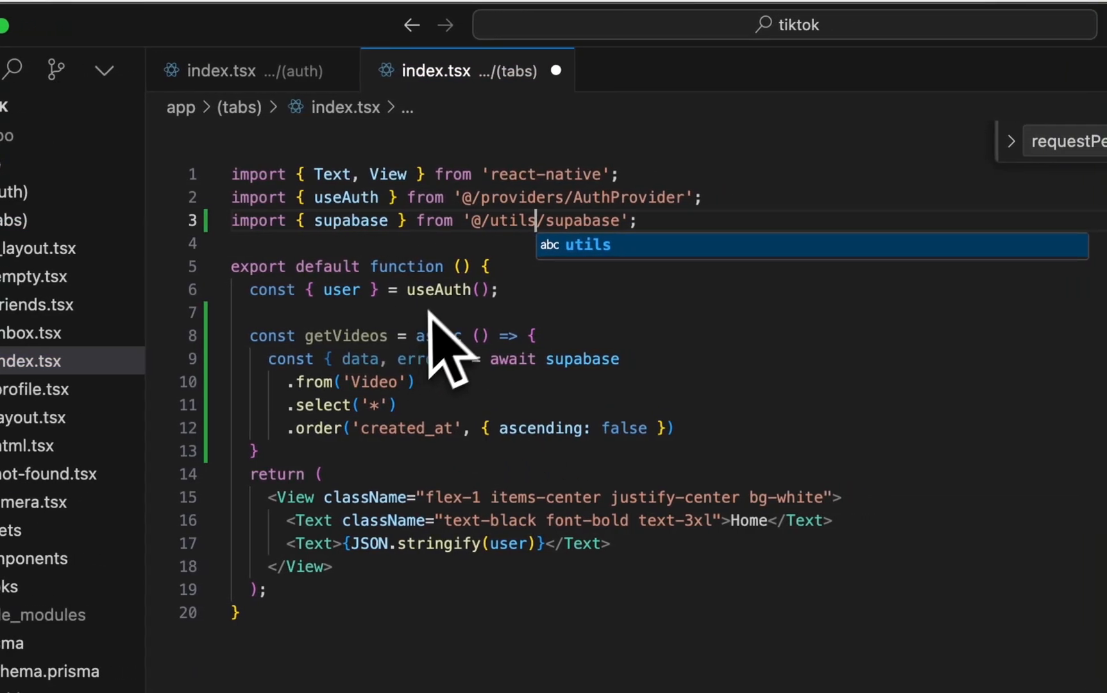
pyautogui.moveTo(374, 403)
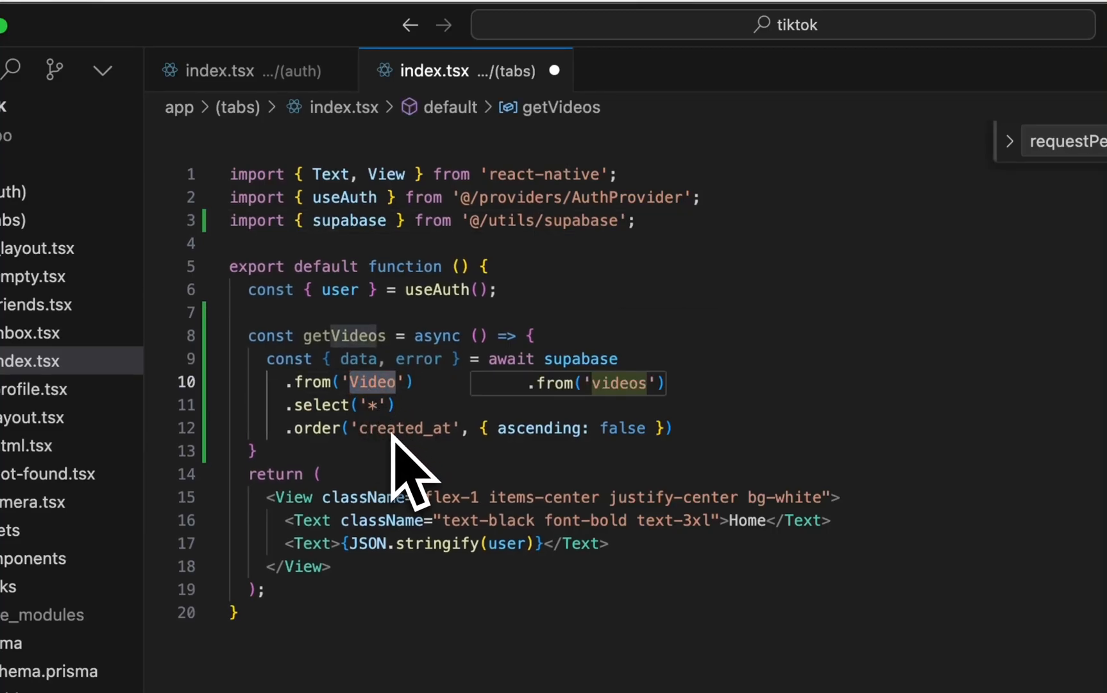
pyautogui.moveTo(495, 480)
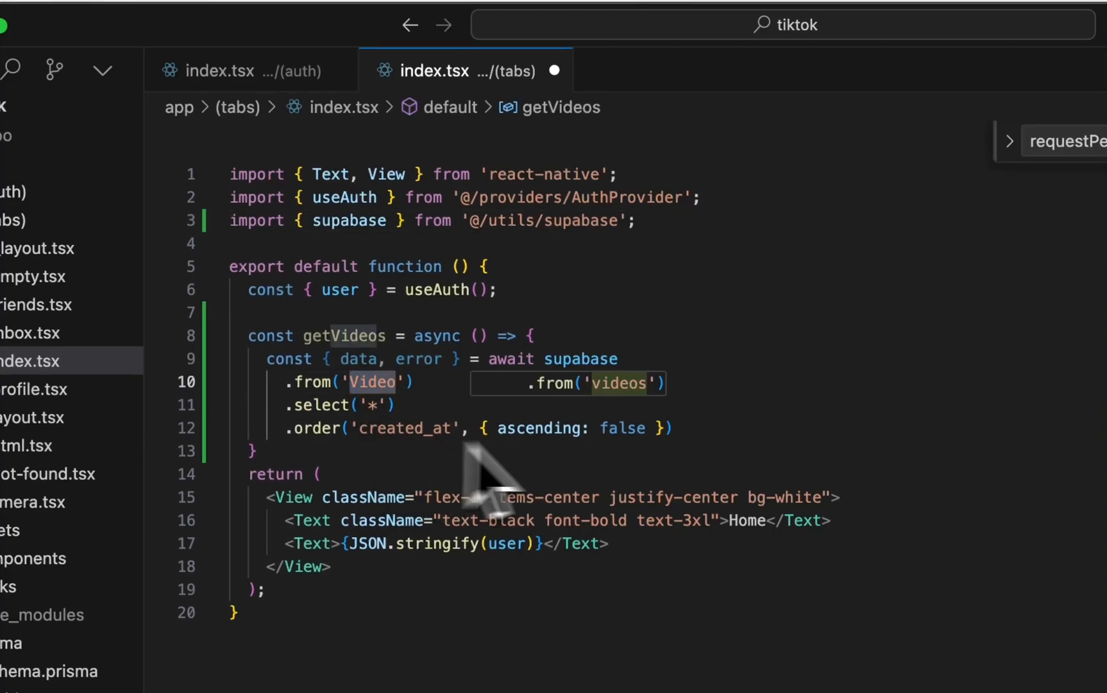
pyautogui.write('.limit(10);')
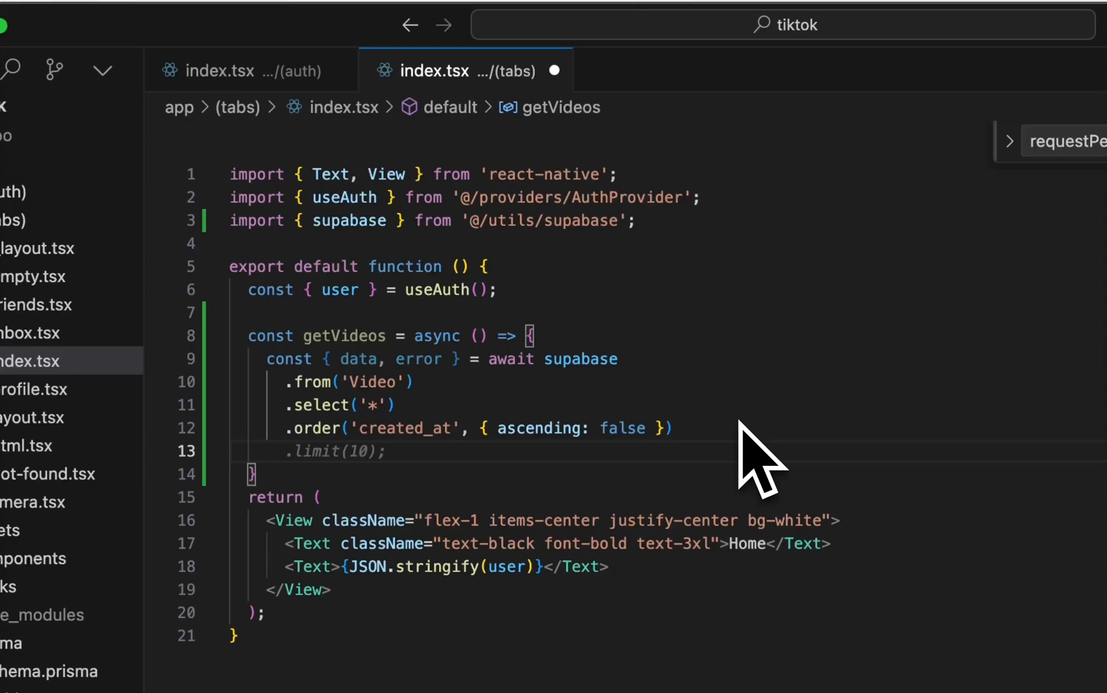
pyautogui.moveTo(766, 467)
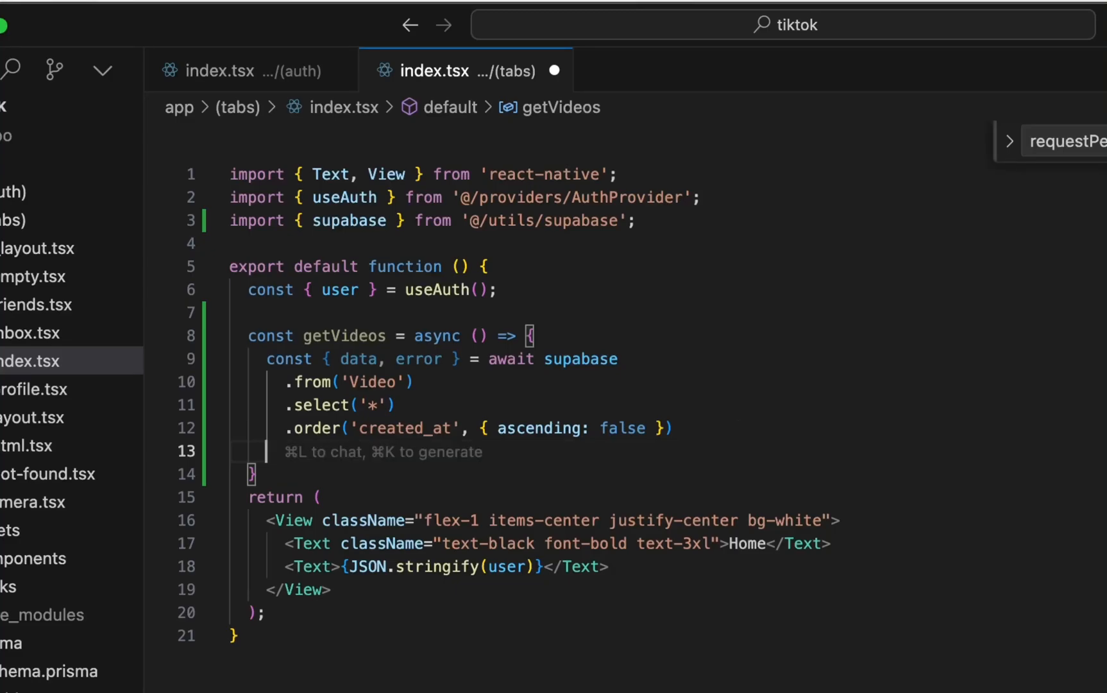
pyautogui.write('console.log(data)')
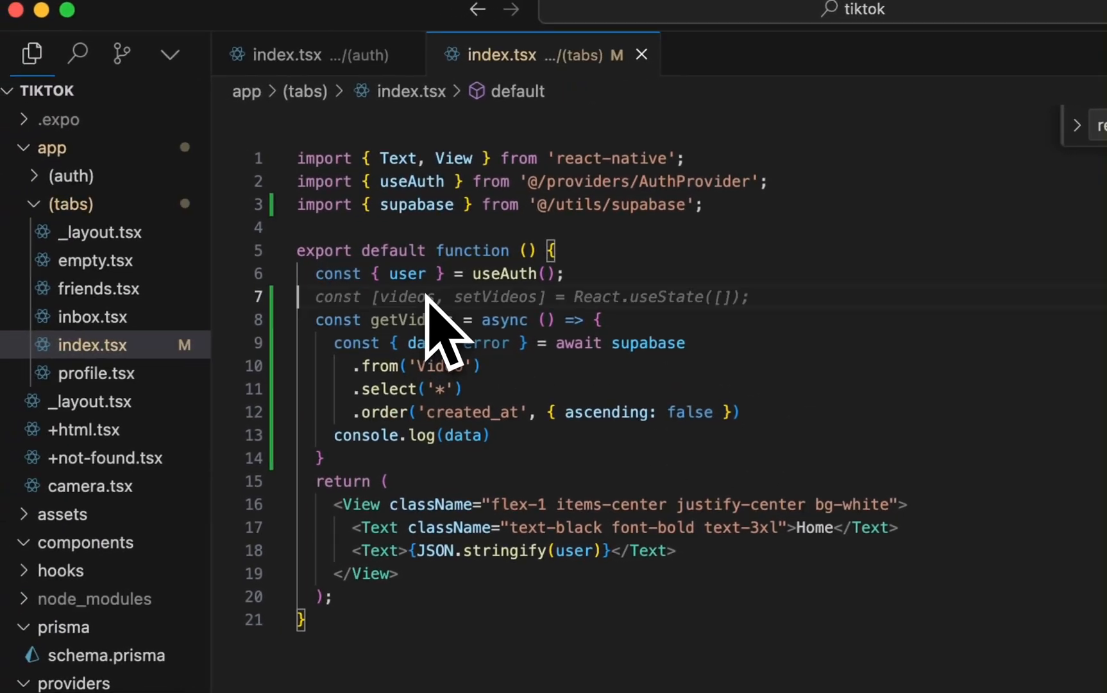
pyautogui.write('React.useEffect(() => {')
pyautogui.write('getVideos(')
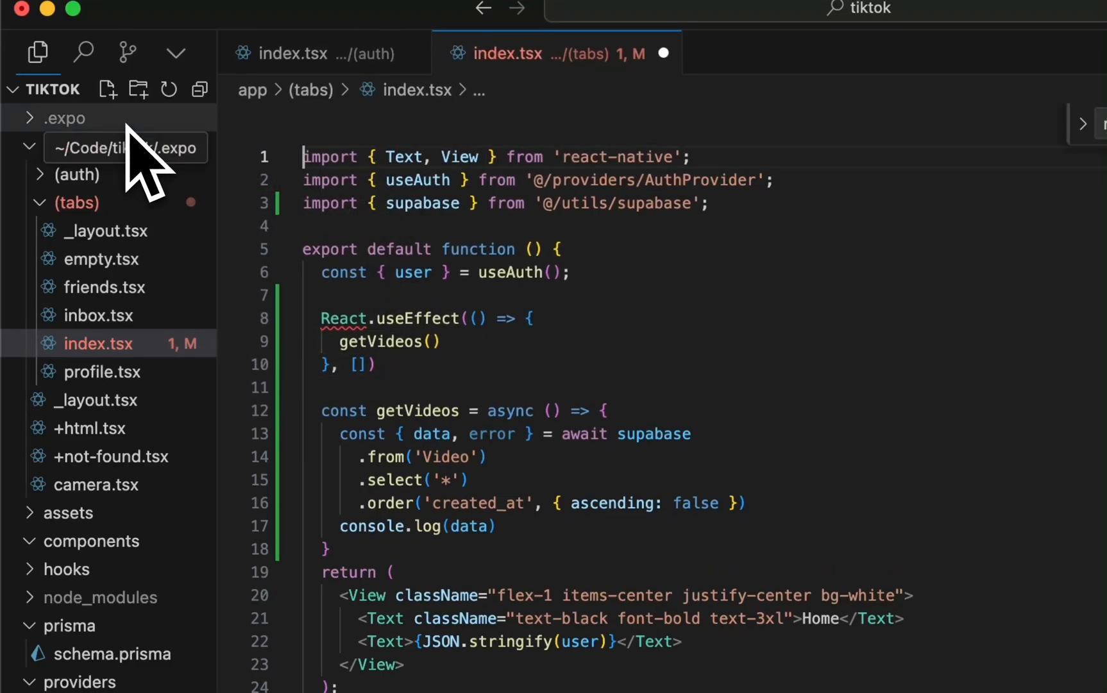
# Step: Add import React from 'react' and a mount-only useEffect calling getVideos()
pyautogui.write("import React from 'react';")
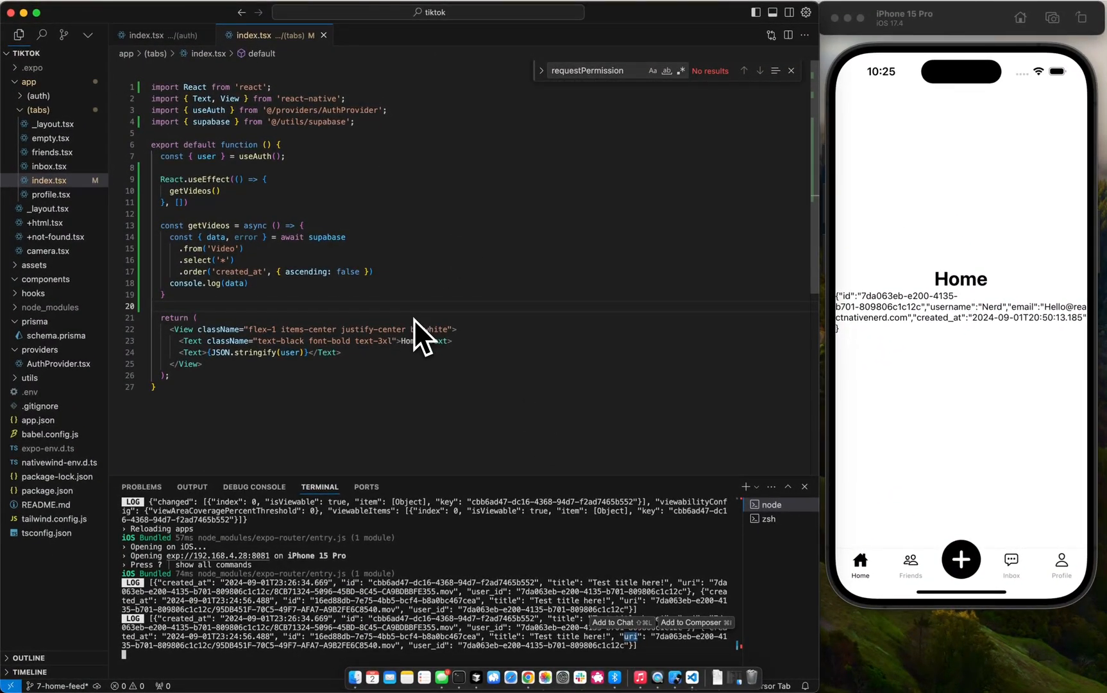
pyautogui.moveTo(280, 268)
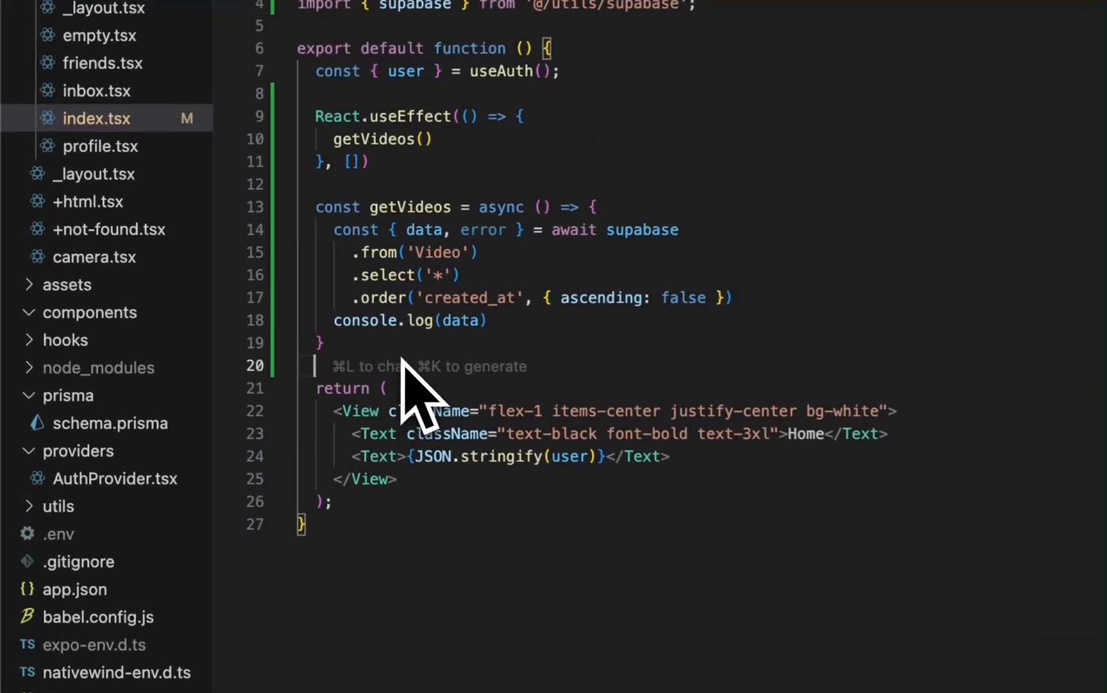
# Step: Write getSignedUrls creating 60*60*24*7-second signed URLs for each video uri in 'videos'
pyautogui.write('const getSignedUrls = async (urls: string[]) => {')
pyautogui.write('getSignedUrls(data')
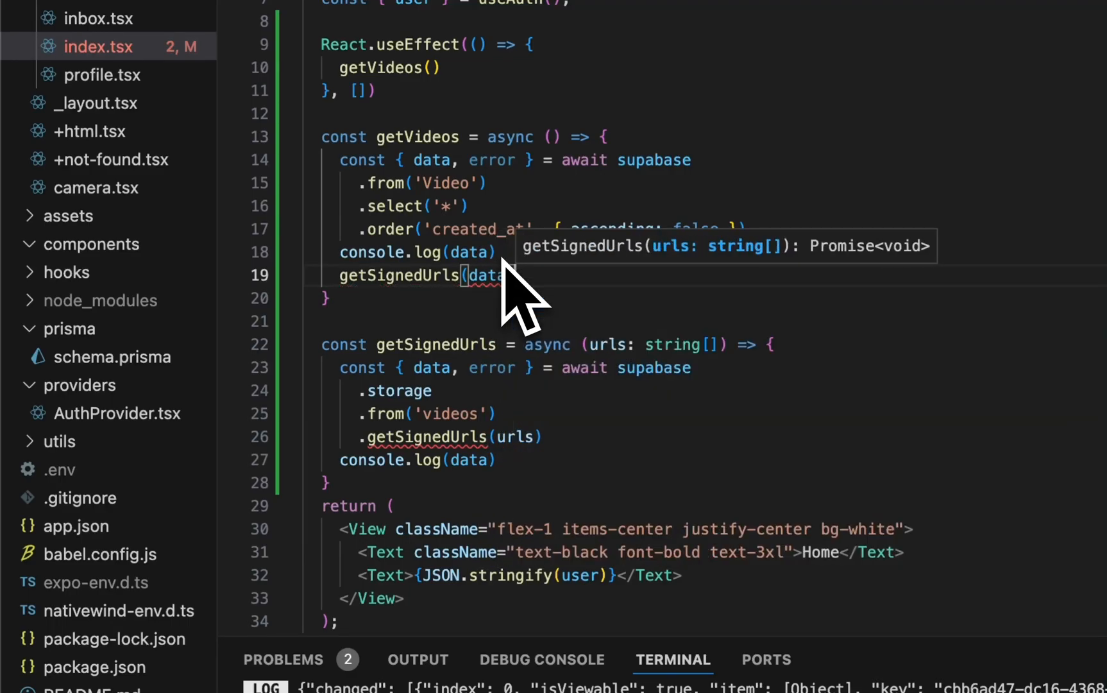
pyautogui.moveTo(622, 367)
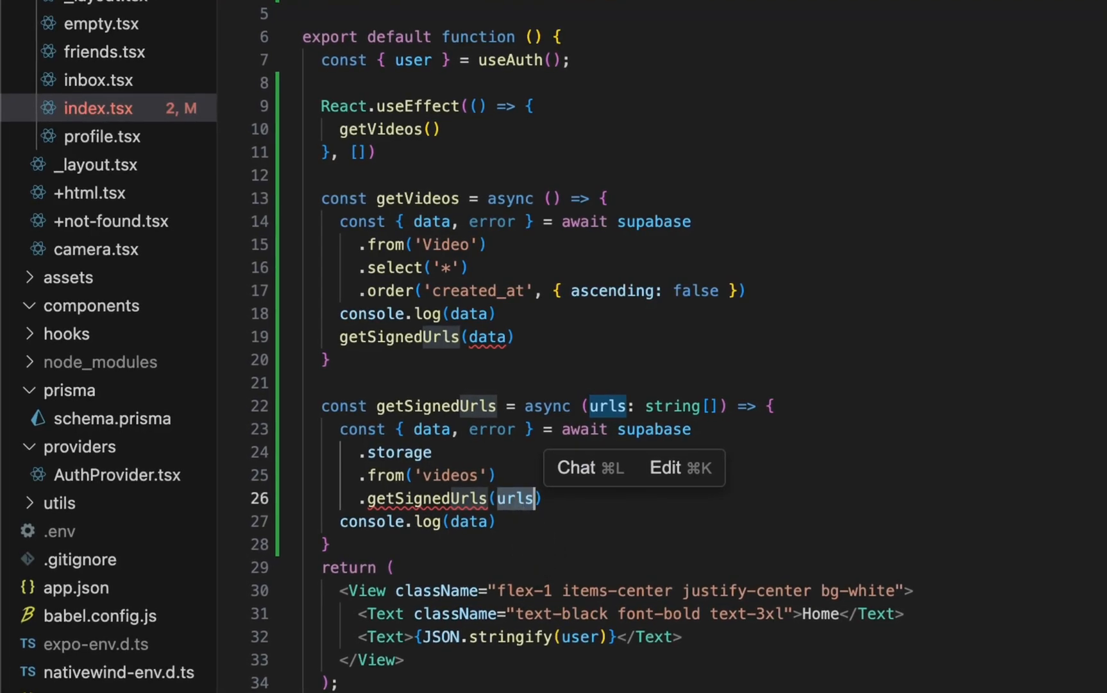
pyautogui.press('Backspace')
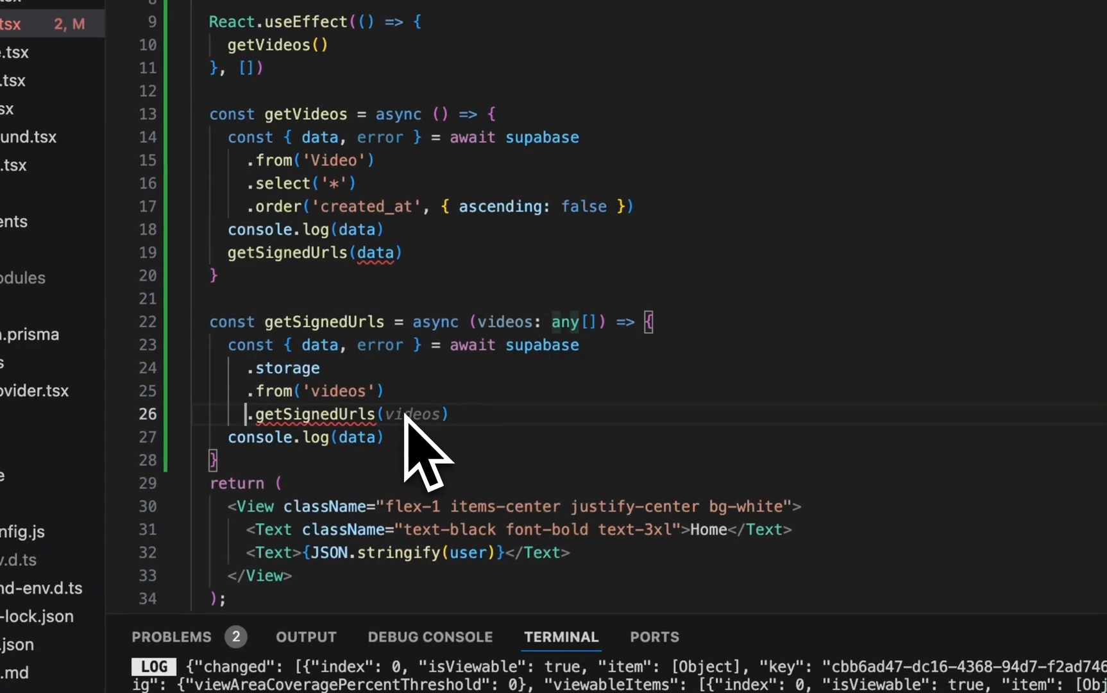
pyautogui.write('.map((video')
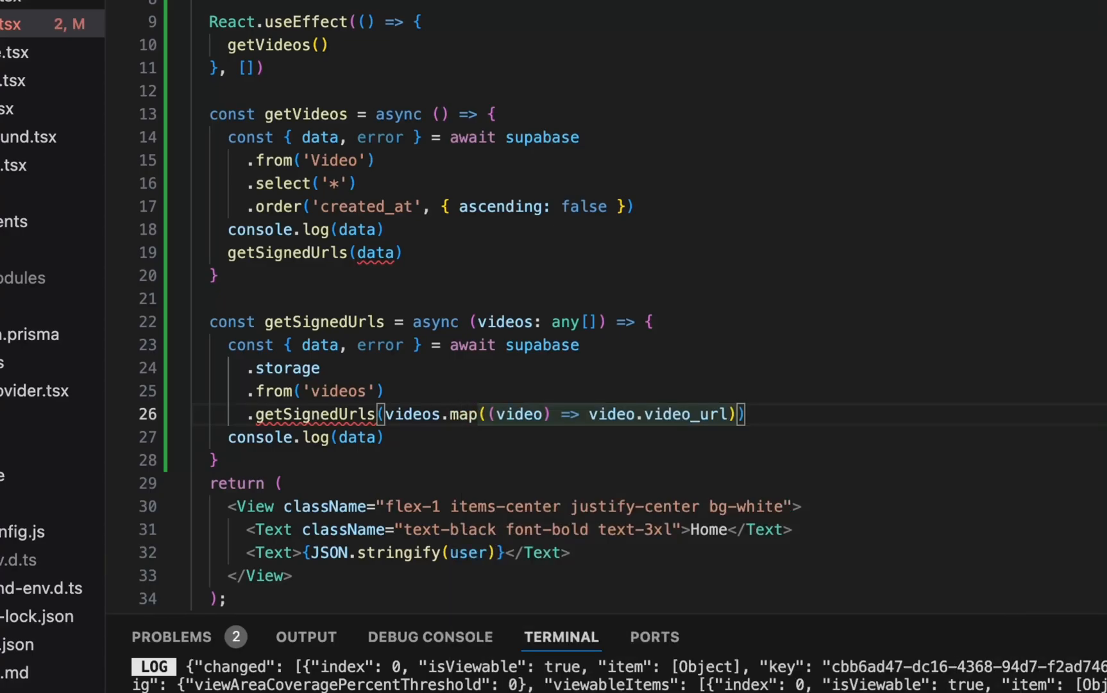
pyautogui.write('ur')
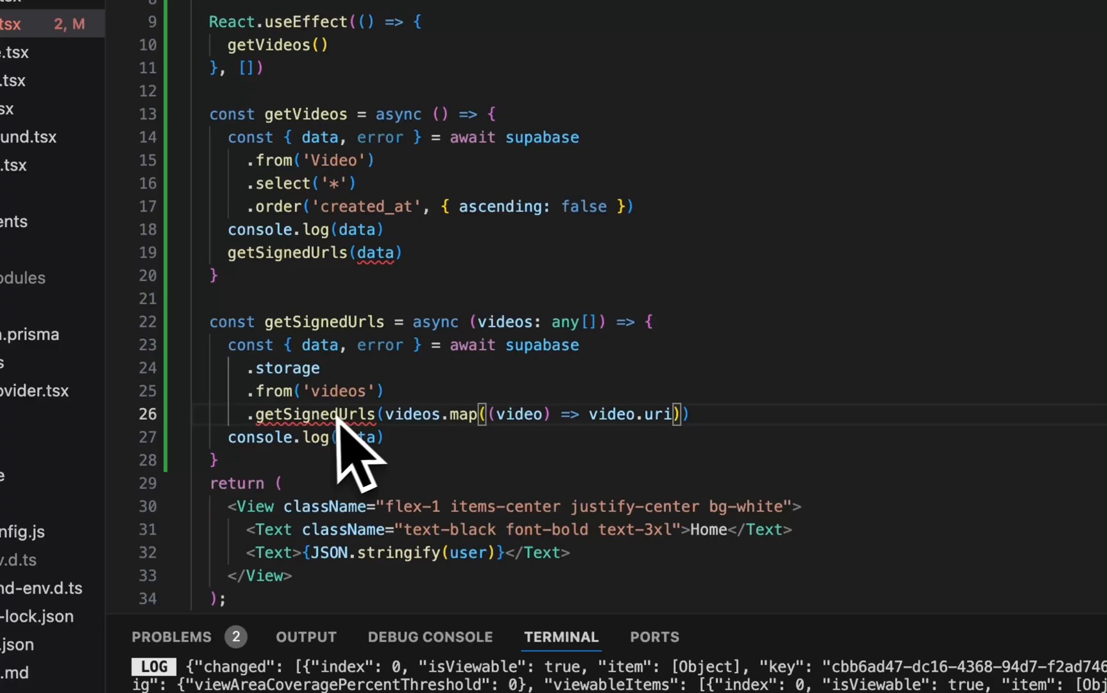
pyautogui.write(', 60 * 60 * 24 * 7')
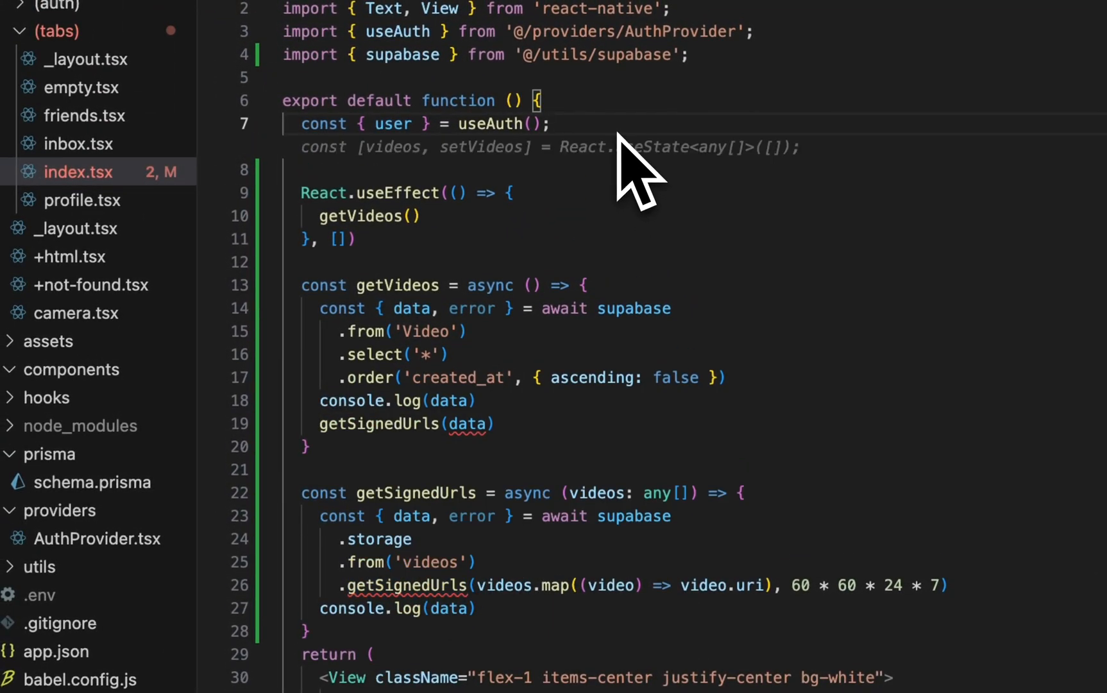
pyautogui.moveTo(572, 367)
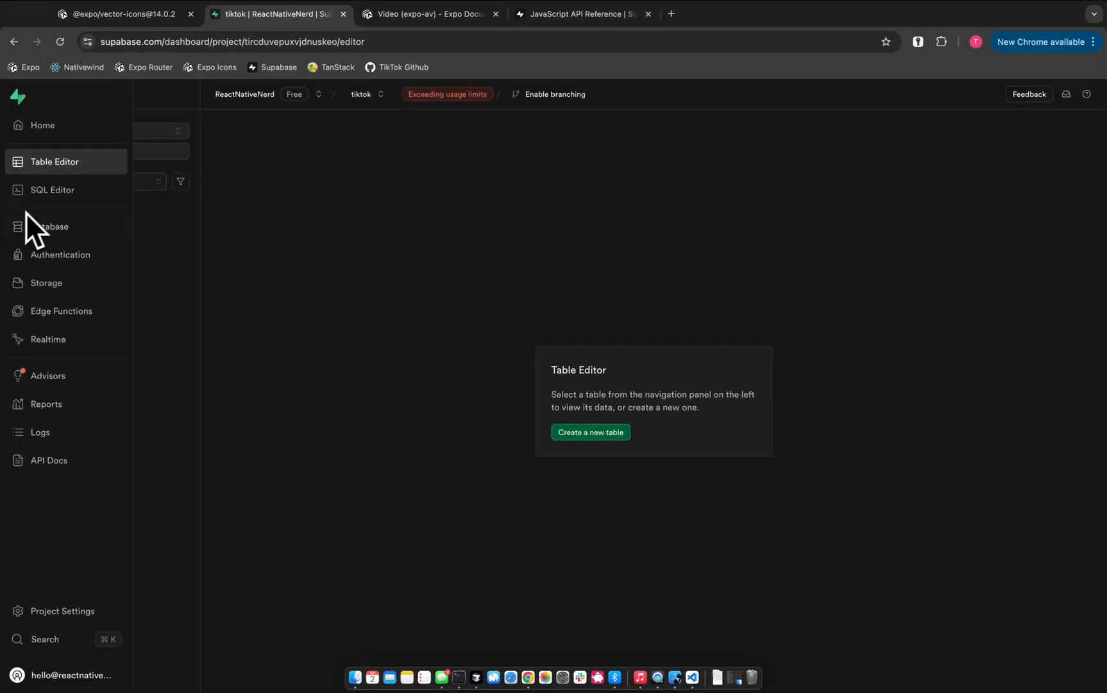
pyautogui.moveTo(55, 271)
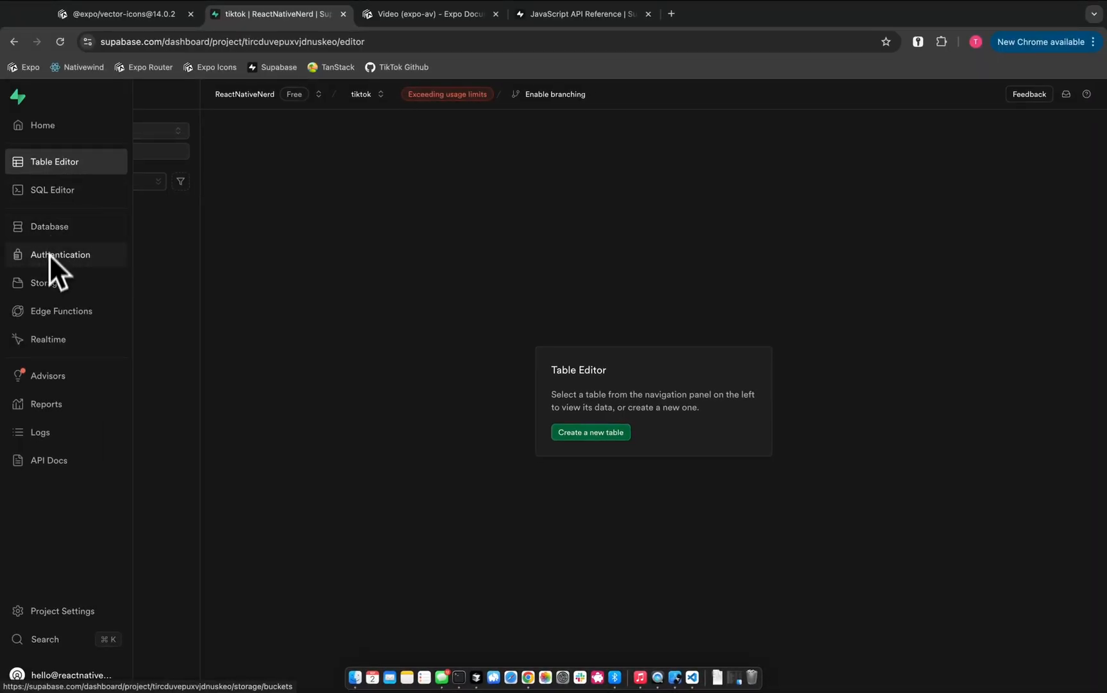
# Step: Open an uploaded .mov file's details in the user's videos bucket folder
pyautogui.click(47, 283)
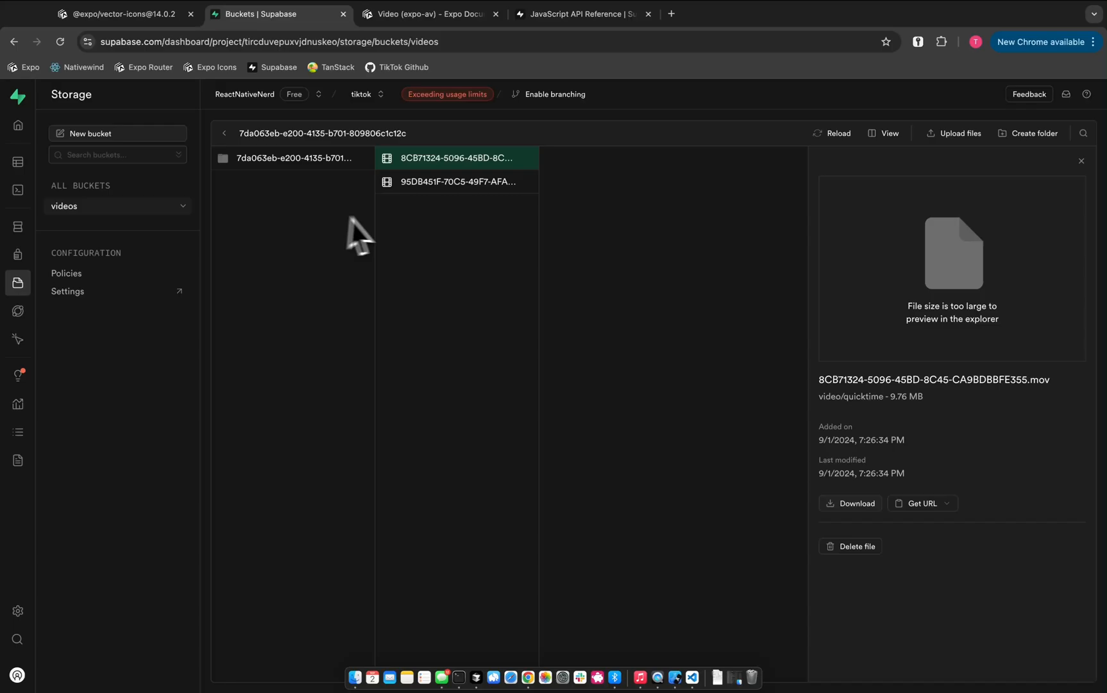
pyautogui.click(17, 162)
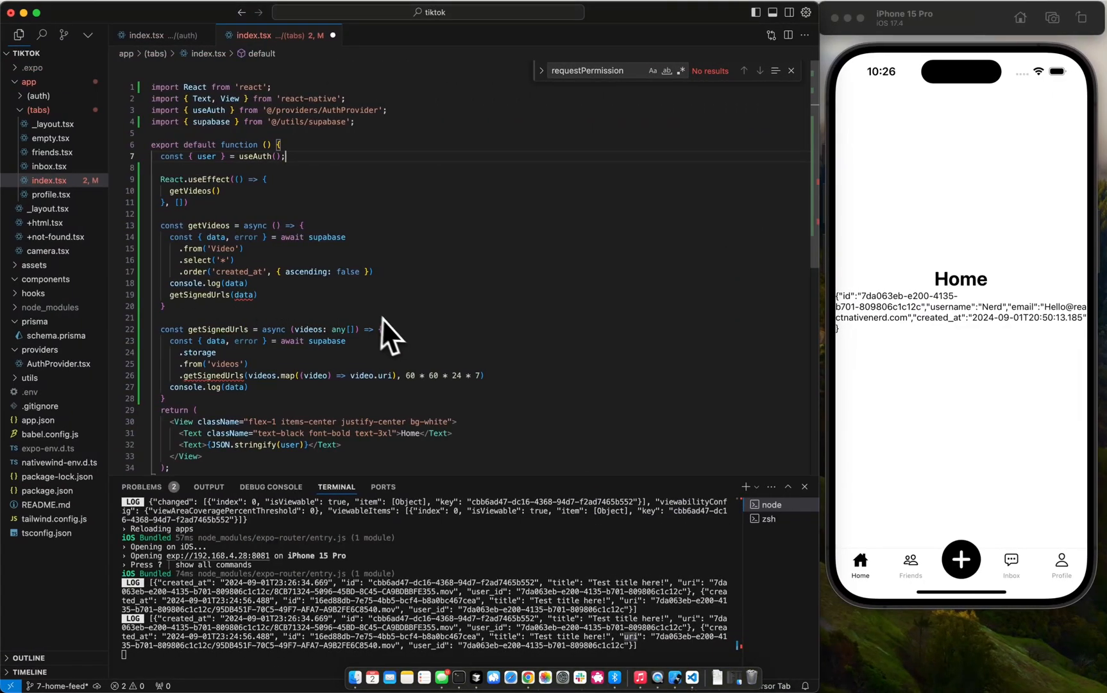
pyautogui.moveTo(246, 295)
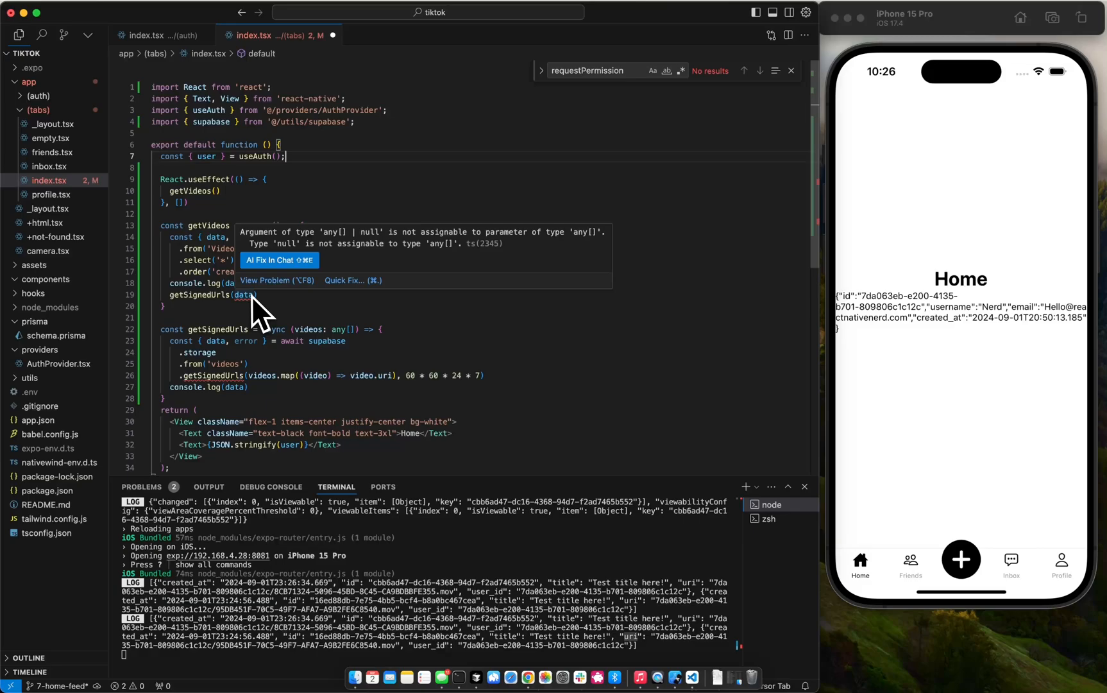
pyautogui.moveTo(230, 387)
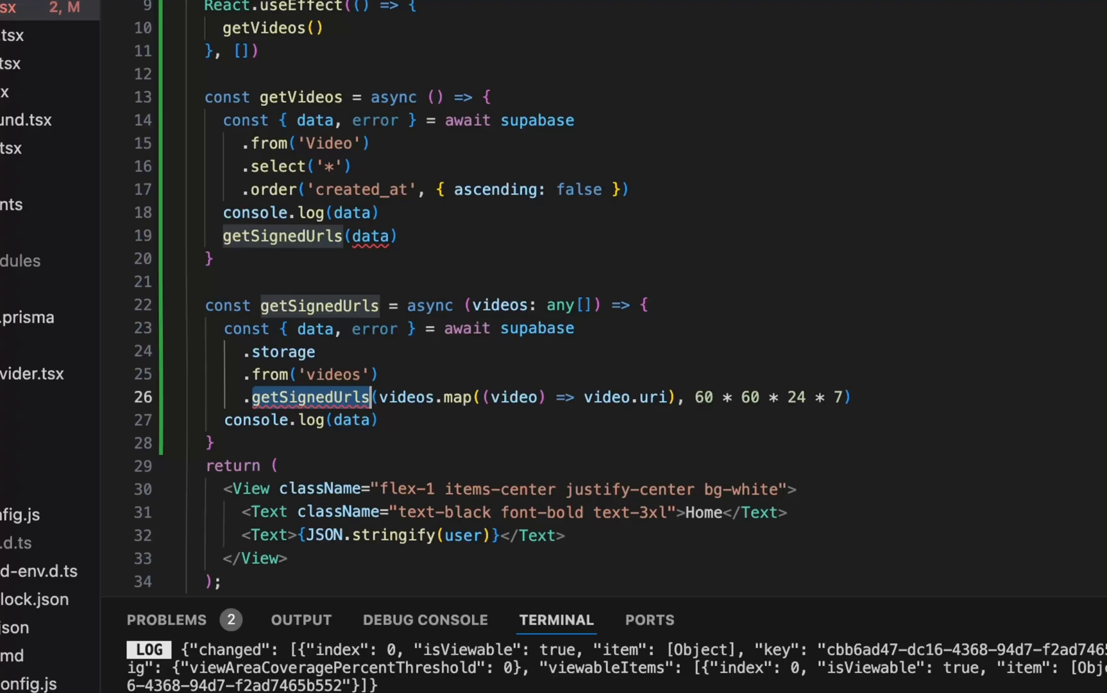
# Step: Rename .getSignedUrls to .createSignedUrls on the storage call in index.tsx
pyautogui.write('createSignedUrls')
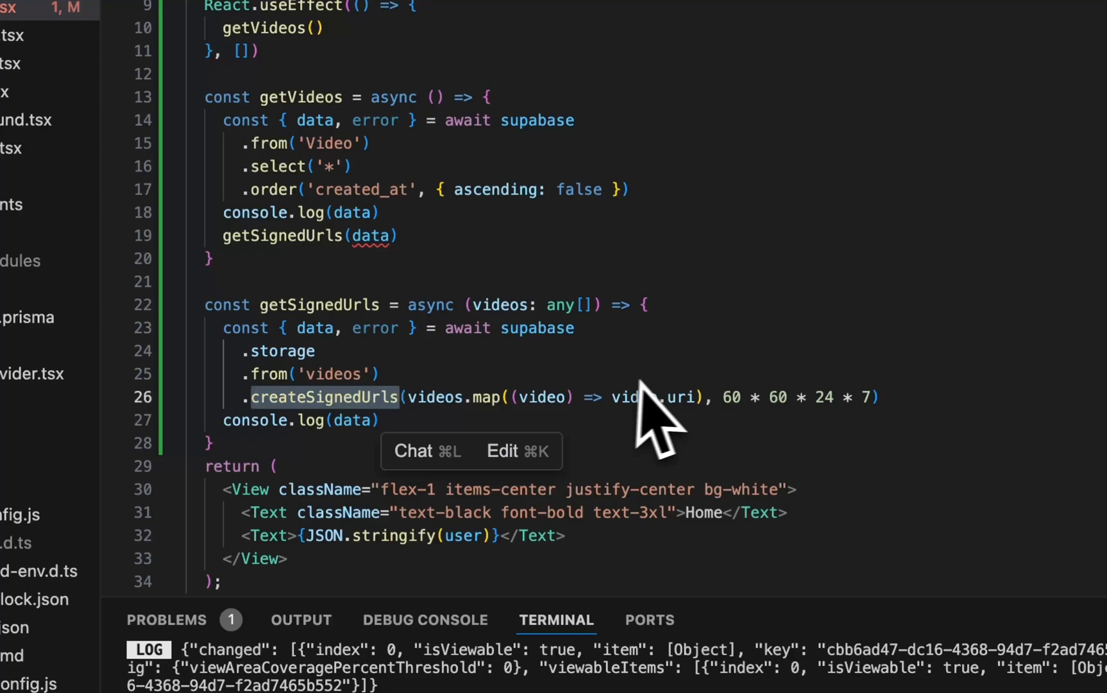
pyautogui.moveTo(657, 403)
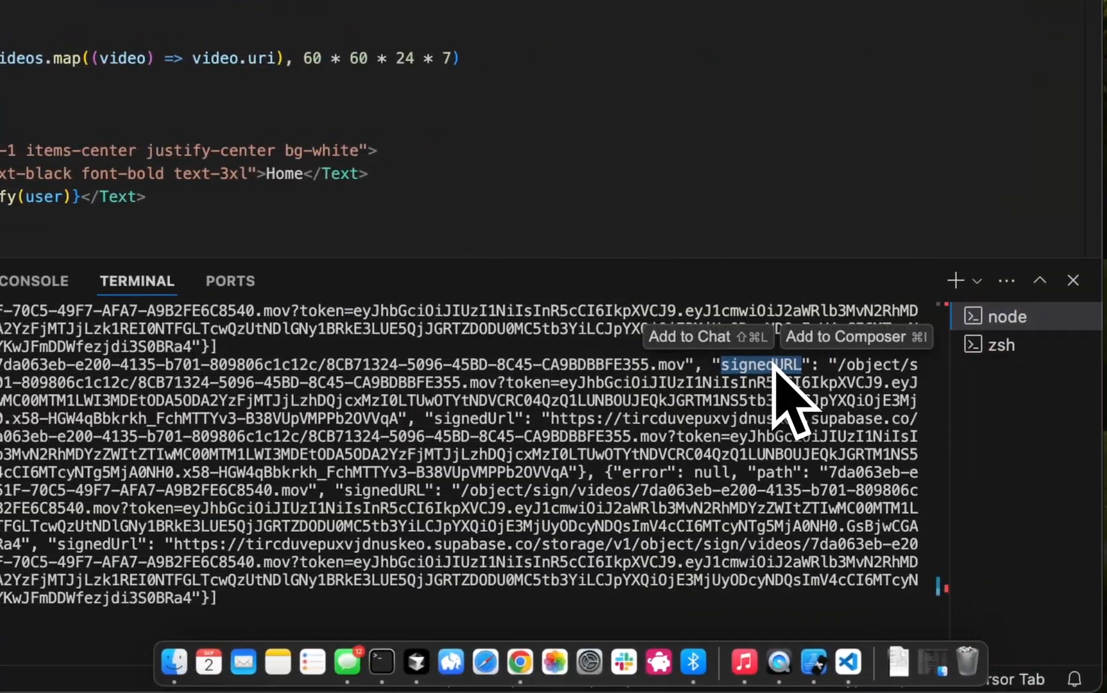
pyautogui.moveTo(467, 393)
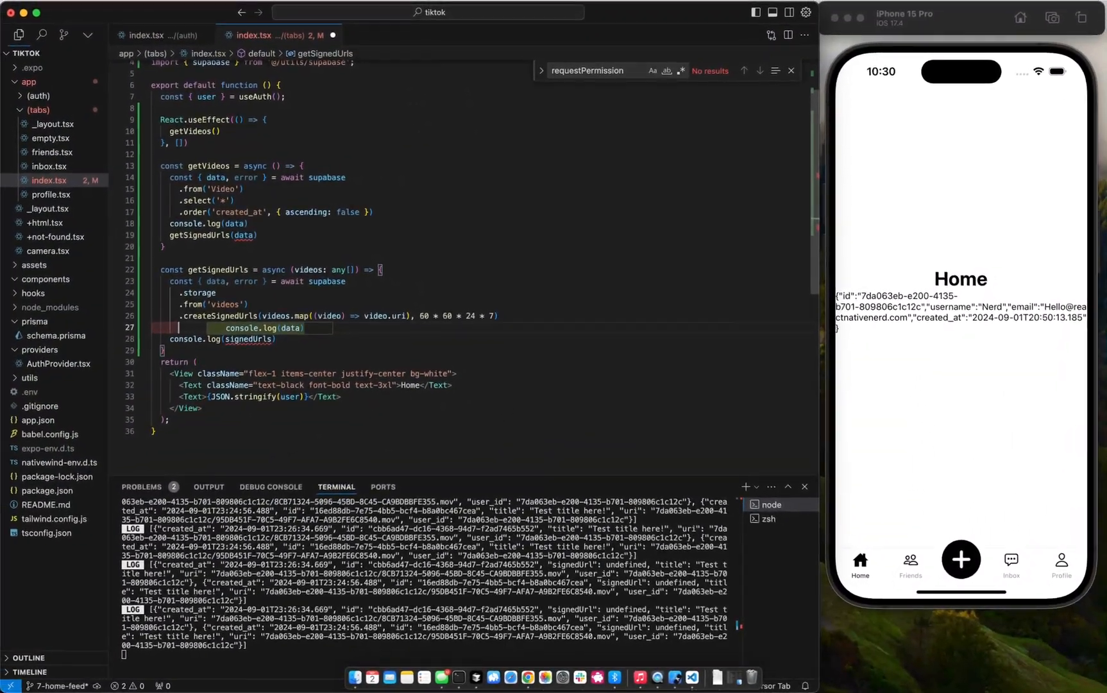
# Step: Build videosUrls by mapping videos, attaching each matching signedUrl and returning the item
pyautogui.write('let videosUrls =')
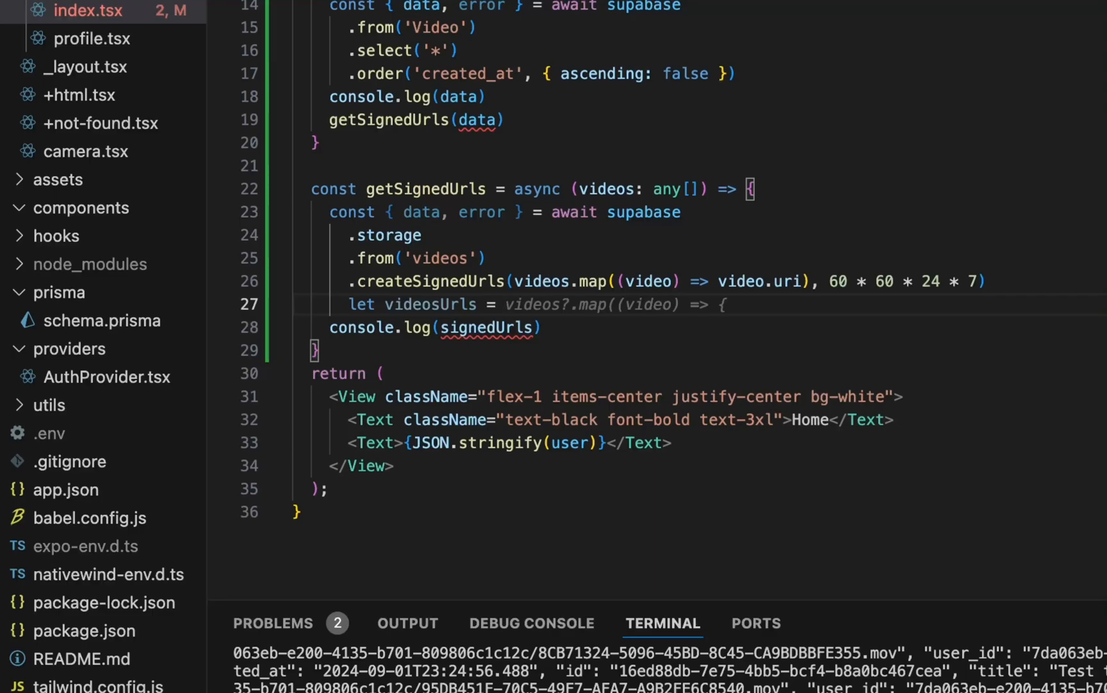
pyautogui.press('enter')
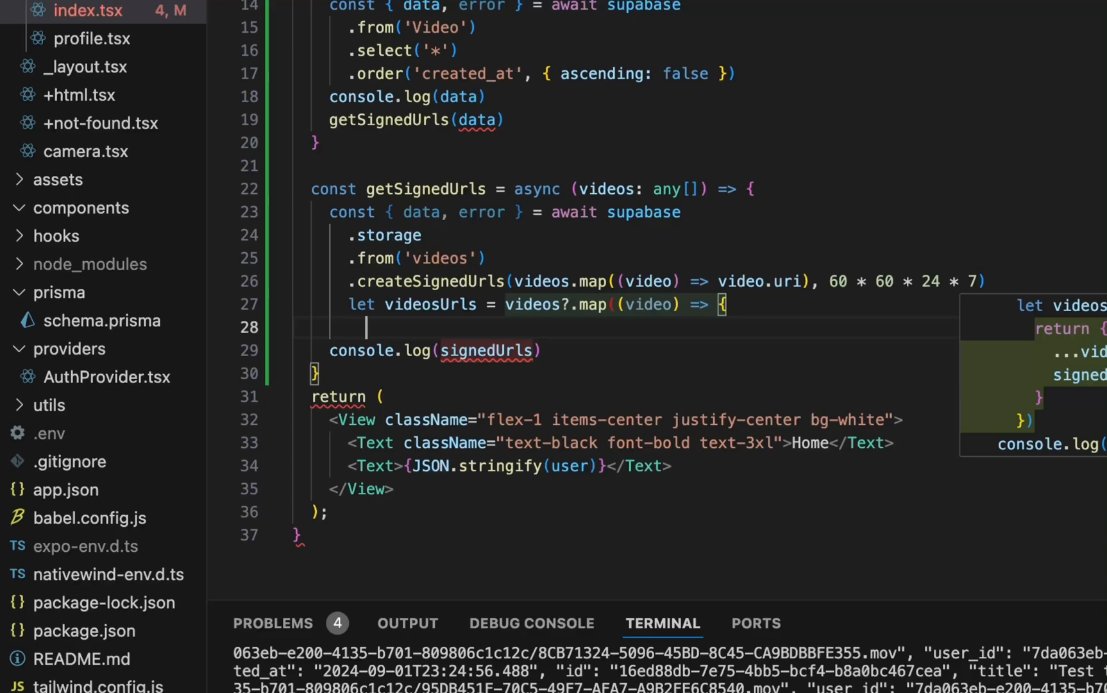
pyautogui.write('if(data?.[video.uri]) {')
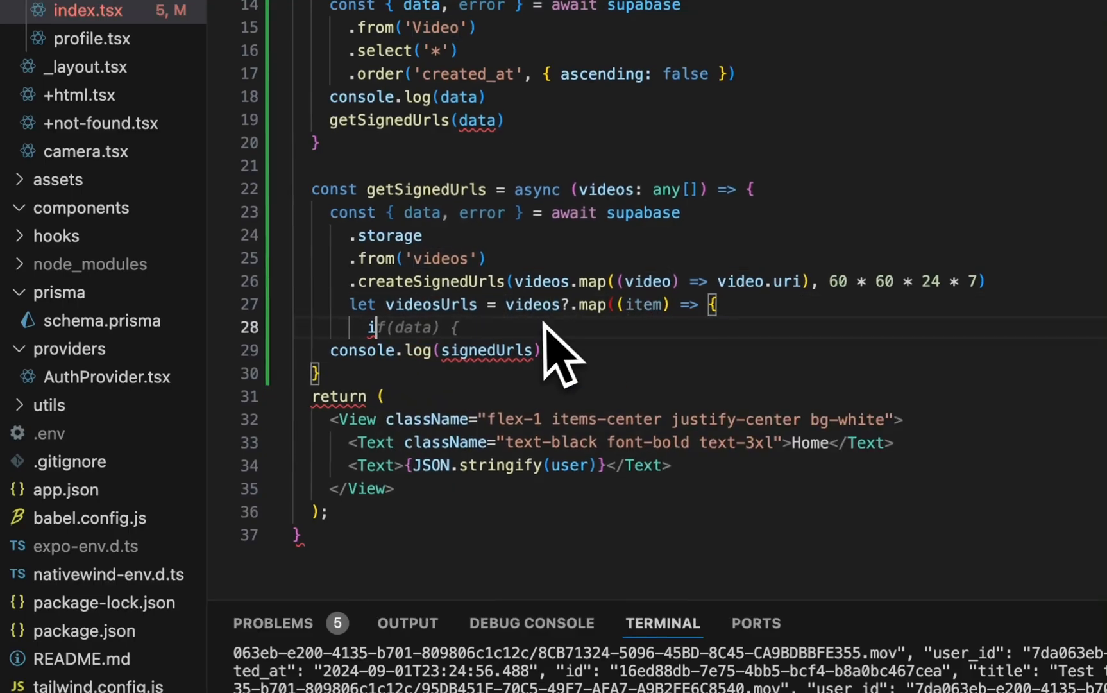
pyautogui.write('item.signedUrl =  data?.find((signedUrl) => signedUrl.path === item.uri)?.signedUrl')
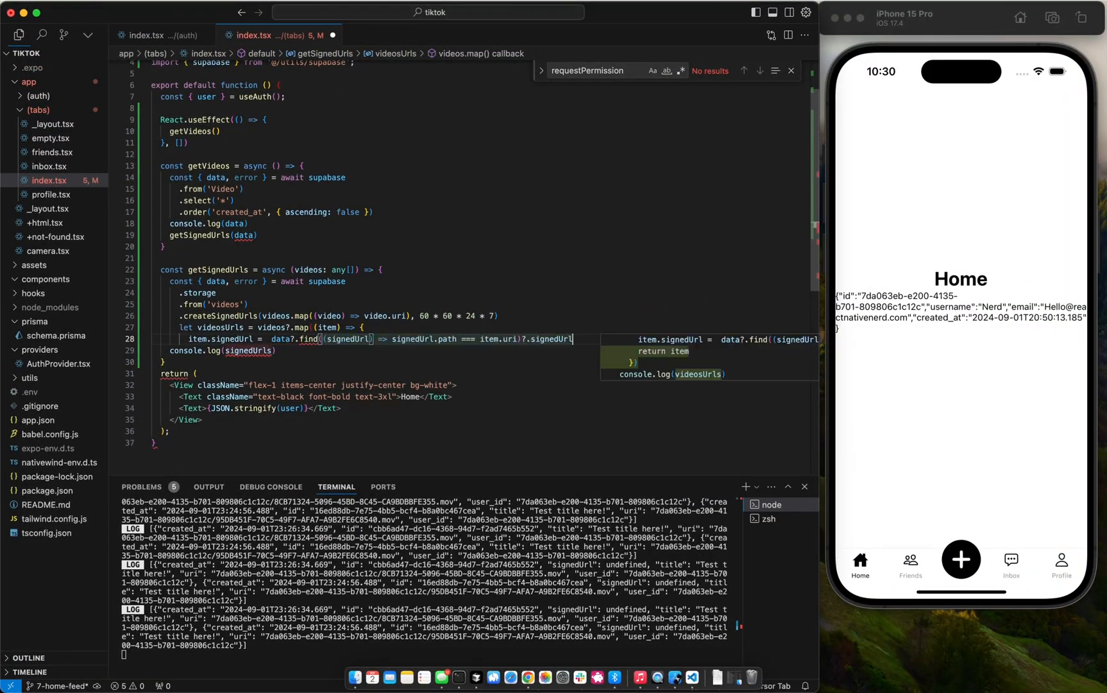
pyautogui.moveTo(449, 339)
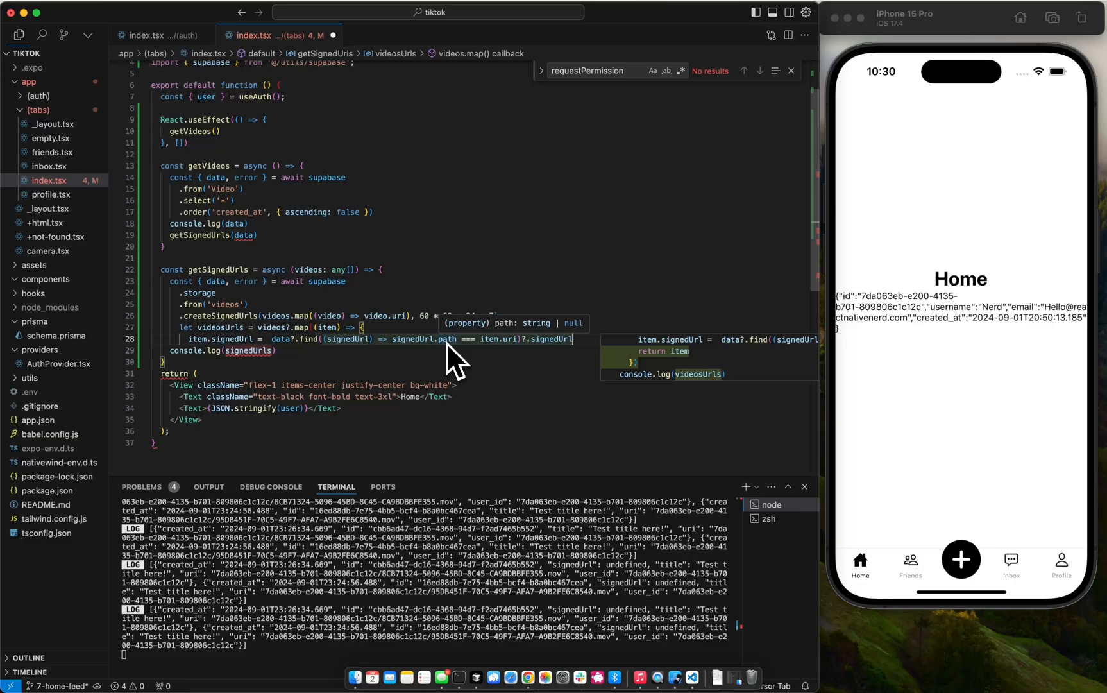
pyautogui.moveTo(537, 360)
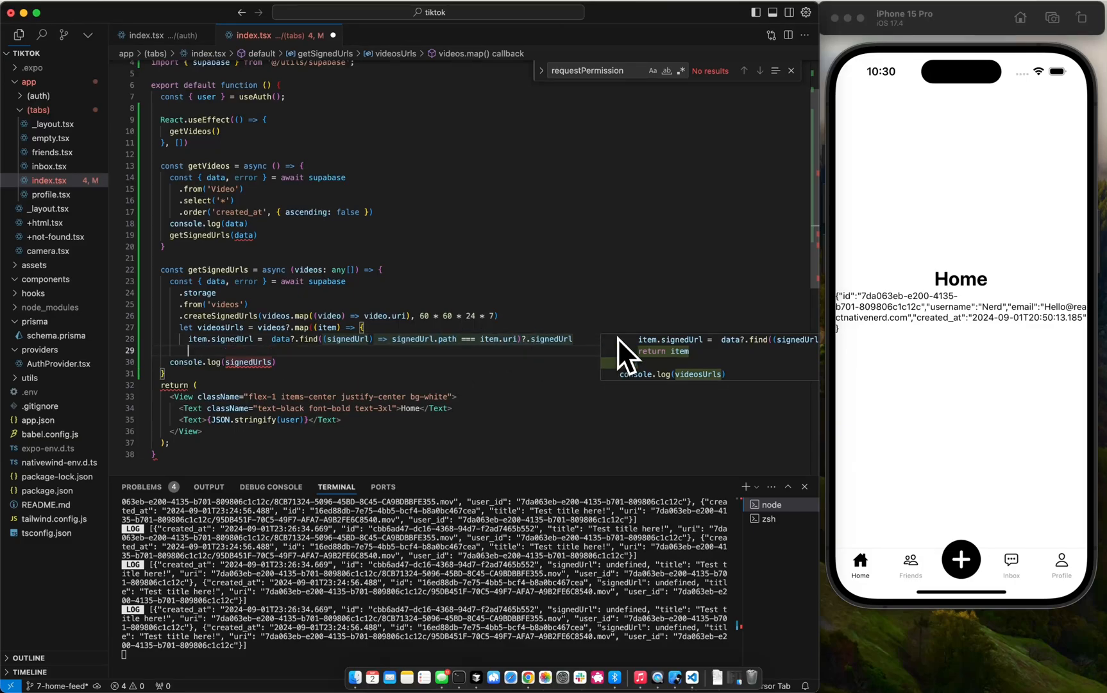
pyautogui.write('return item')
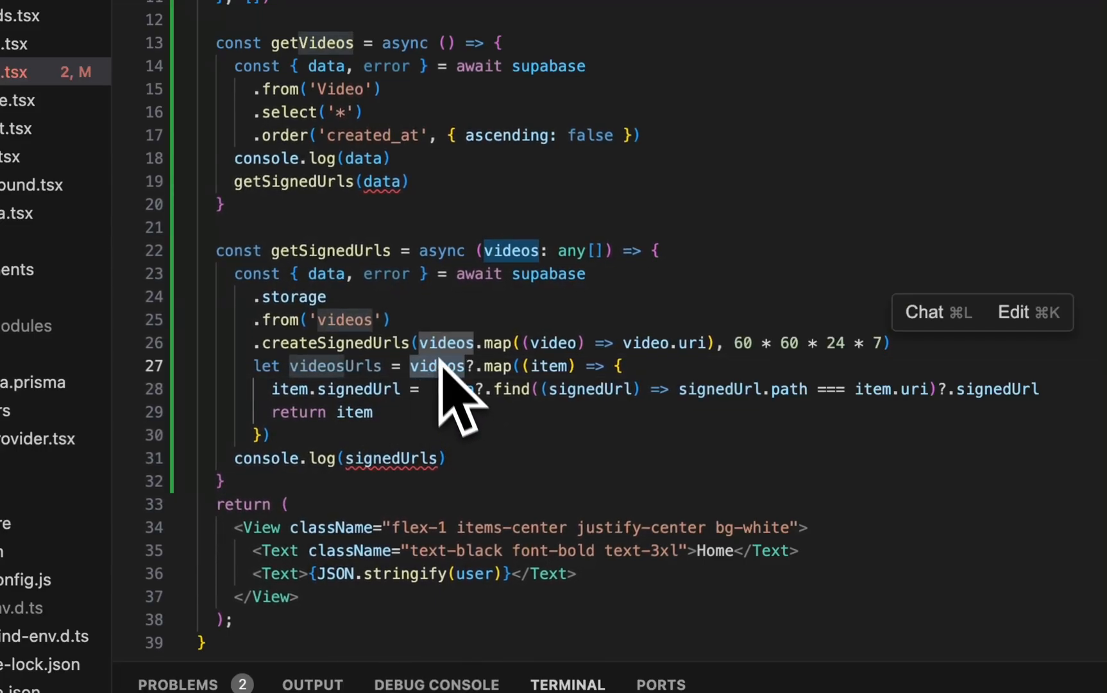
pyautogui.moveTo(335, 425)
pyautogui.write('video')
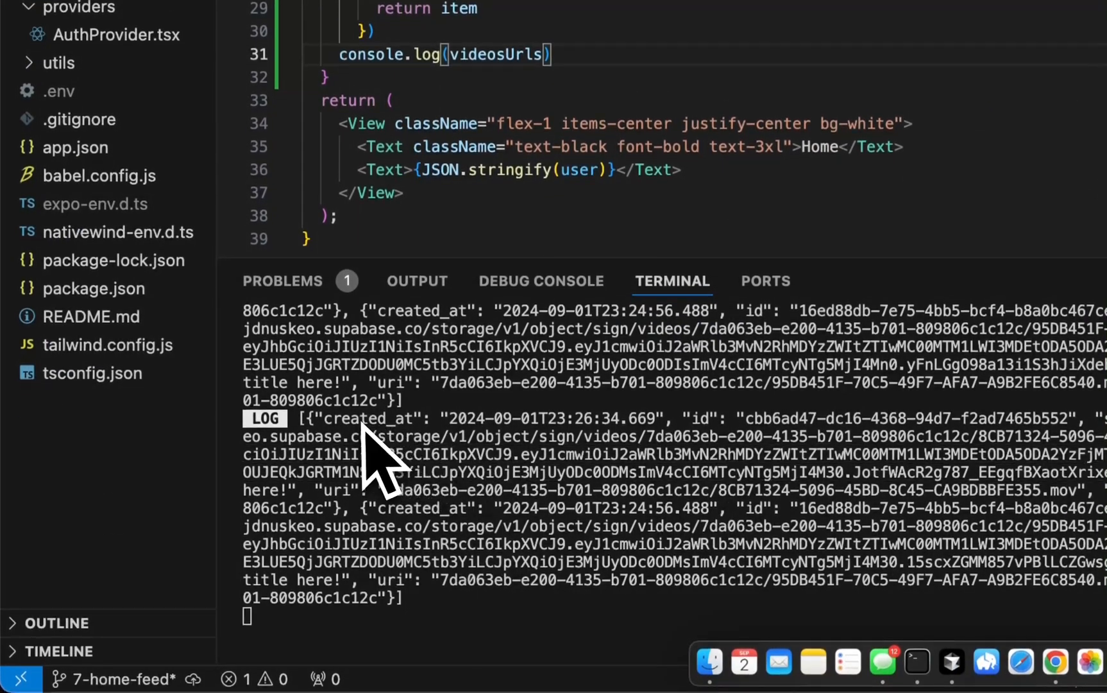
# Step: Change the getVideos query from .select('*') to .select('*, User(username)')
pyautogui.doubleClick(367, 419)
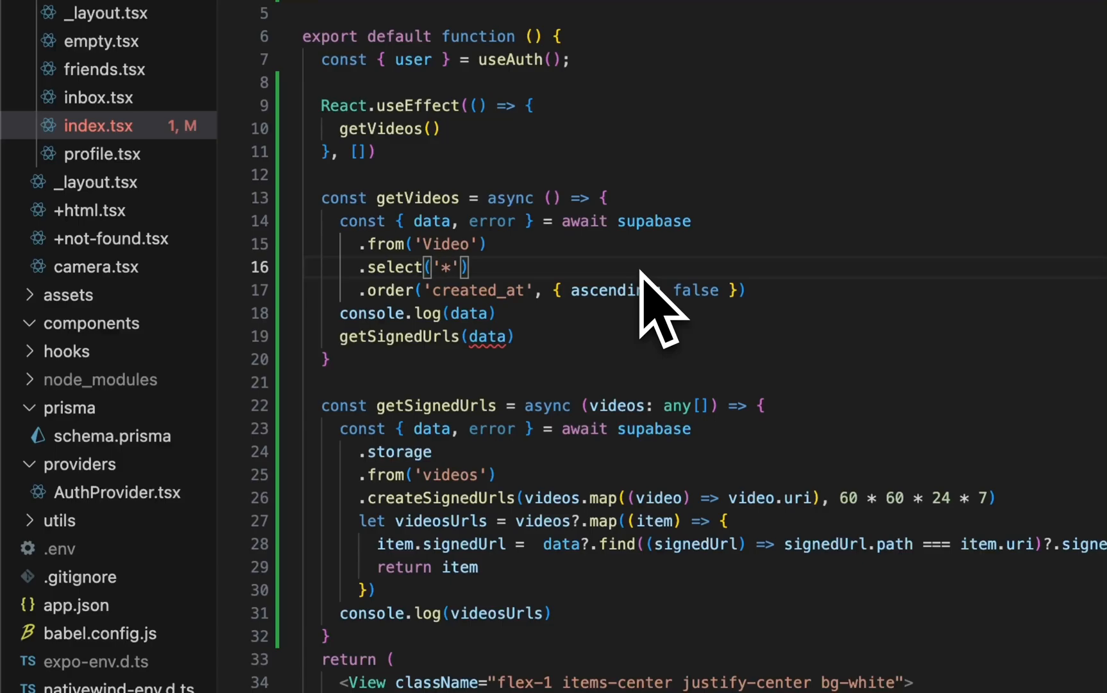
pyautogui.write(', User(username)')
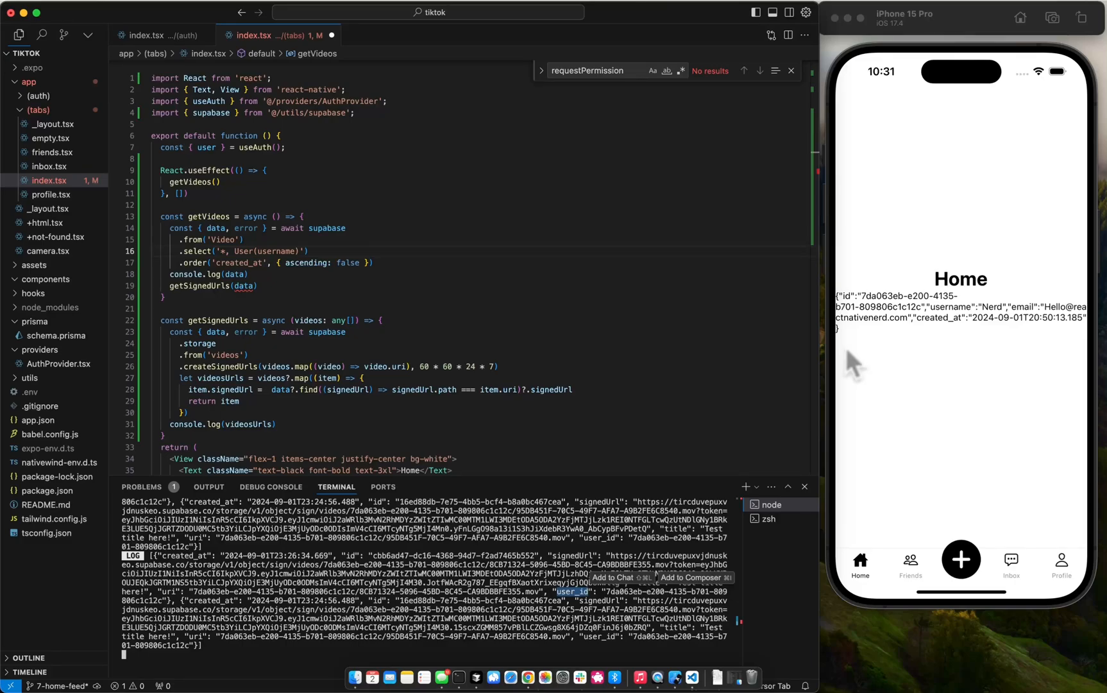
pyautogui.moveTo(629, 608)
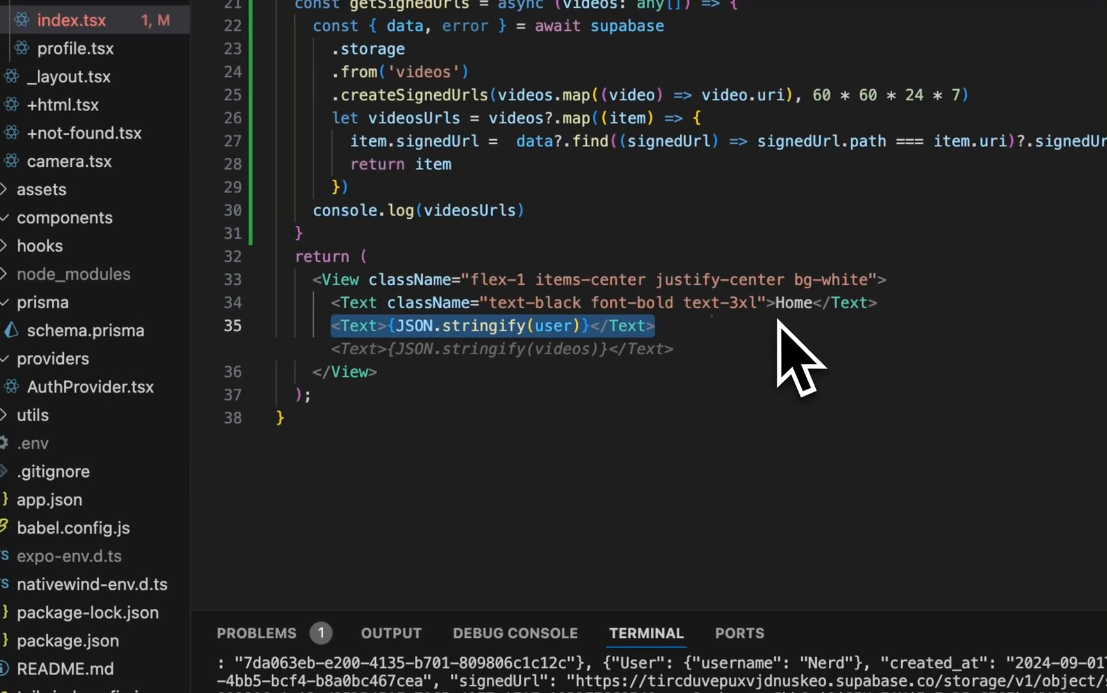
# Step: Replace the JSON user Text with a FlatList rendering VideoPlayer per video, borrowing camera.tsx's player
pyautogui.press('Delete')
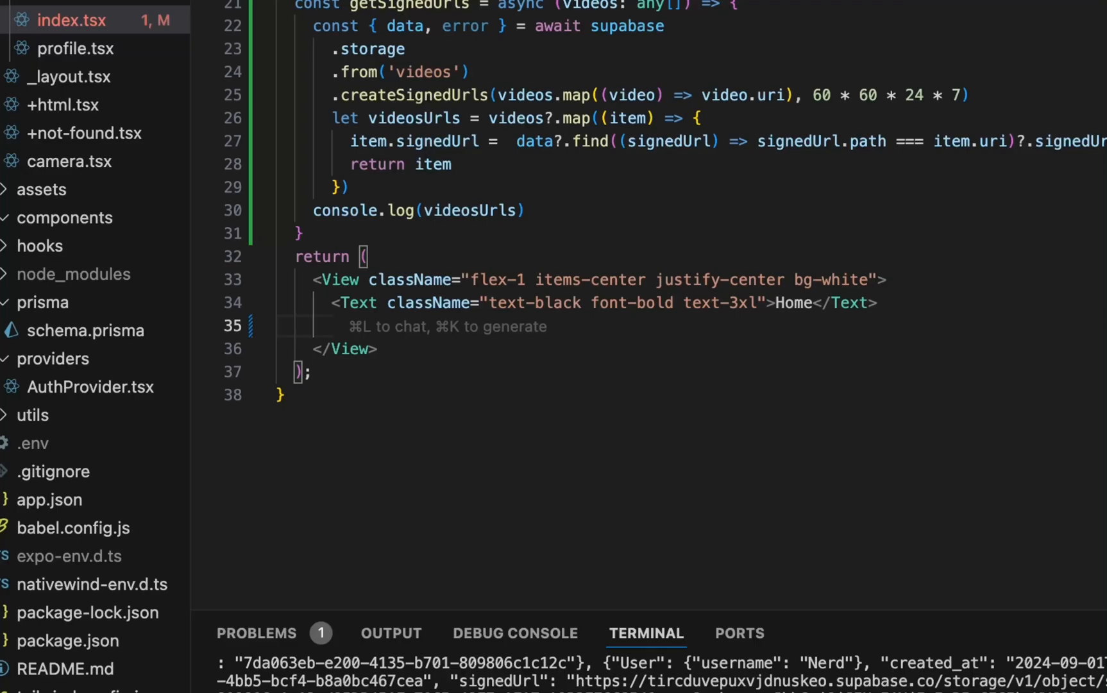
pyautogui.write('<FlatList data={videos} renderItem={({ item }) => <VideoPlayer video={item} />} />')
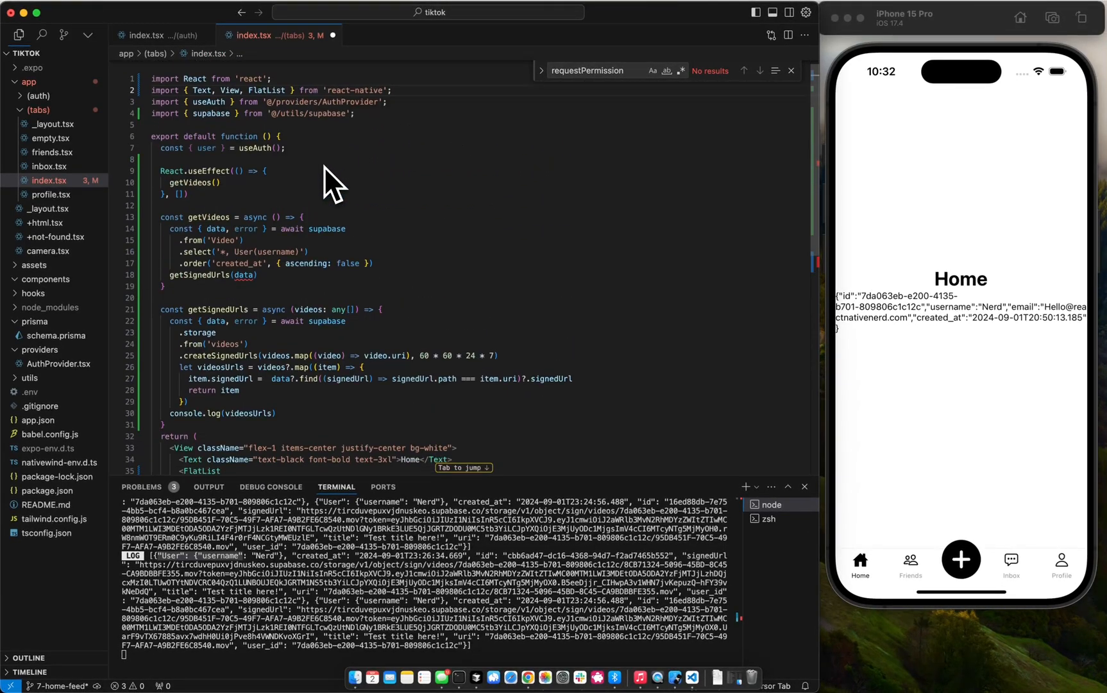
pyautogui.scroll(-3)
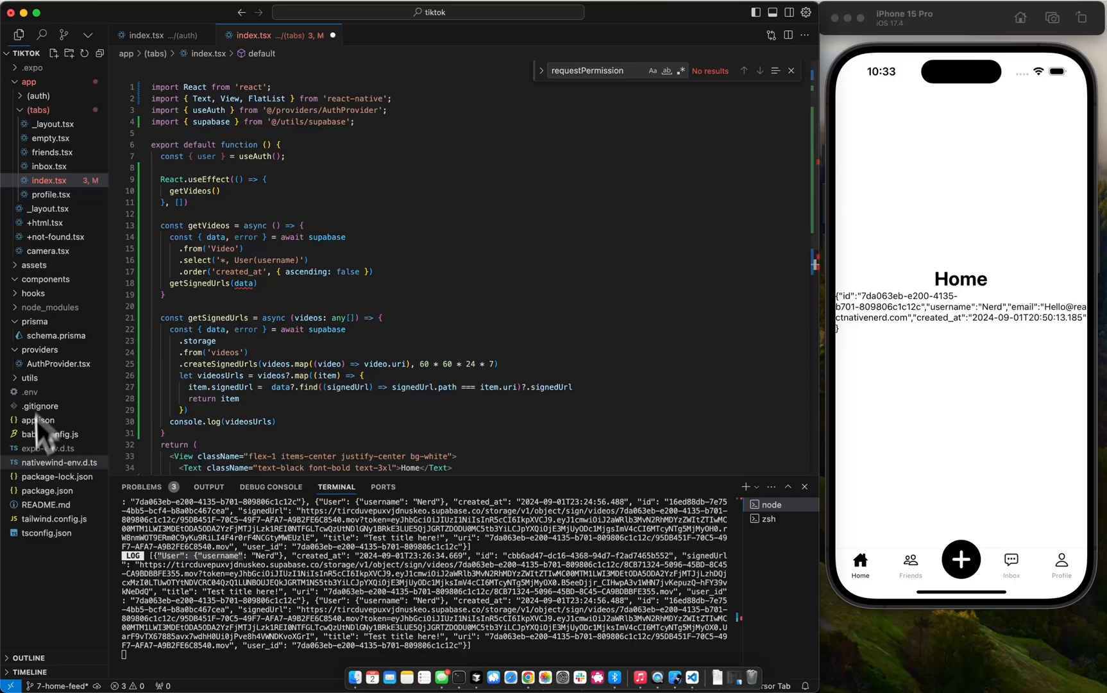
pyautogui.moveTo(55, 237)
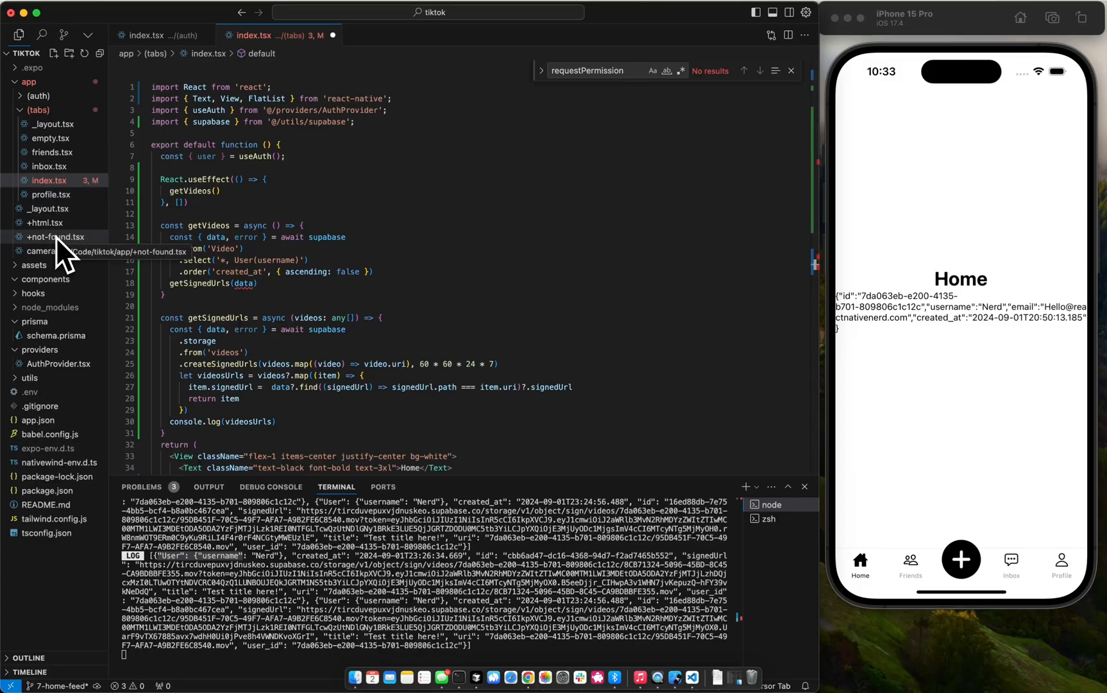
pyautogui.click(43, 254)
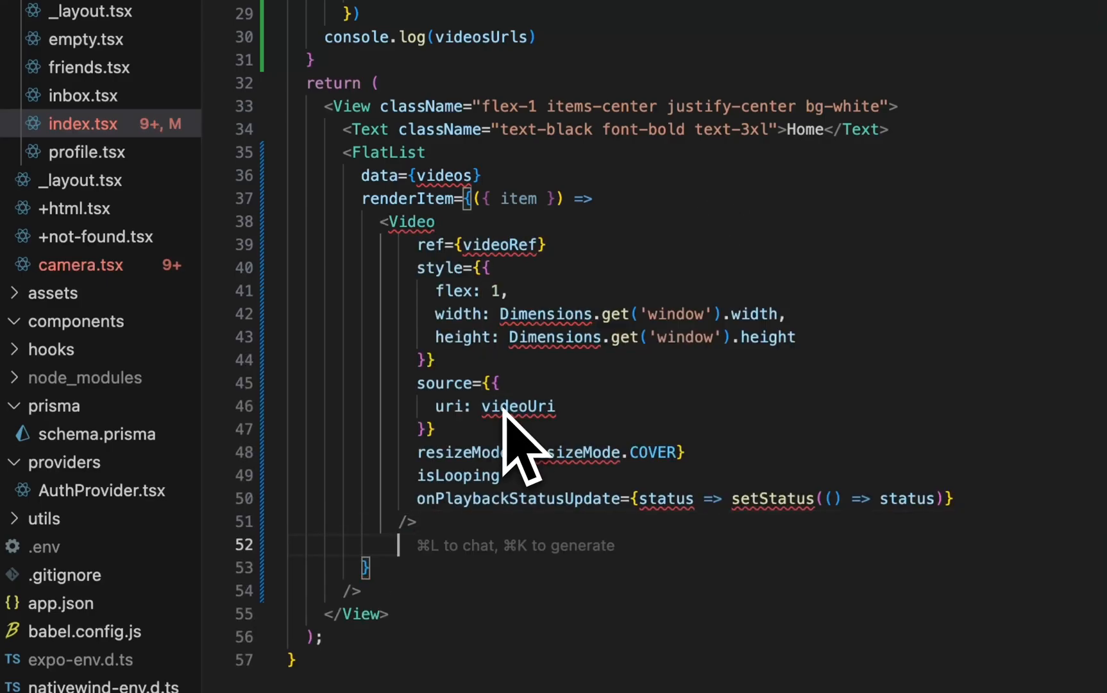
pyautogui.scroll(3)
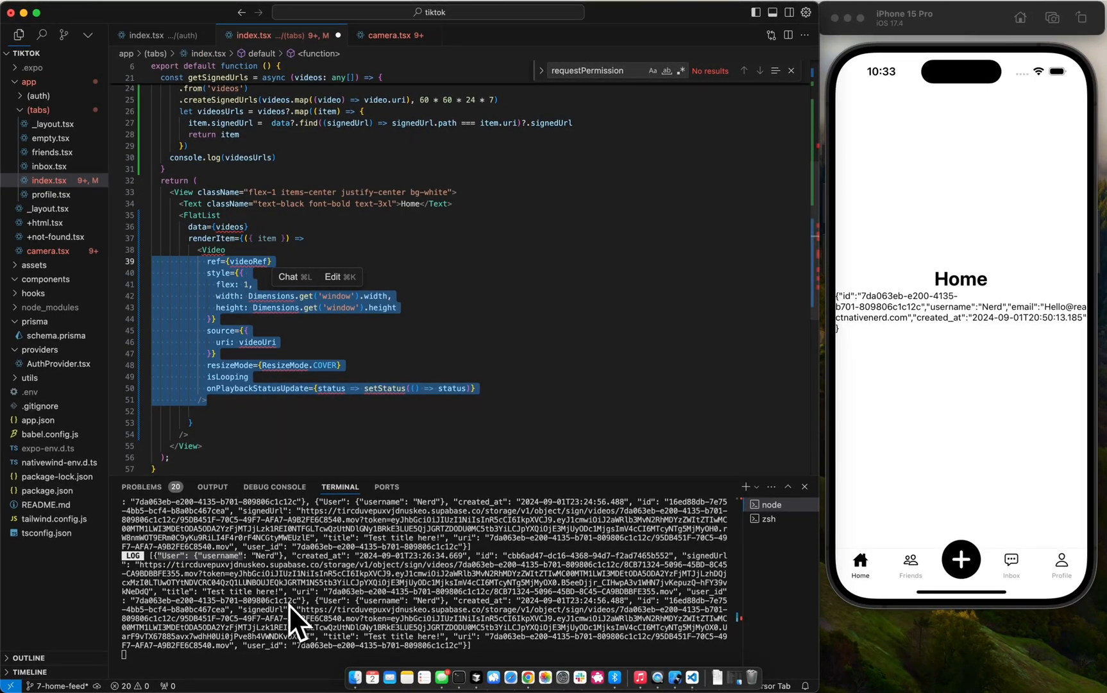
# Step: Copy the expo-av Video import from camera.tsx into index.tsx and review getSignedUrls
pyautogui.click(393, 35)
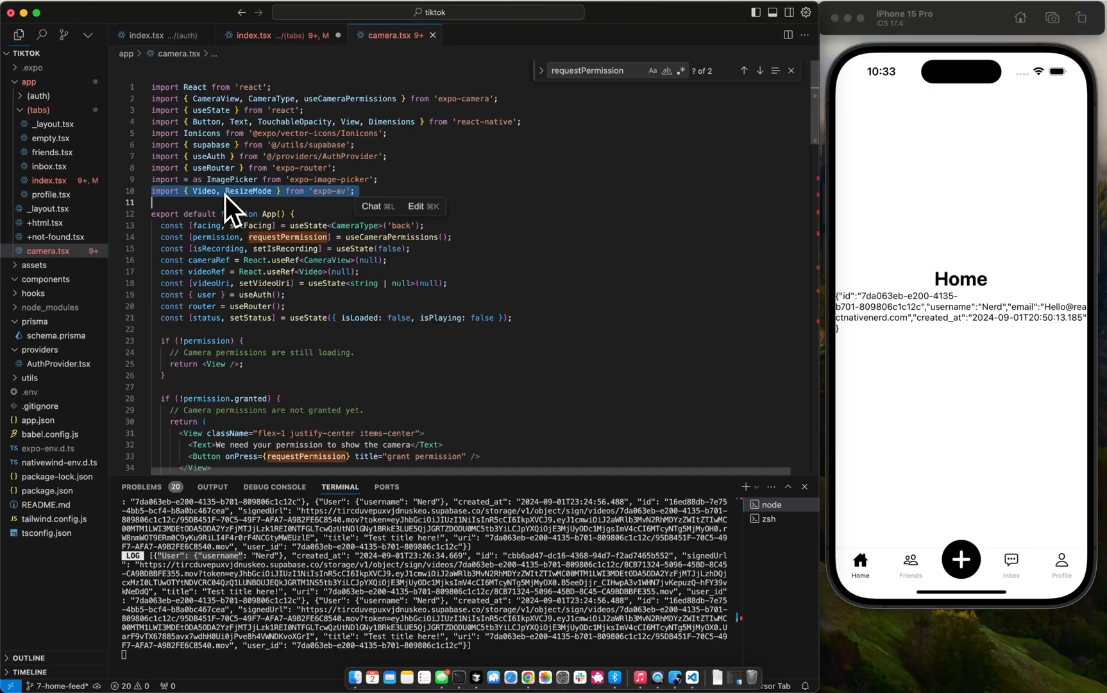
pyautogui.click(279, 35)
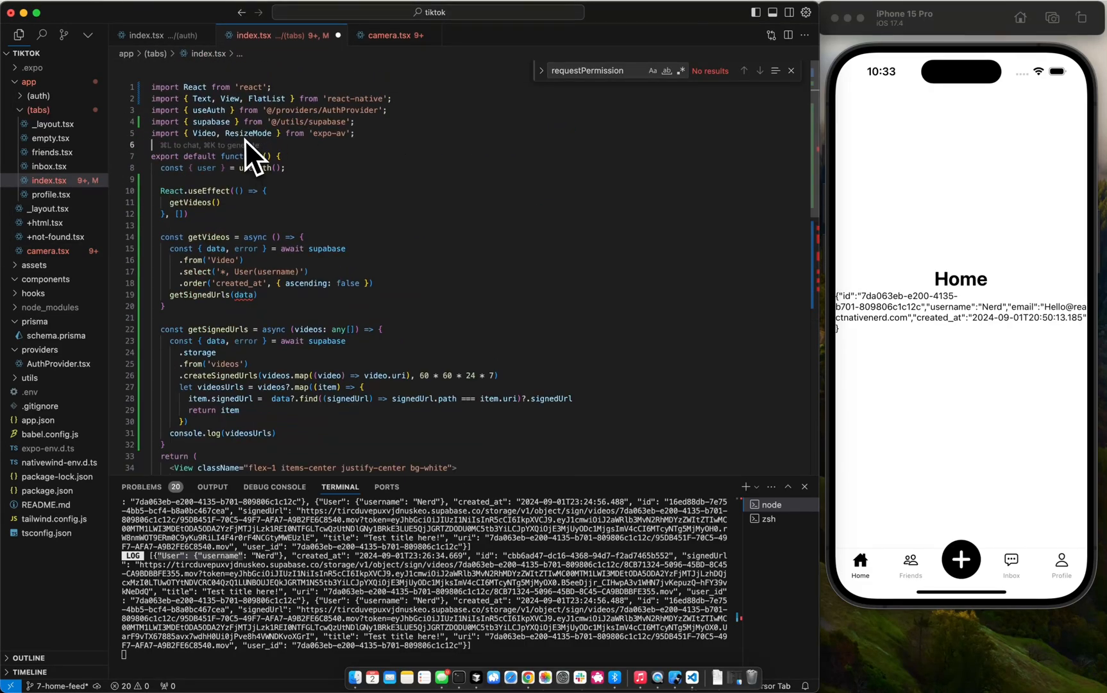
pyautogui.scroll(-3)
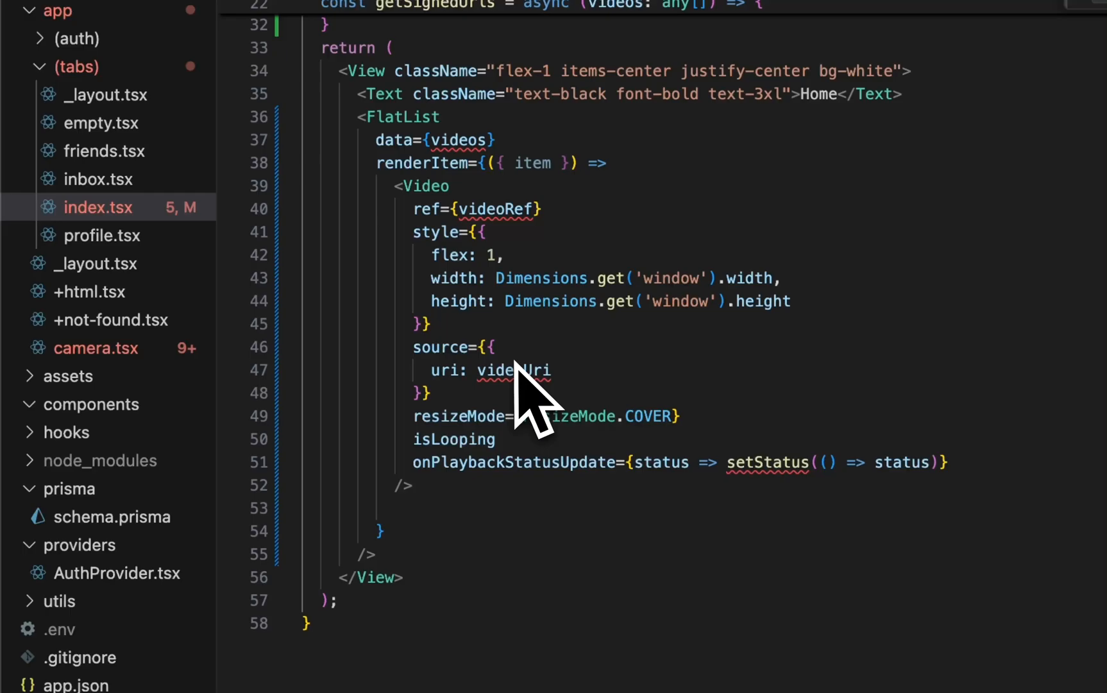
pyautogui.scroll(3)
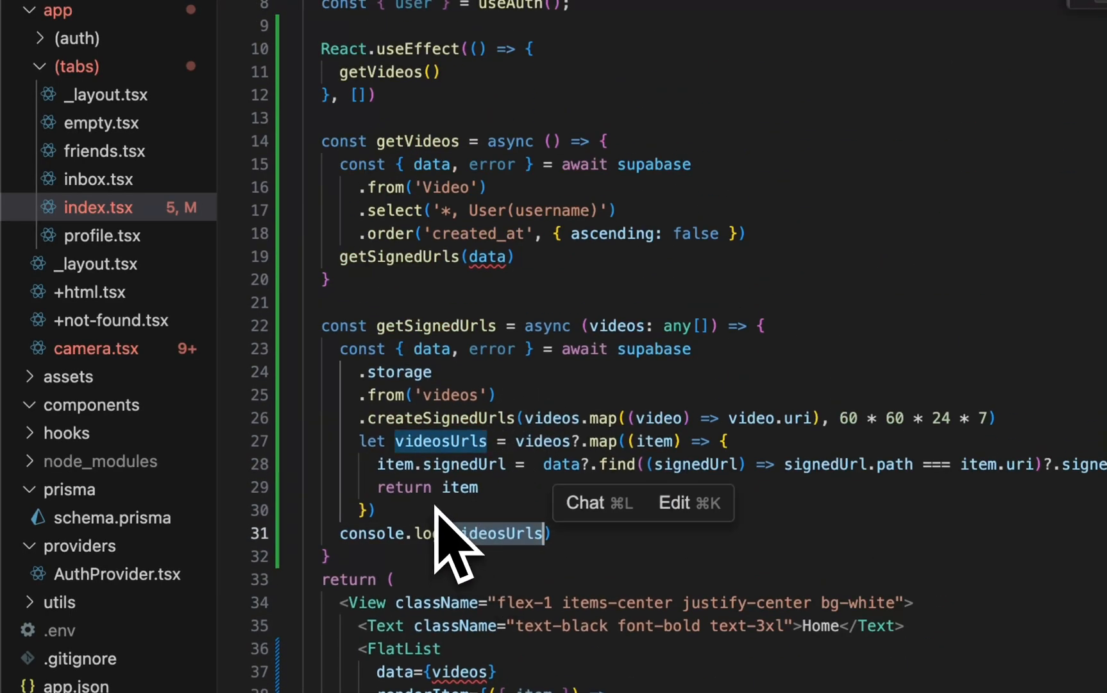
pyautogui.scroll(3)
pyautogui.write('const [videos, setVideos] = useState<any[]>([]);')
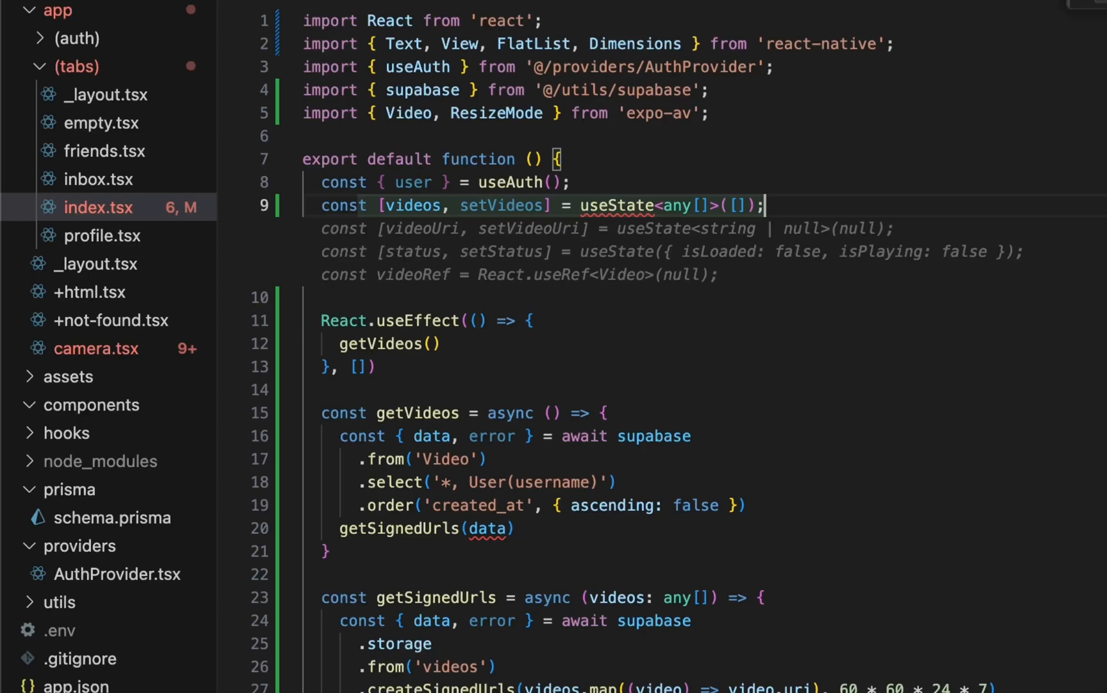
pyautogui.moveTo(643, 254)
pyautogui.write('React.')
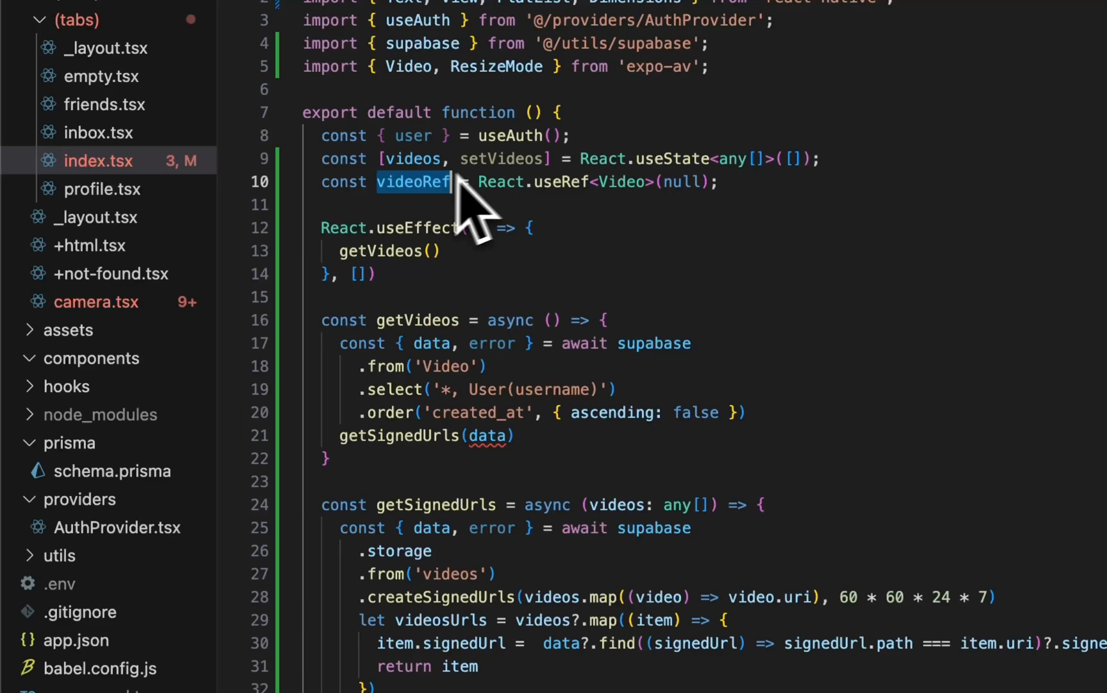
# Step: Add the videos state, videoRef, setVideos(videosUrls) and a Video renderItem playing item.signedUrl
pyautogui.scroll(-3)
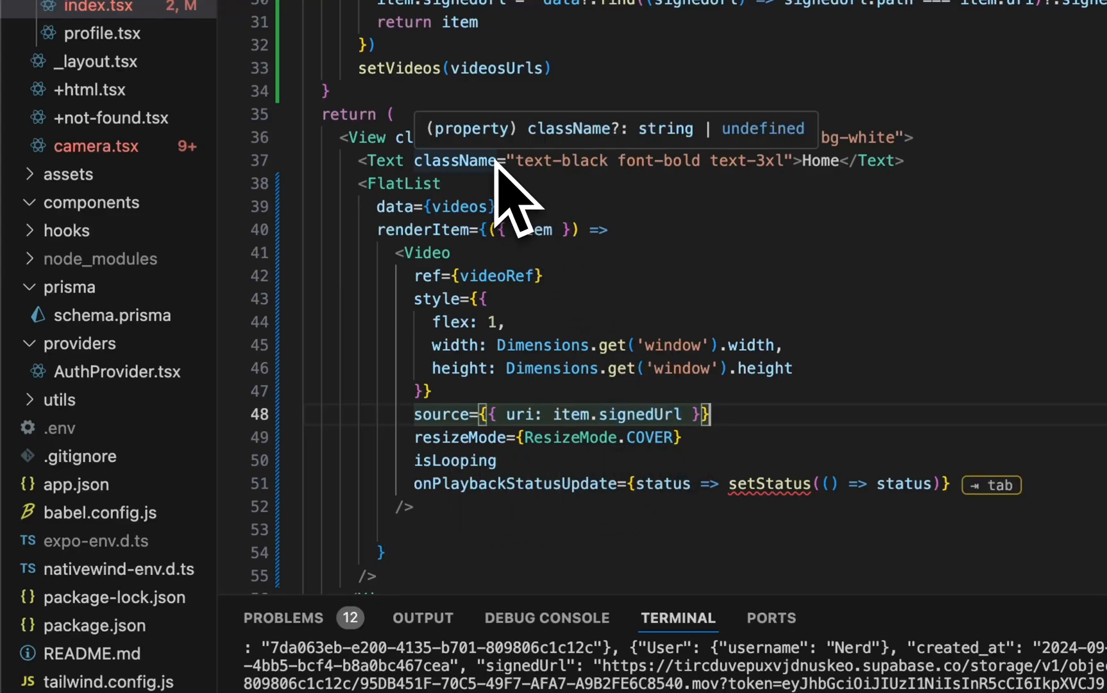
pyautogui.moveTo(579, 516)
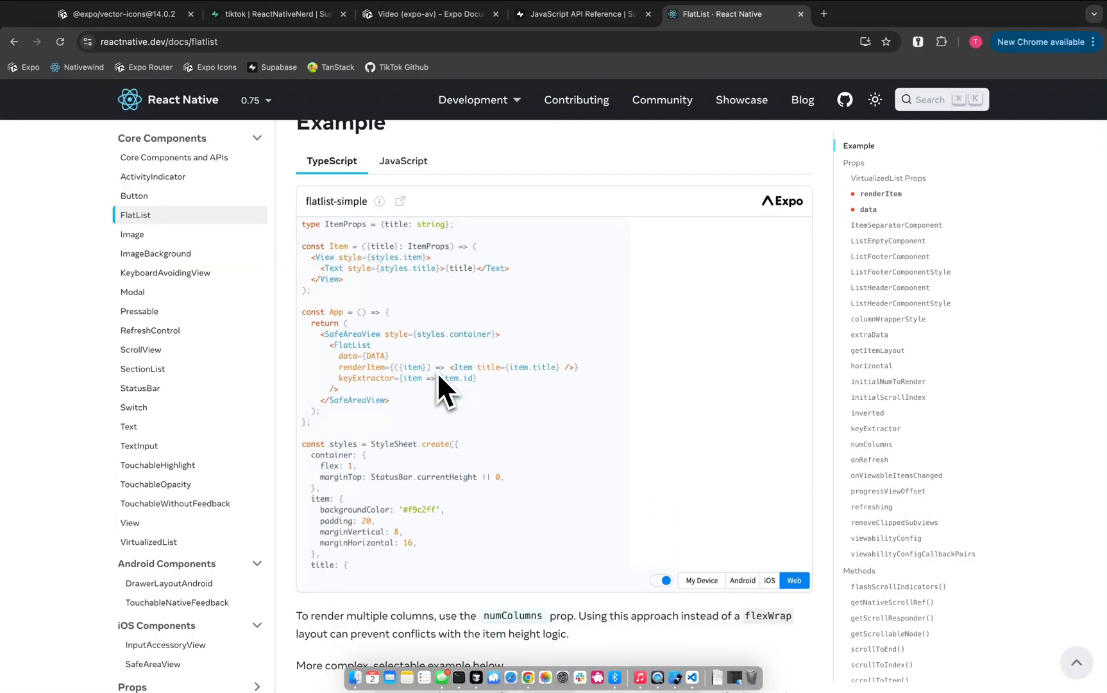
# Step: Scroll through the FlatList docs examples and props like renderItem and keyExtractor
pyautogui.scroll(-3)
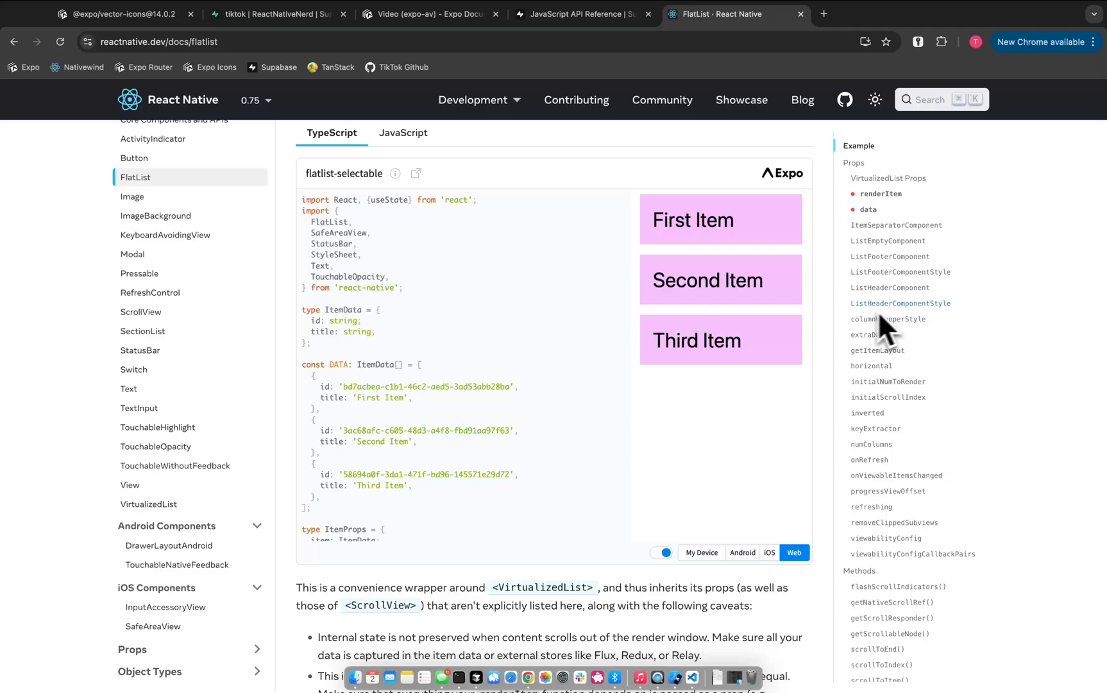
pyautogui.moveTo(871, 366)
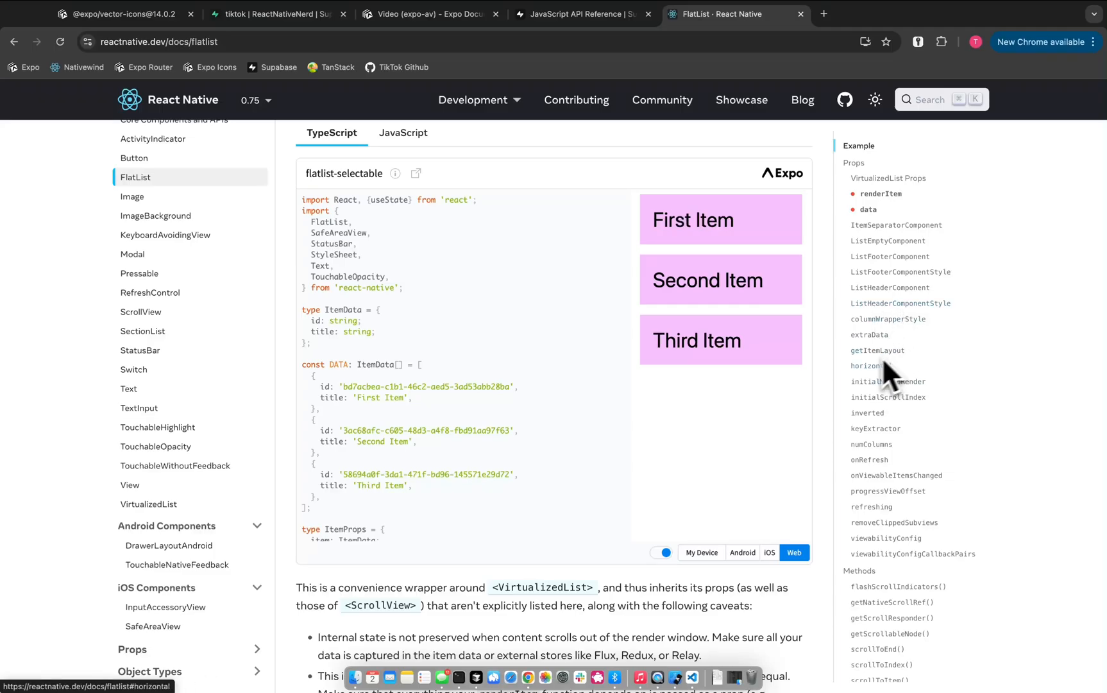
pyautogui.moveTo(882, 381)
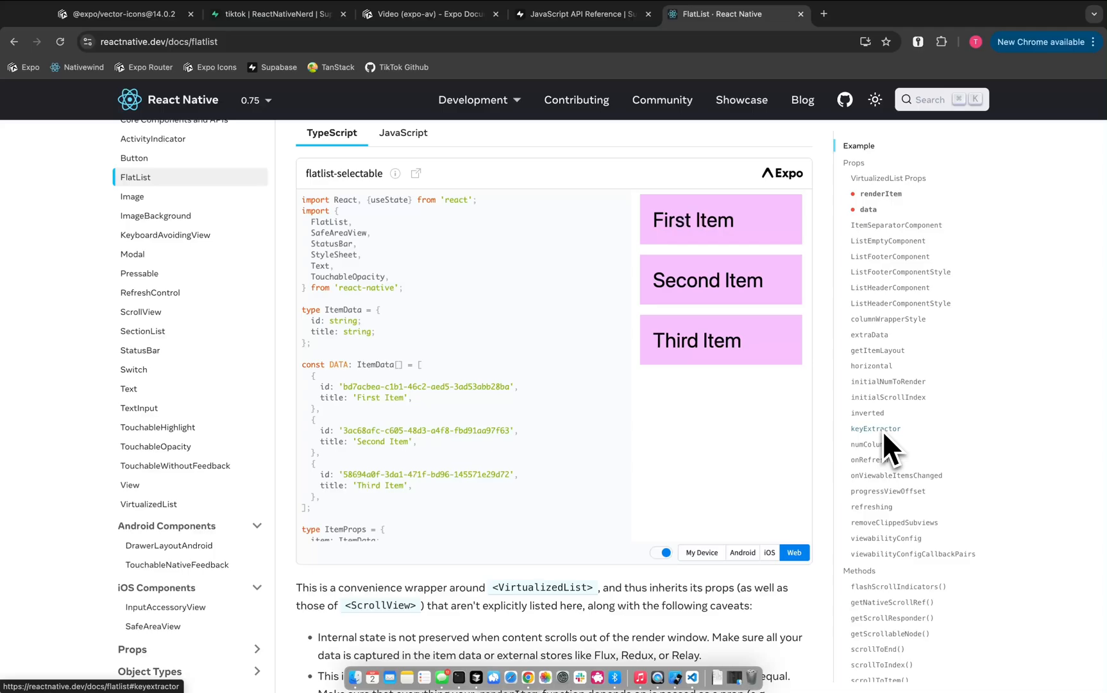
pyautogui.moveTo(908, 480)
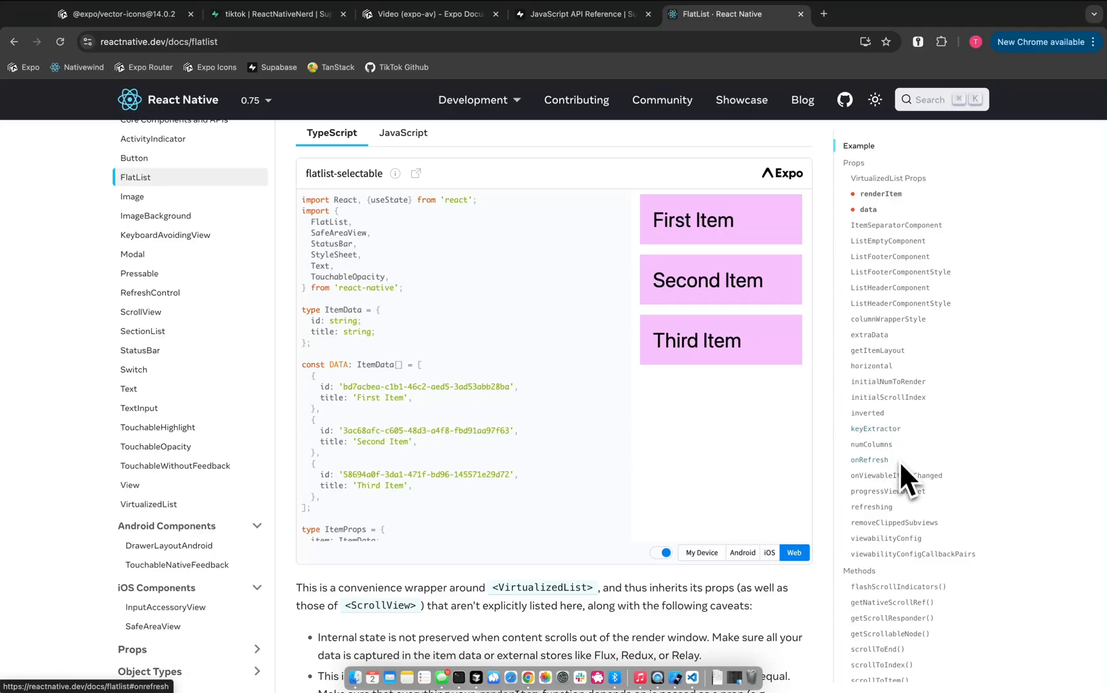
pyautogui.moveTo(889, 447)
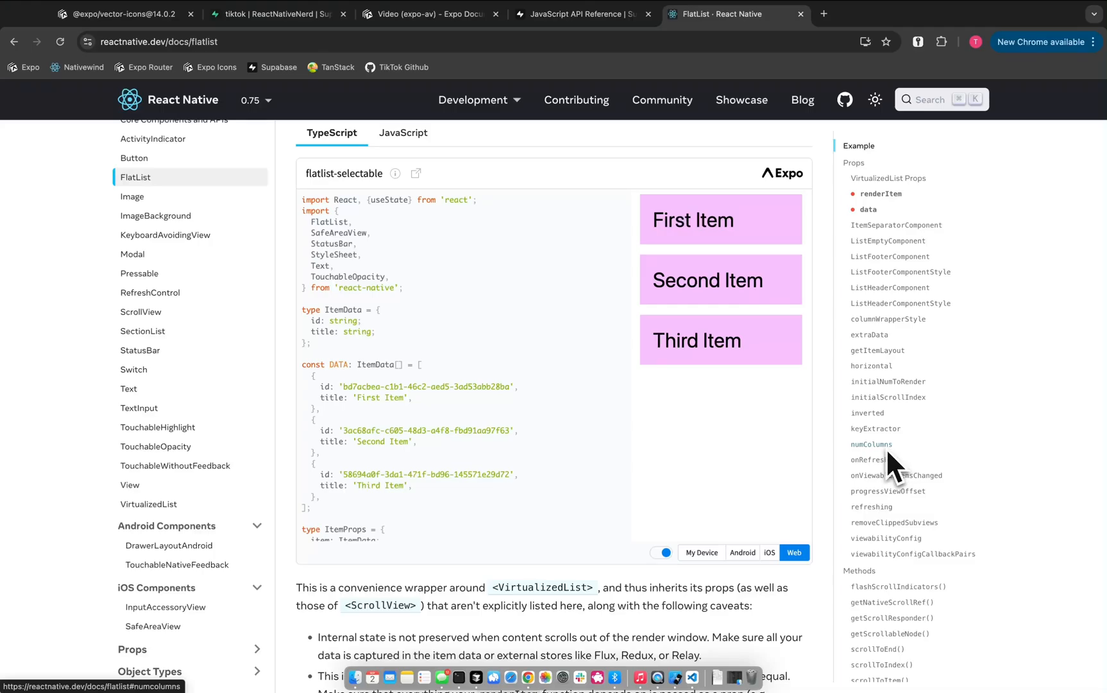
pyautogui.moveTo(882, 479)
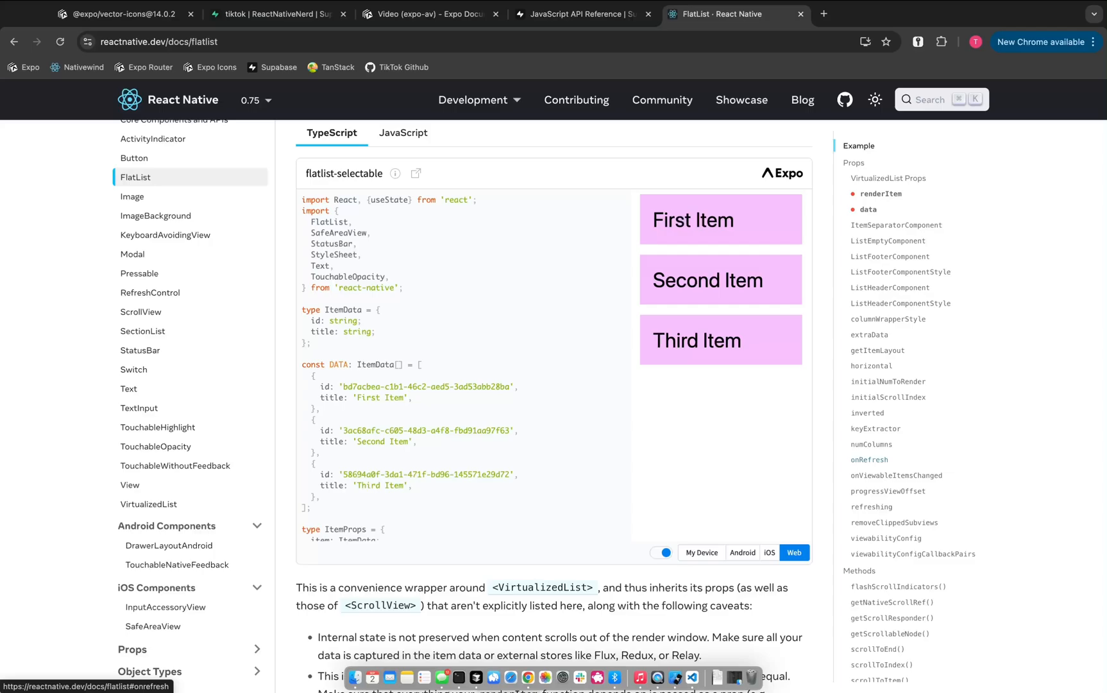
pyautogui.moveTo(900, 233)
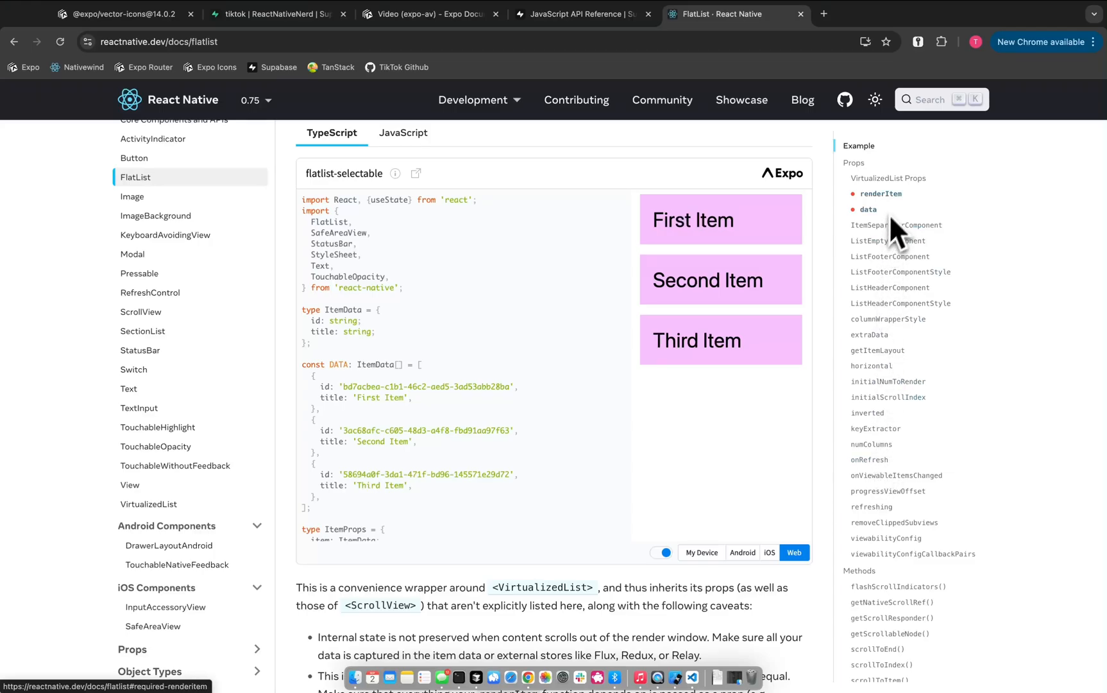
pyautogui.moveTo(901, 223)
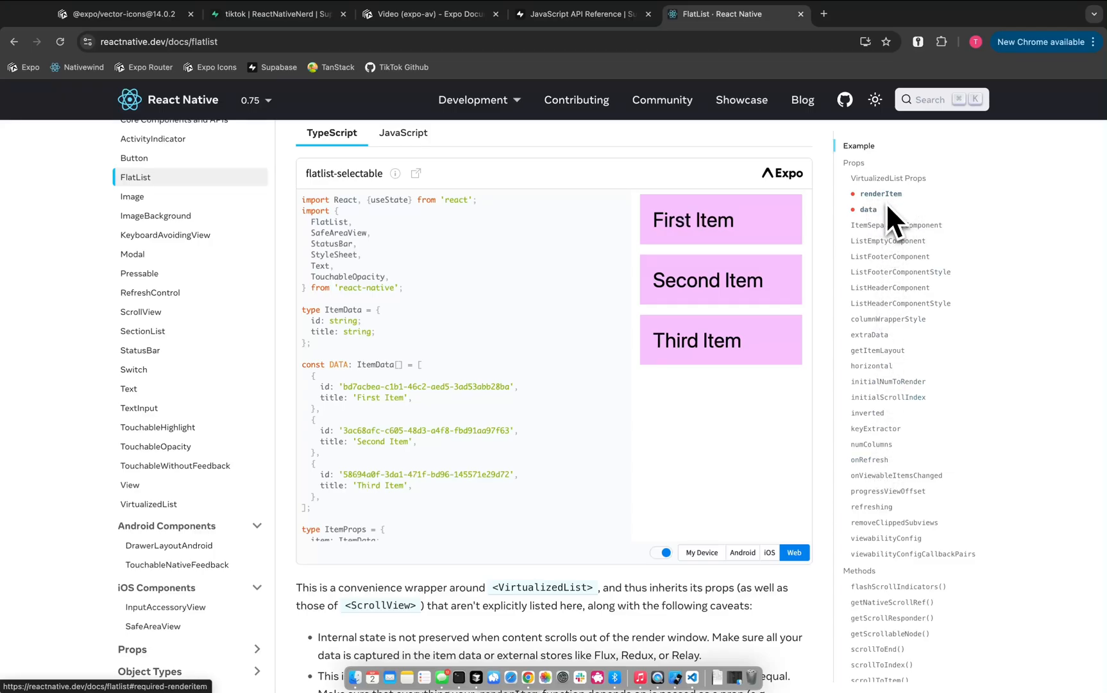
pyautogui.moveTo(890, 283)
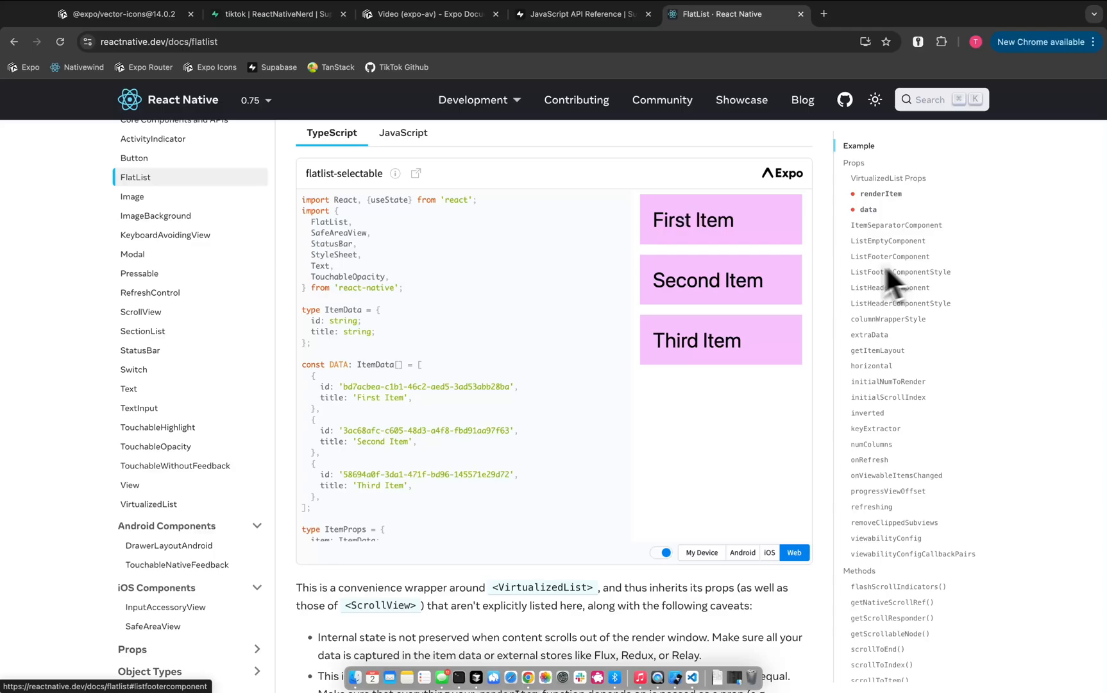
pyautogui.scroll(-3)
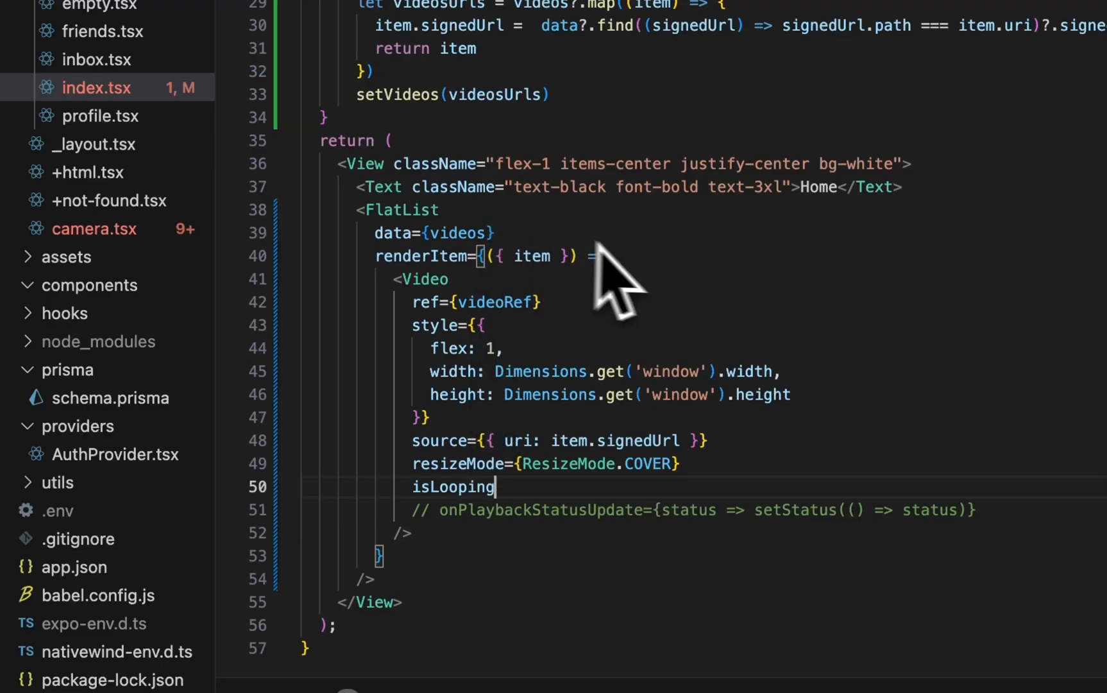
# Step: Give the FlatList snapToInterval of window height, snapToStart and decelerationRate 'fast'
pyautogui.write('sna')
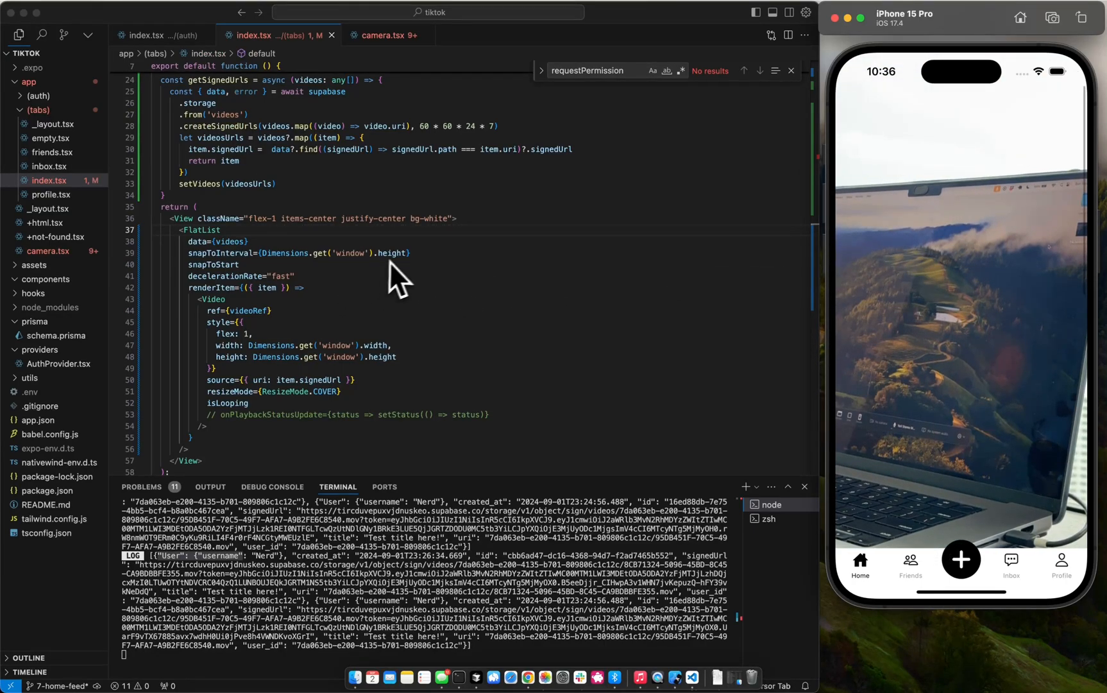
pyautogui.moveTo(408, 275)
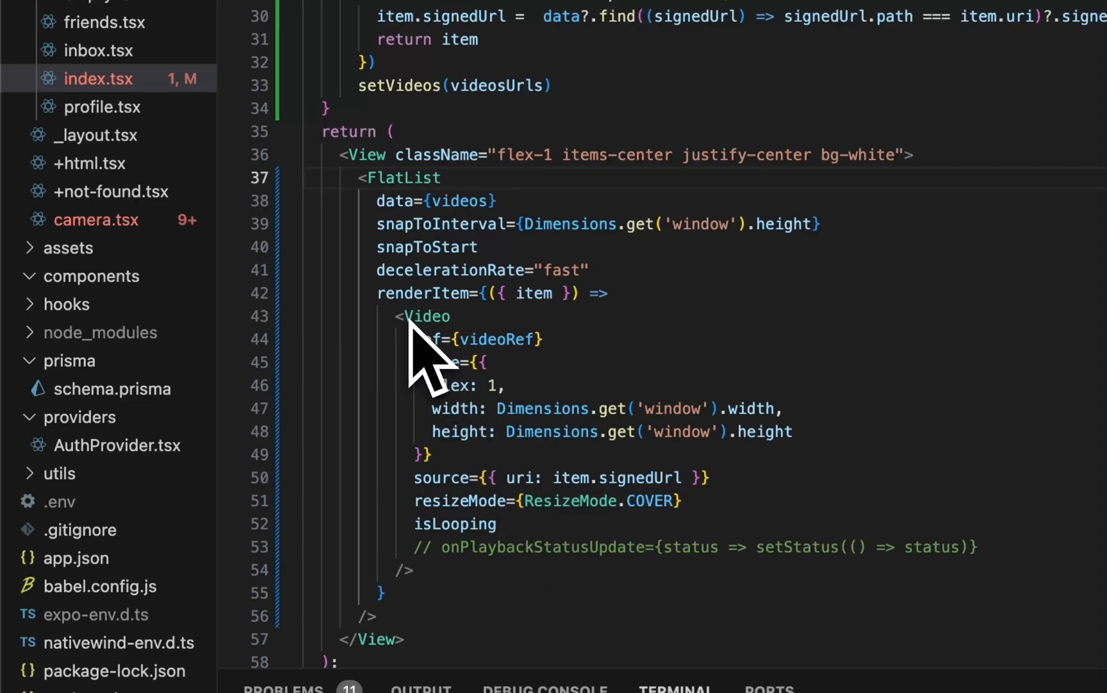
pyautogui.click(71, 247)
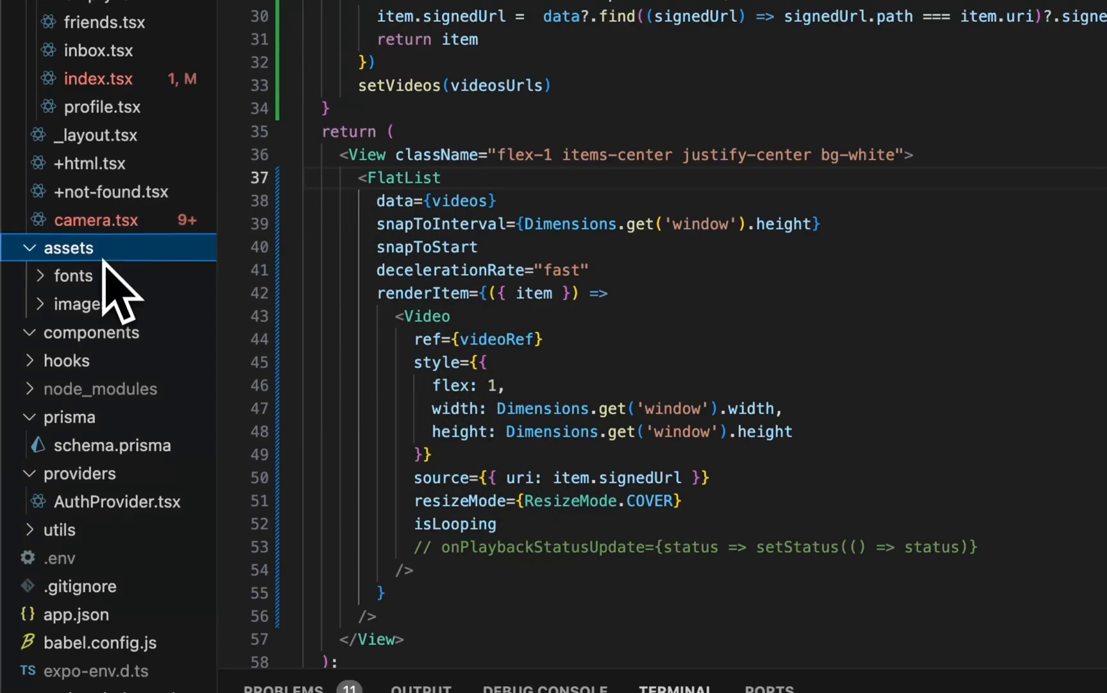
# Step: Create an empty video.tsx in the components folder, then return to index.tsx
pyautogui.rightClick(92, 276)
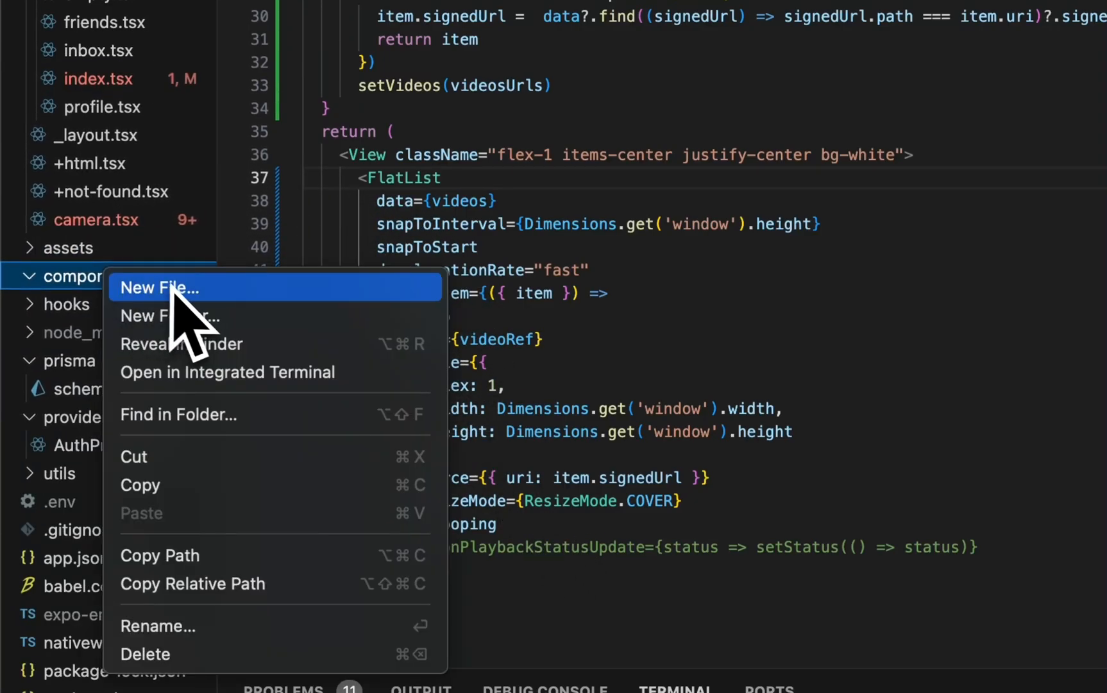
pyautogui.click(159, 287)
pyautogui.write('video')
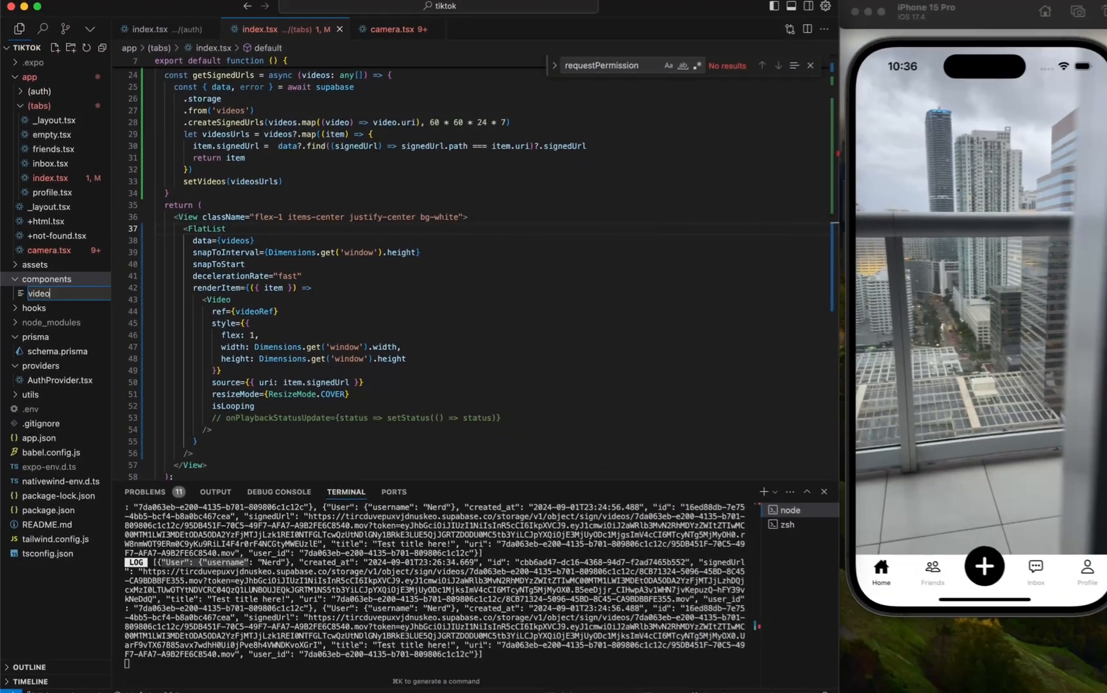
pyautogui.click(40, 293)
pyautogui.write('.tsx')
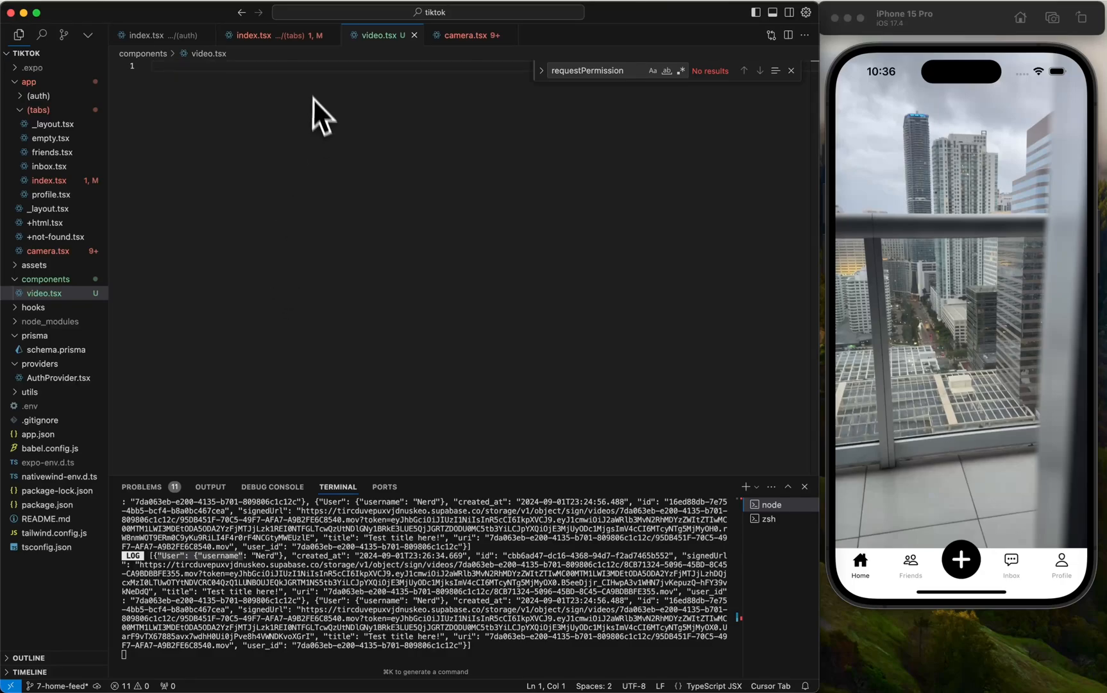
pyautogui.click(252, 35)
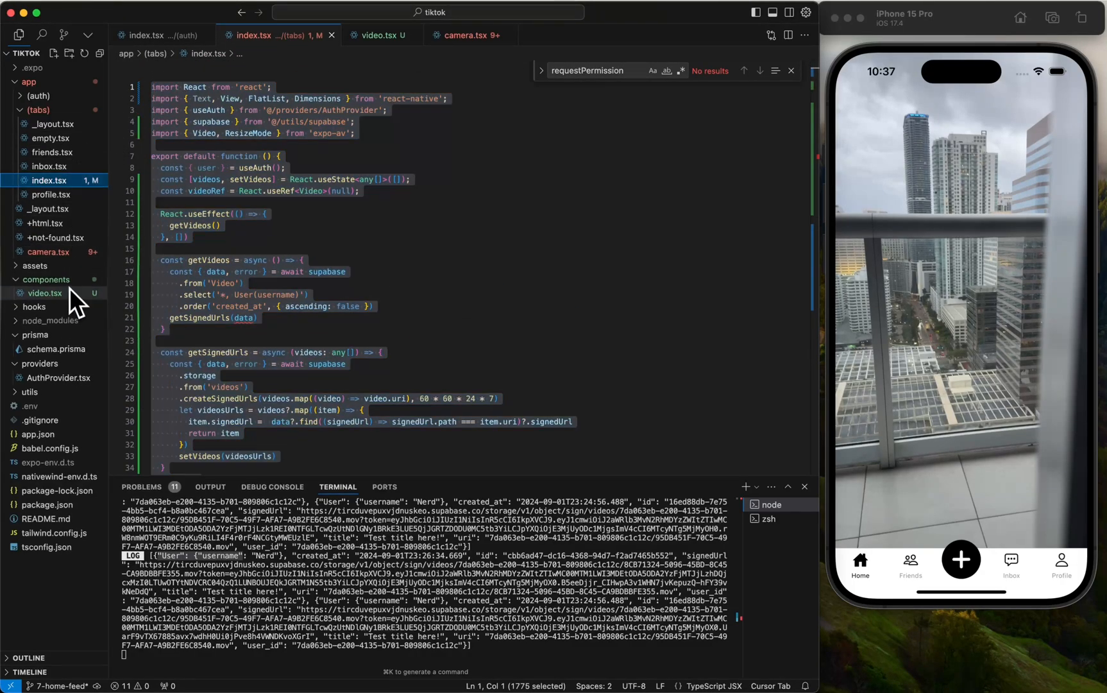
# Step: Paste the Video JSX into video.tsx as a component taking { item }; renderItem uses <Video item={item} />
pyautogui.click(379, 35)
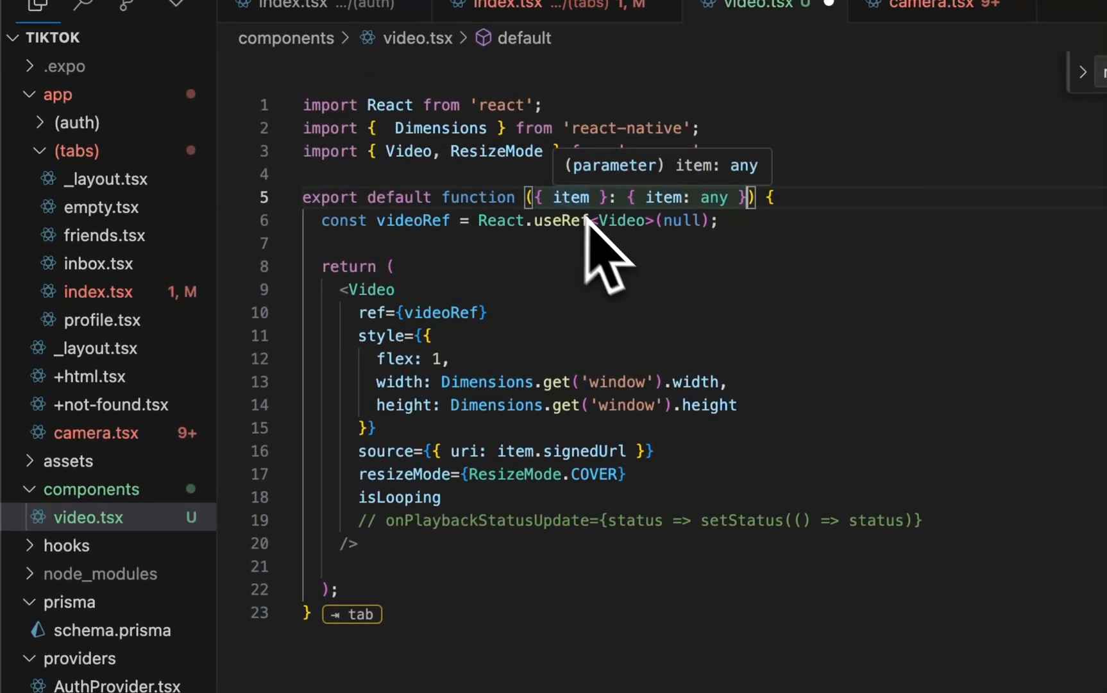
pyautogui.moveTo(594, 254)
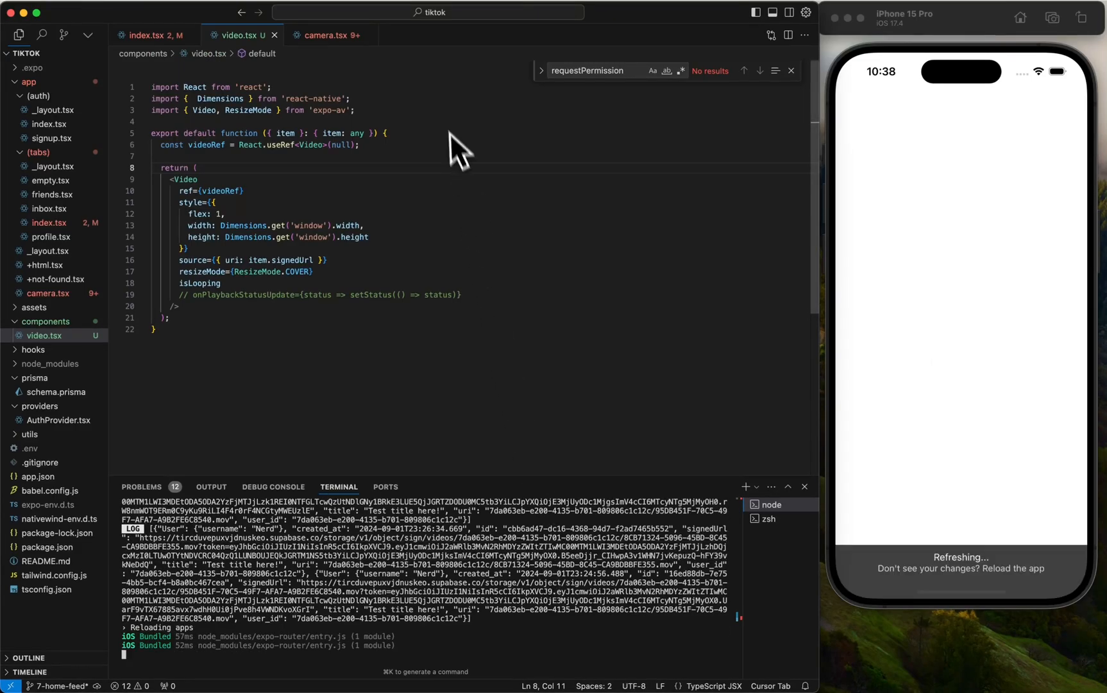
pyautogui.click(152, 35)
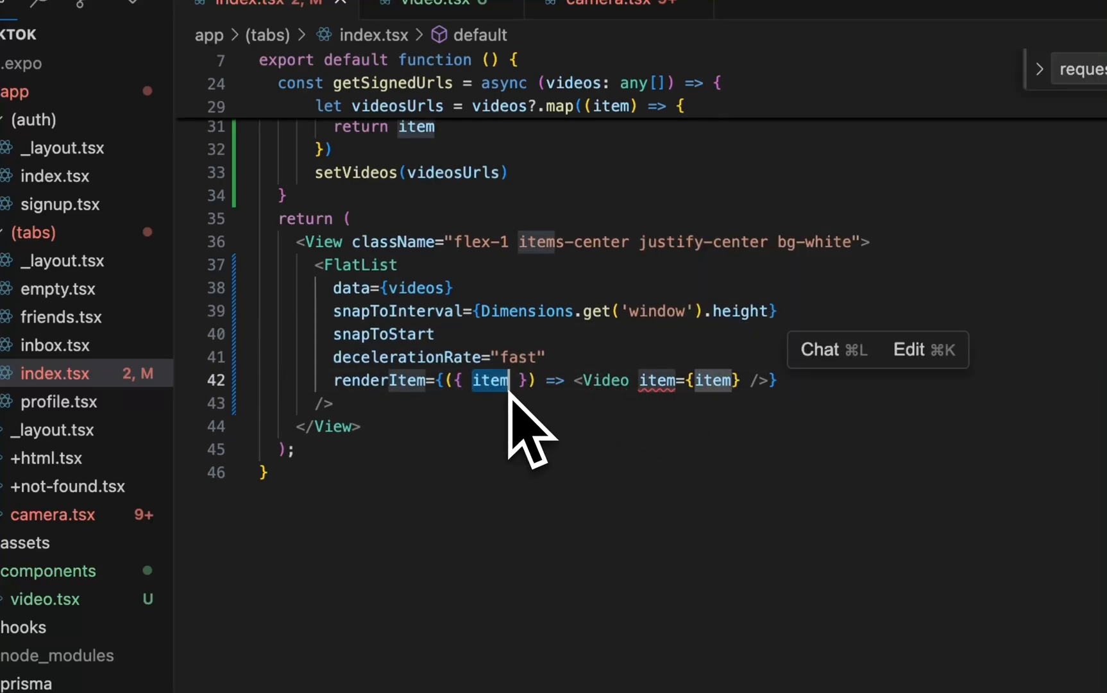
# Step: Rename the imported Video to VideoPlayer and its item prop to video in index.tsx
pyautogui.scroll(3)
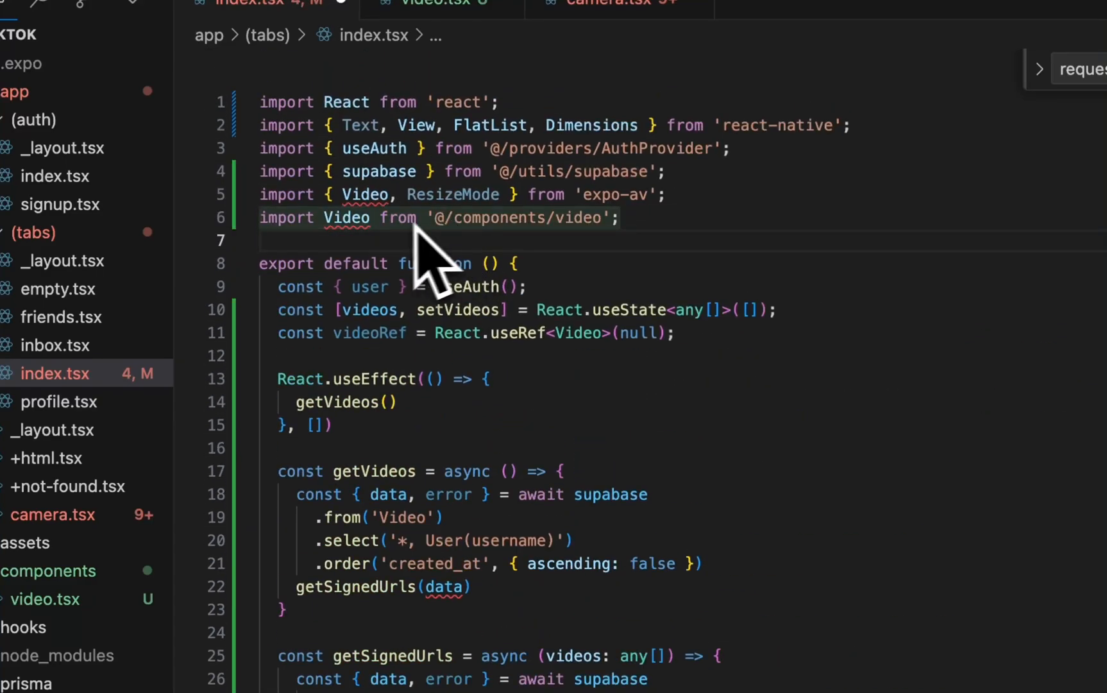
pyautogui.doubleClick(345, 218)
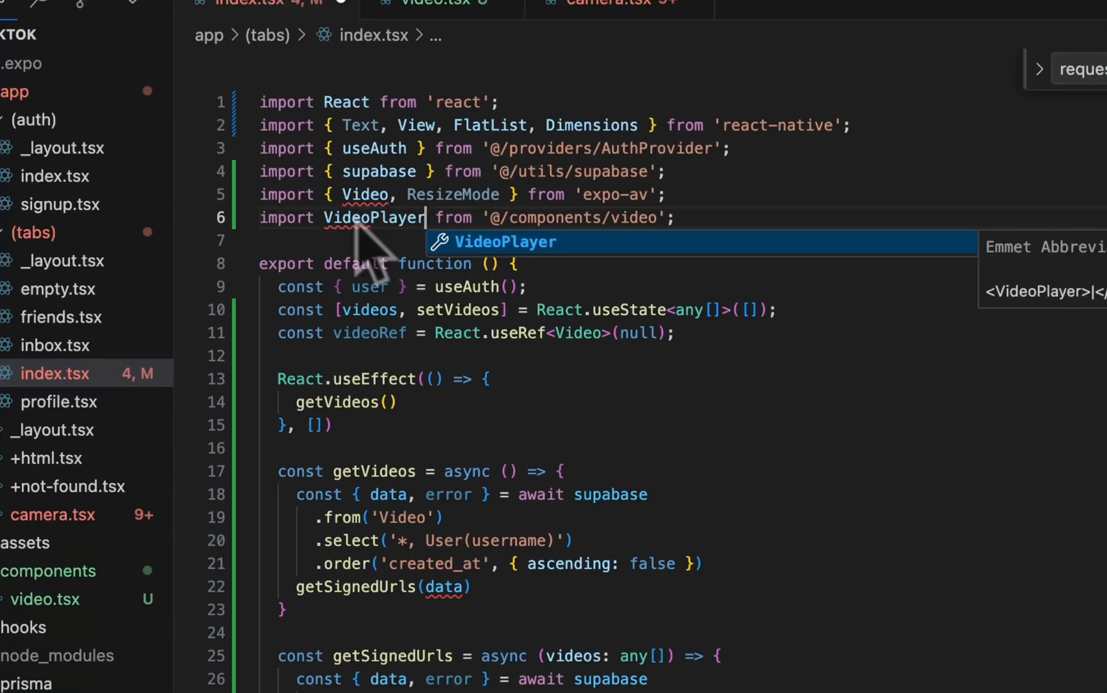
pyautogui.scroll(-3)
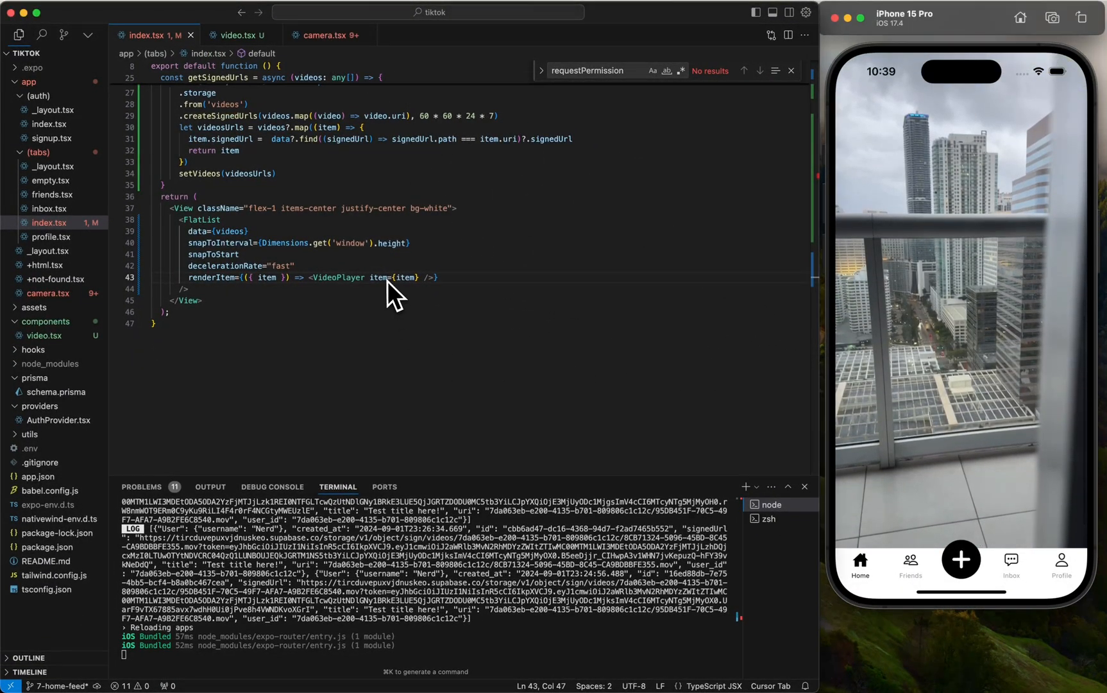
pyautogui.doubleClick(383, 277)
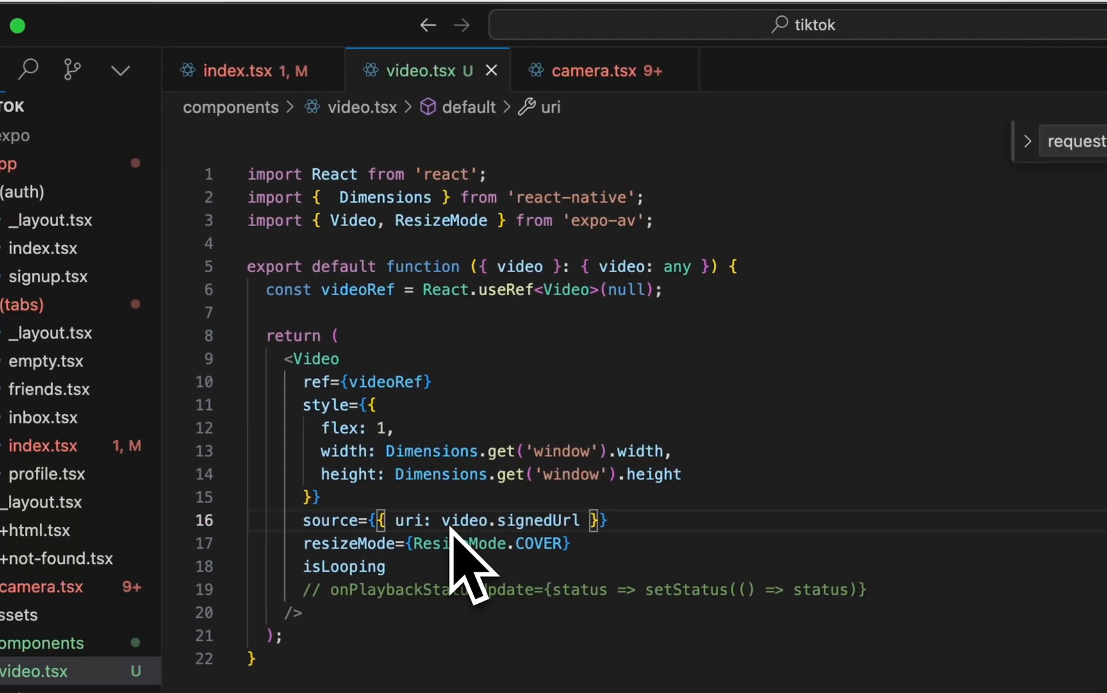
pyautogui.moveTo(382, 141)
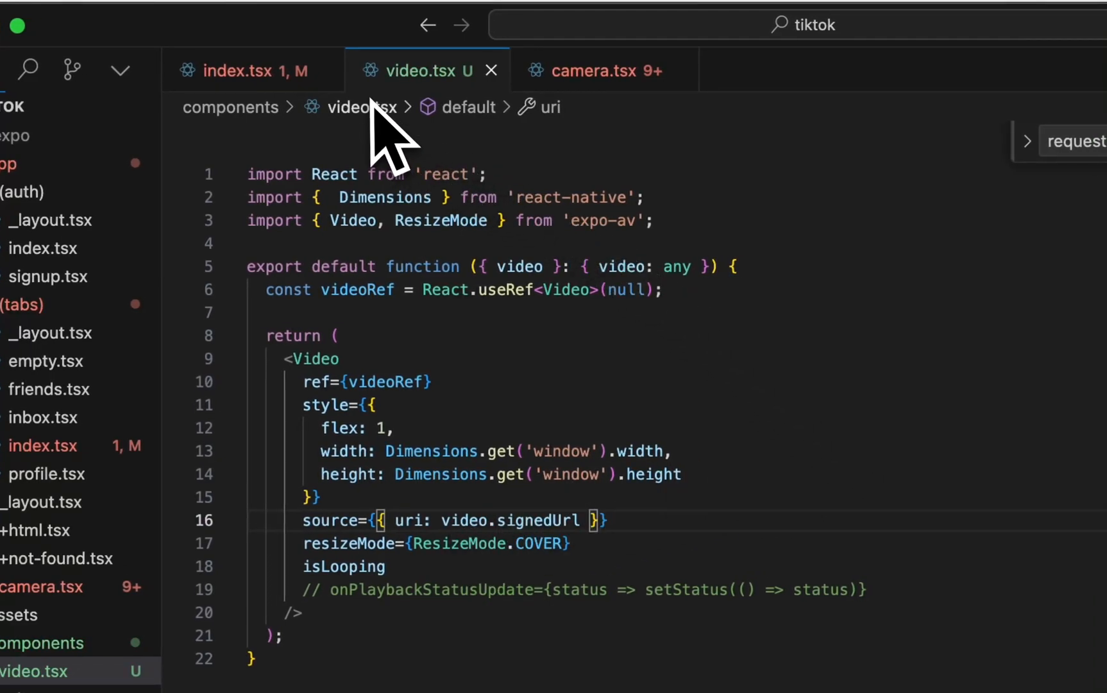
# Step: Check that video.tsx reads video.signedUrl to match the new video prop
pyautogui.click(249, 70)
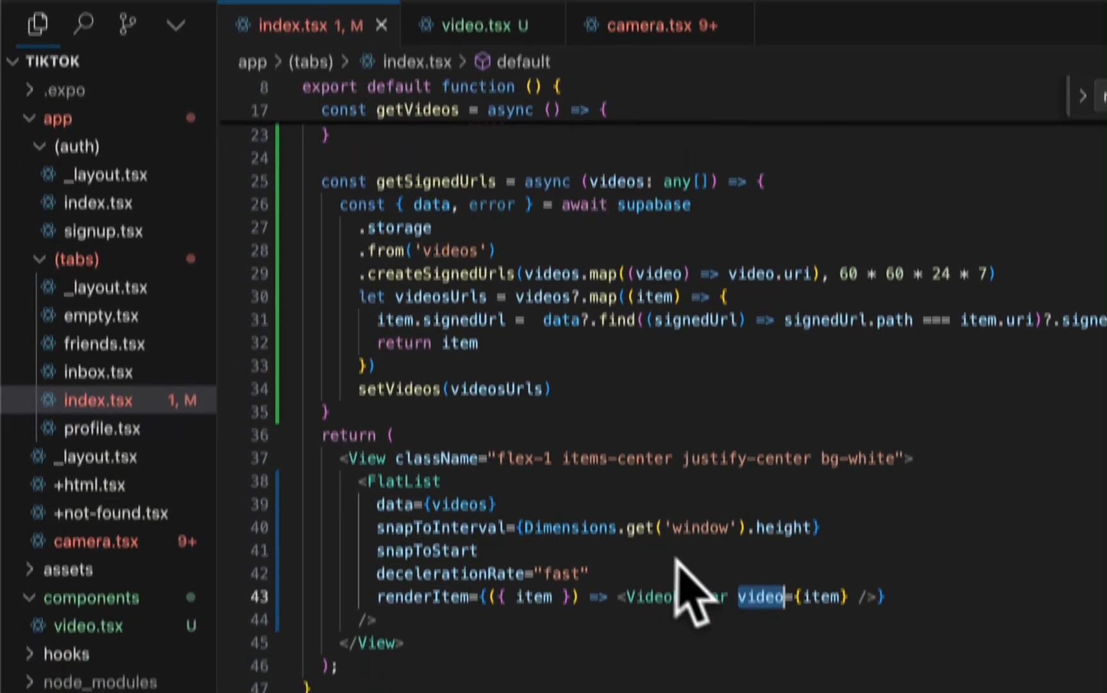
pyautogui.scroll(3)
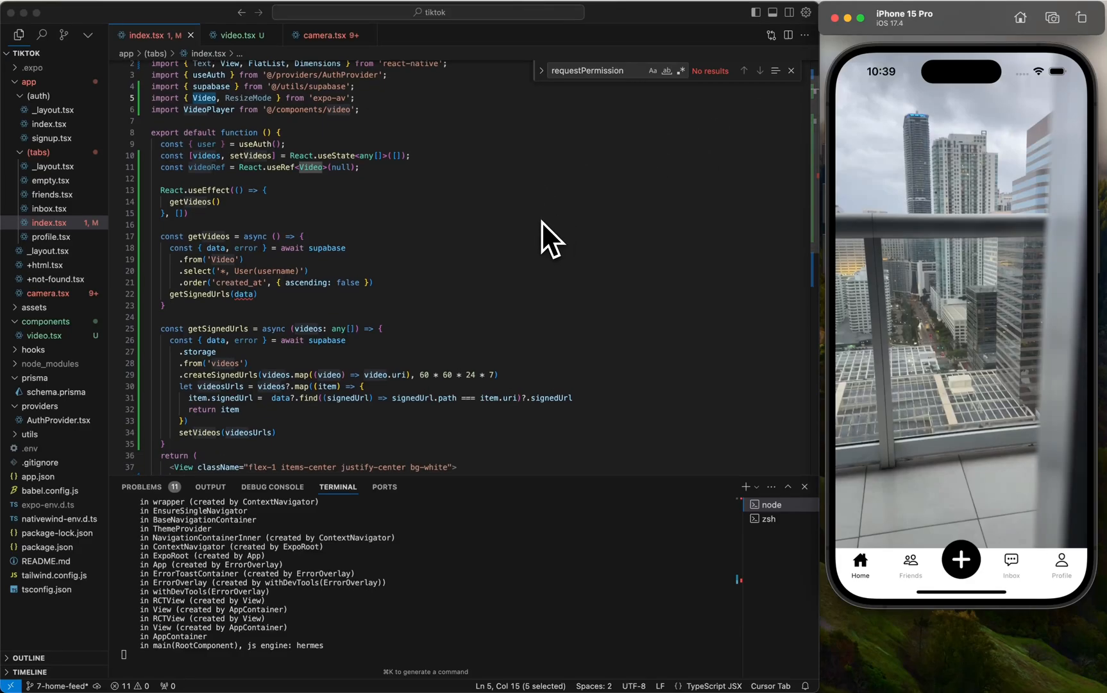
pyautogui.moveTo(296, 42)
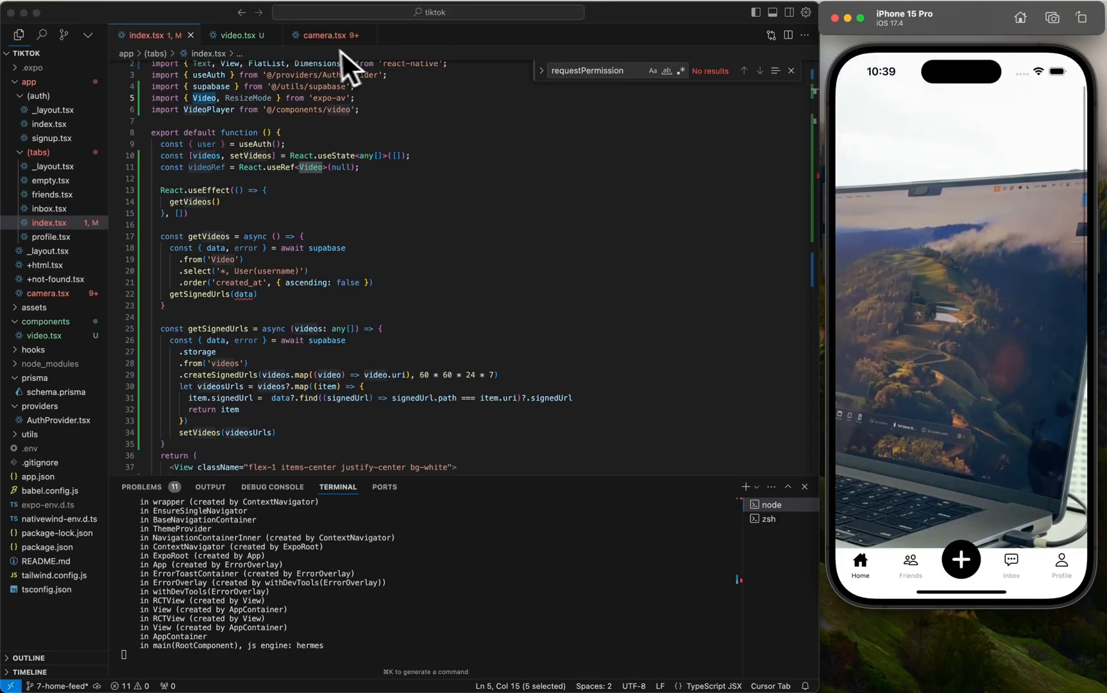
pyautogui.click(238, 36)
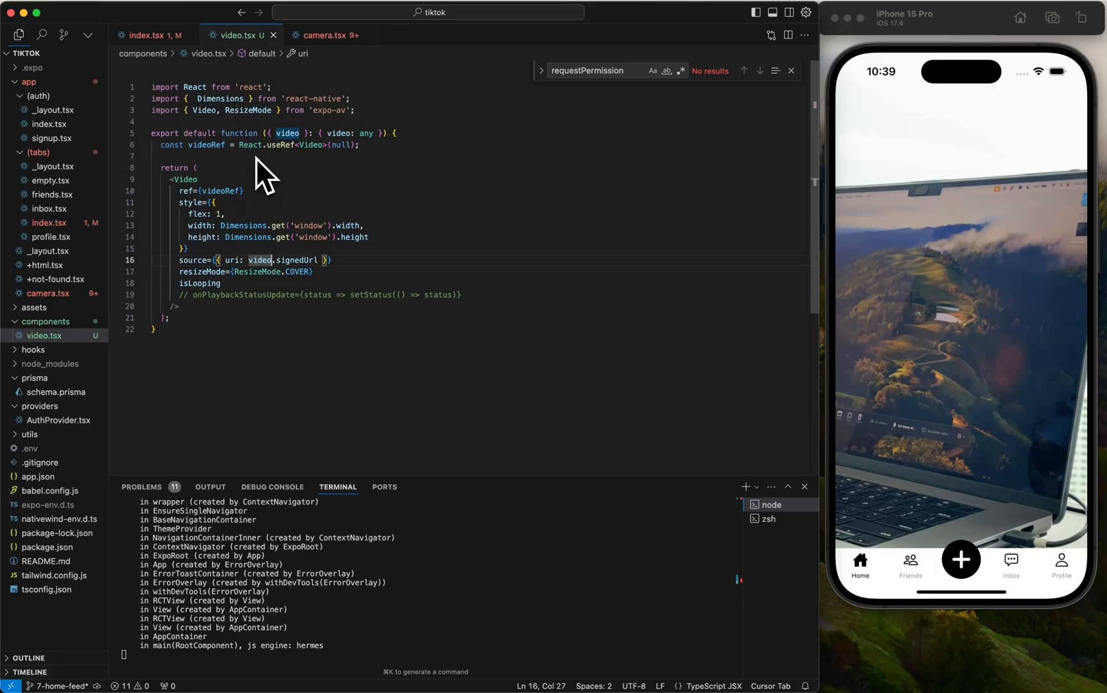
pyautogui.click(150, 35)
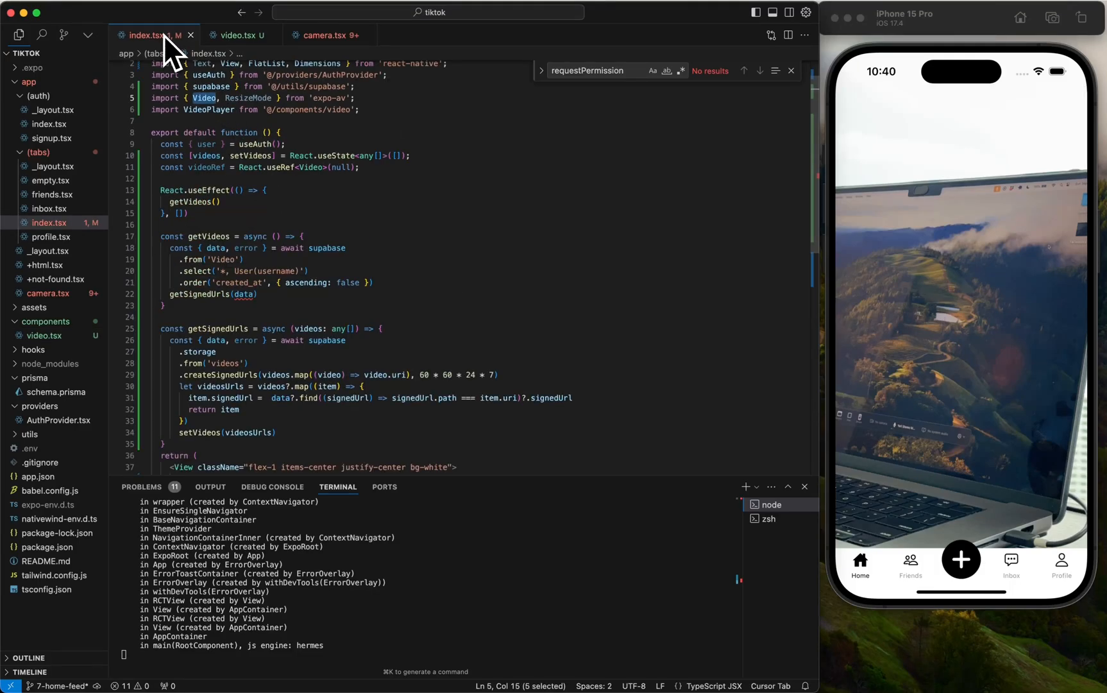
pyautogui.scroll(-3)
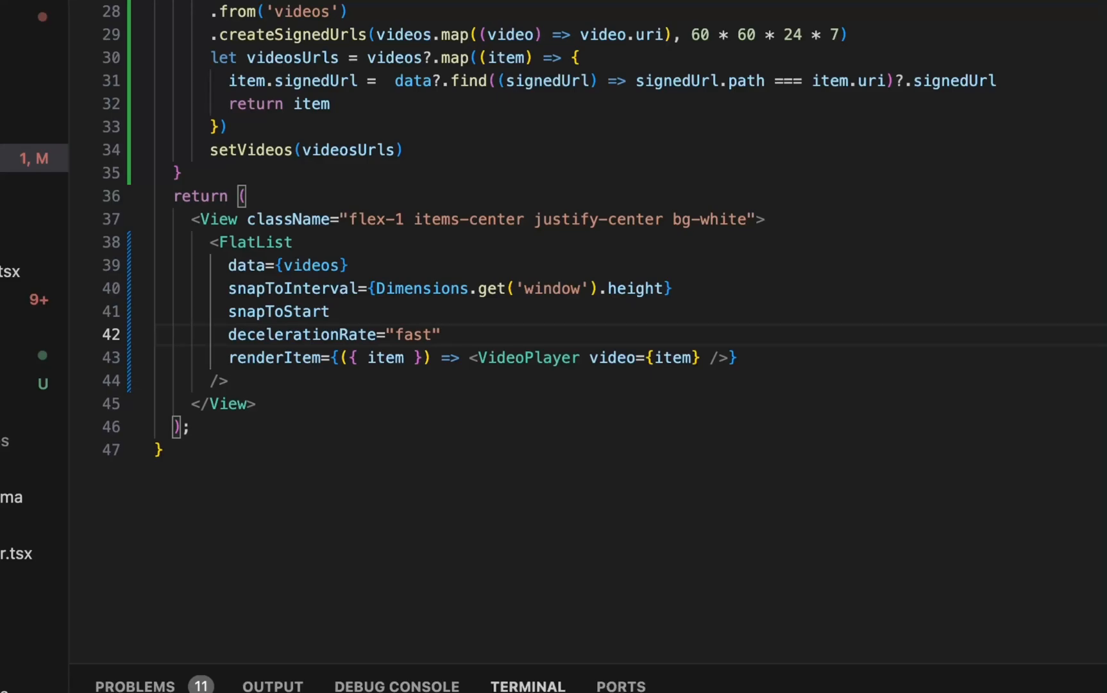
pyautogui.moveTo(528, 381)
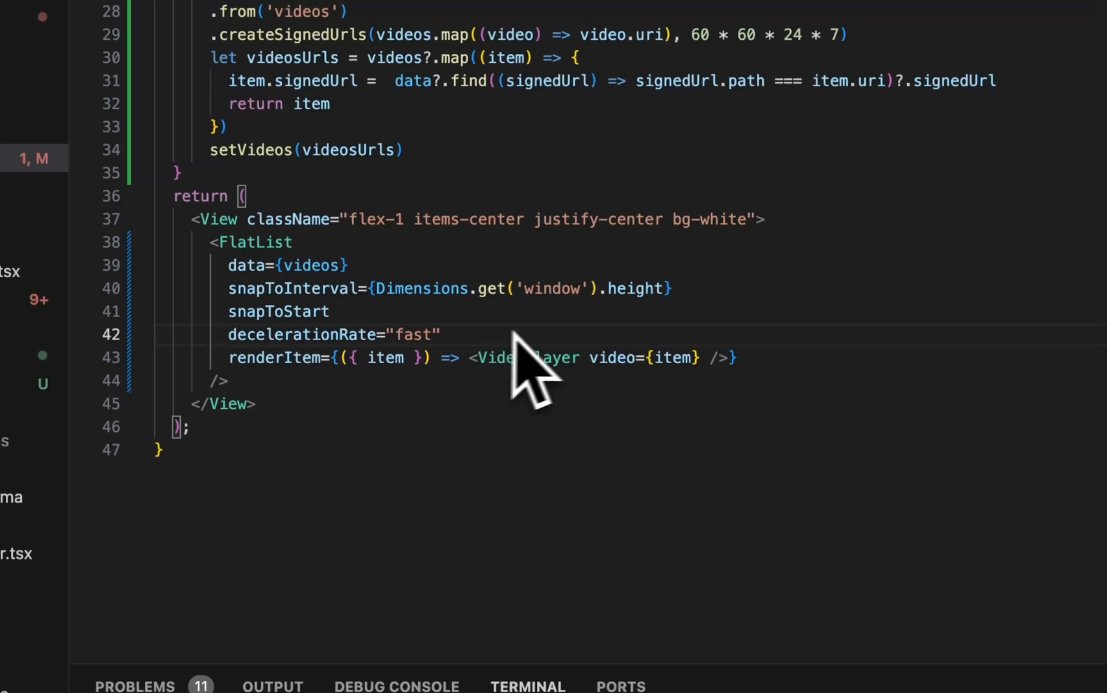
# Step: Add onViewableItemsChanged={e => console.log(e)} to the Home FlatList
pyautogui.write('onViewableItemsChanged={')
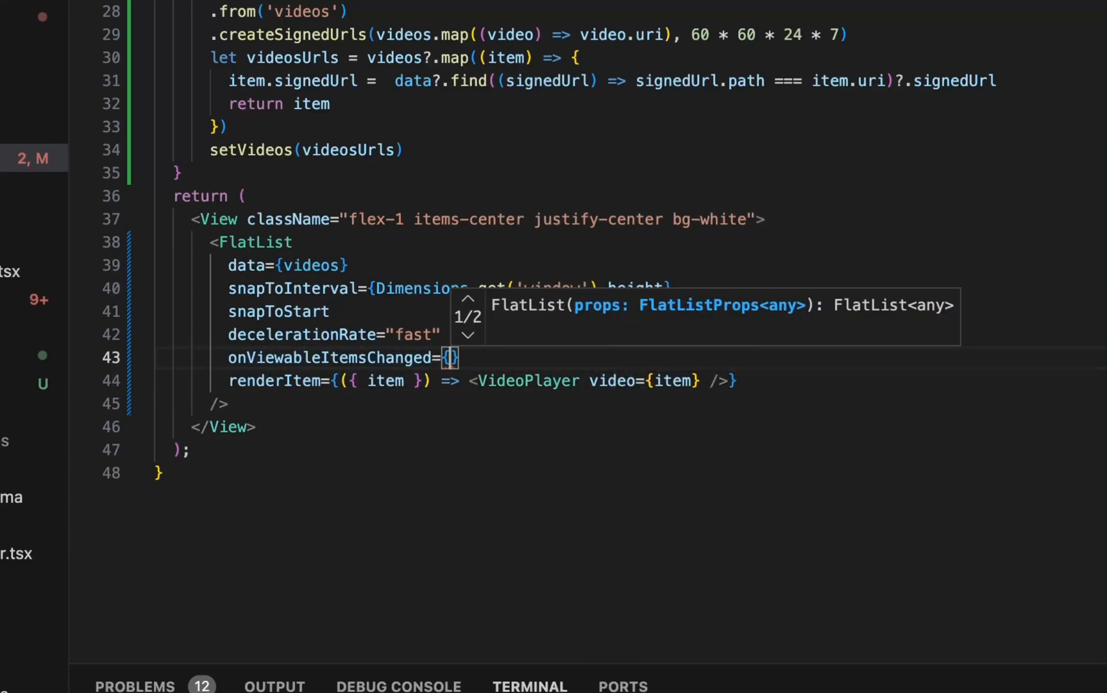
pyautogui.write('e => console.log(e)')
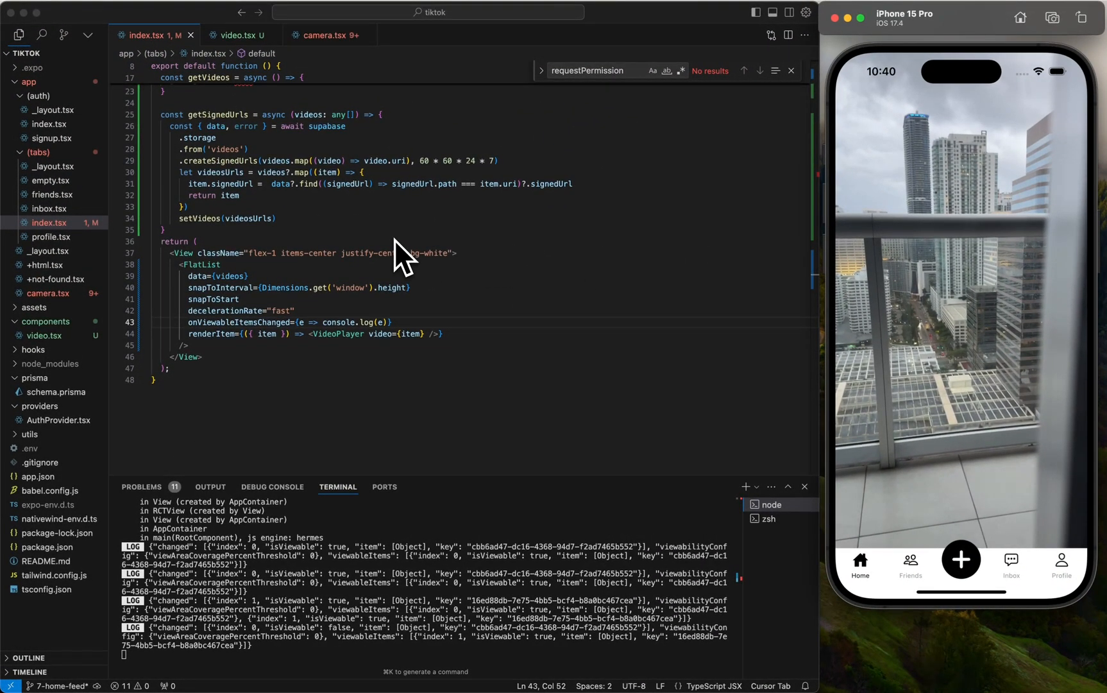
pyautogui.moveTo(430, 353)
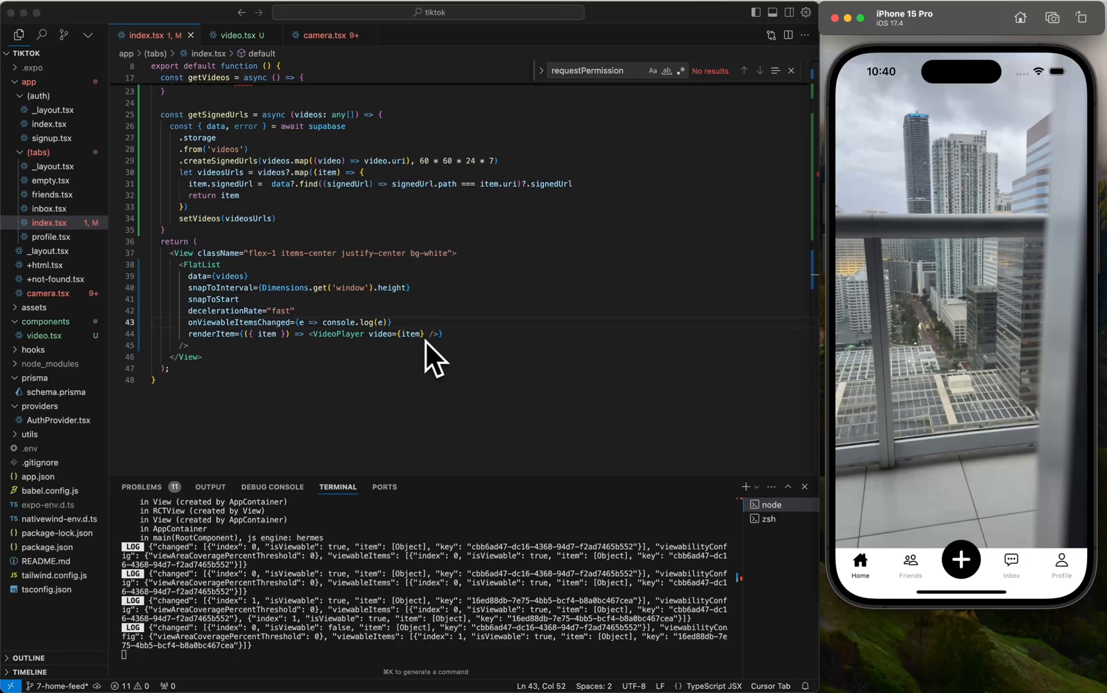
pyautogui.scroll(3)
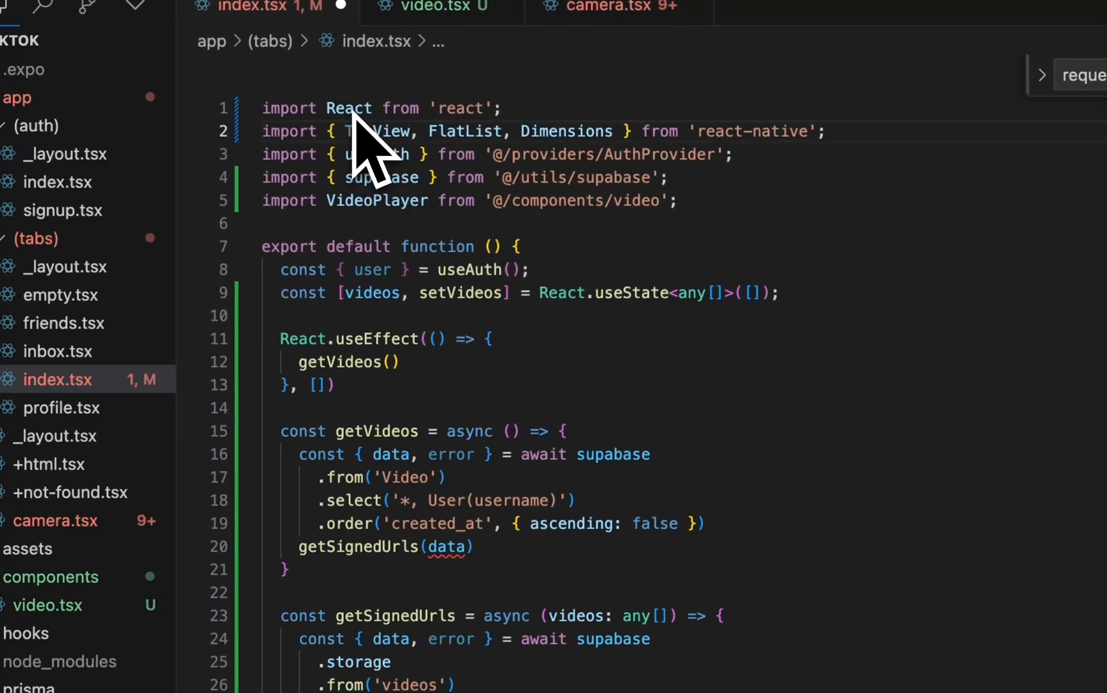
# Step: Make VideoPlayer play/pause on an isViewable prop; pass it from Home with activeIndex state
pyautogui.write(', Text')
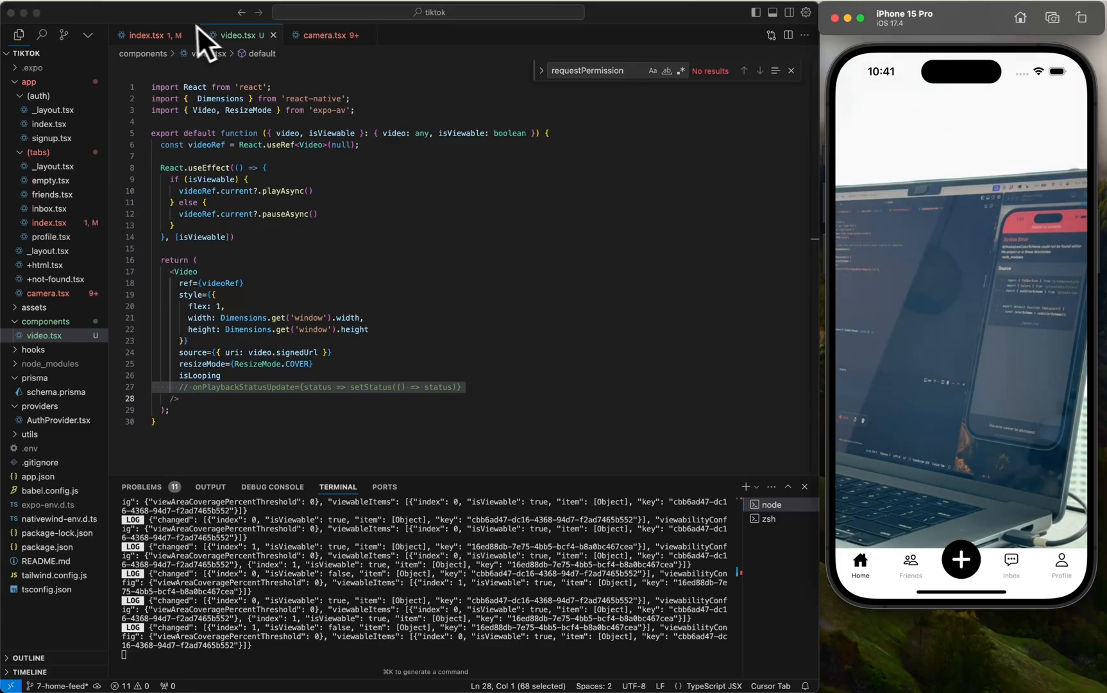
pyautogui.click(150, 36)
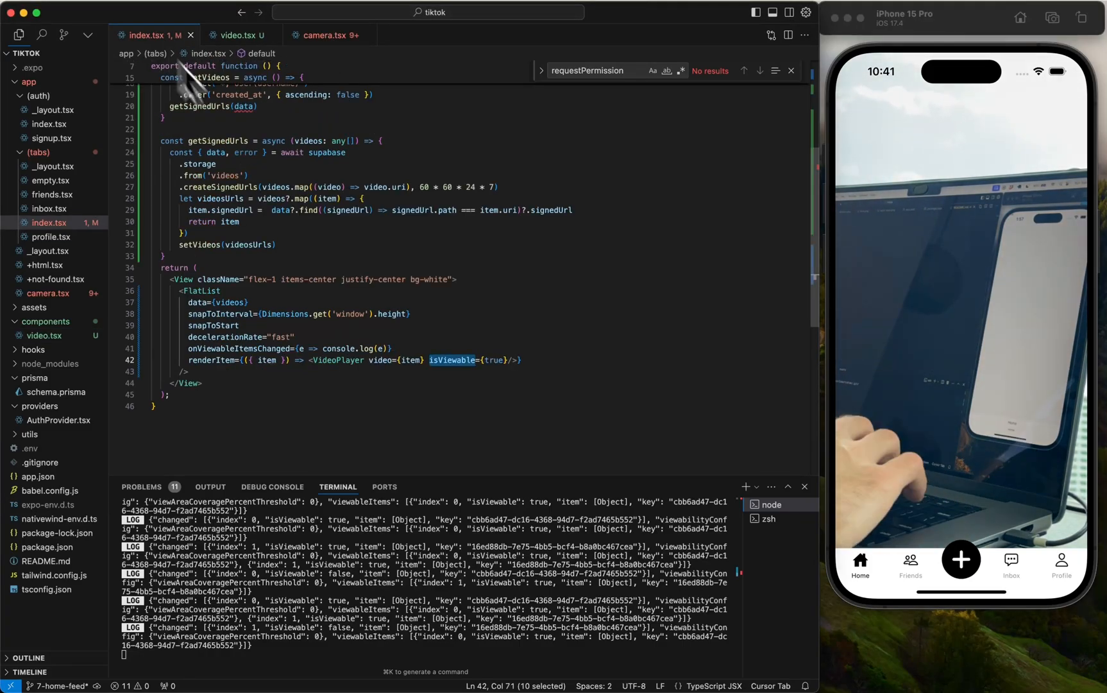
pyautogui.scroll(3)
pyautogui.write('const [ activeIndex, setActiveIndex ] = React.useState<number | null>(null)')
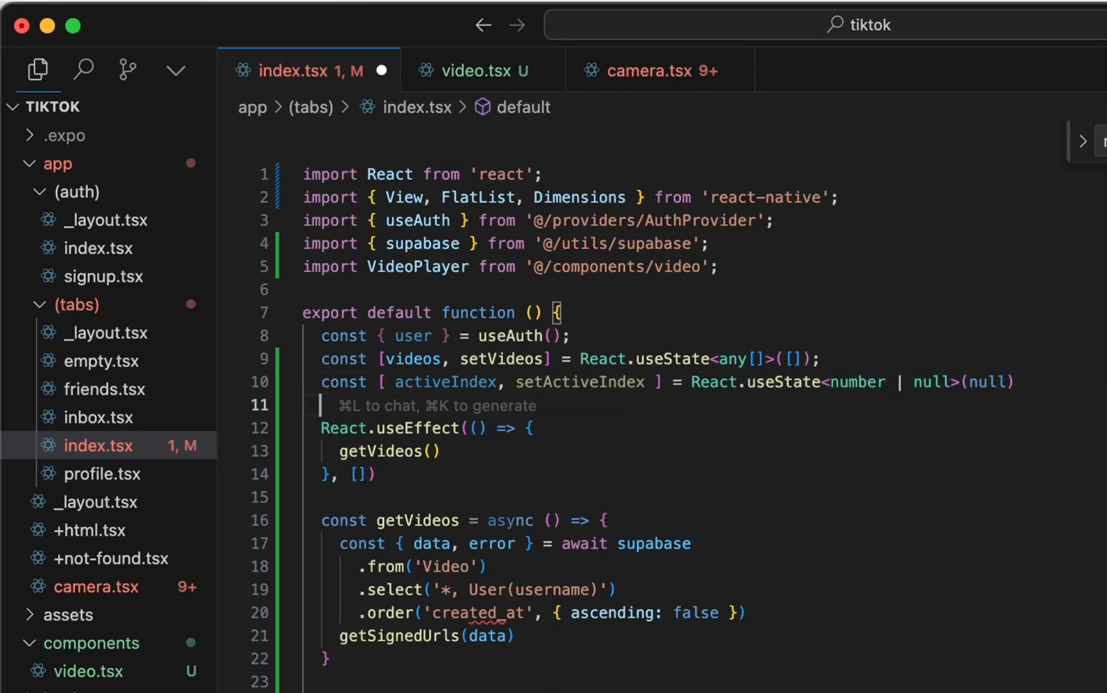
# Step: Set activeIndex from e.viewableItems[0].key and pass isViewable={activeIndex === item.id}
pyautogui.scroll(-3)
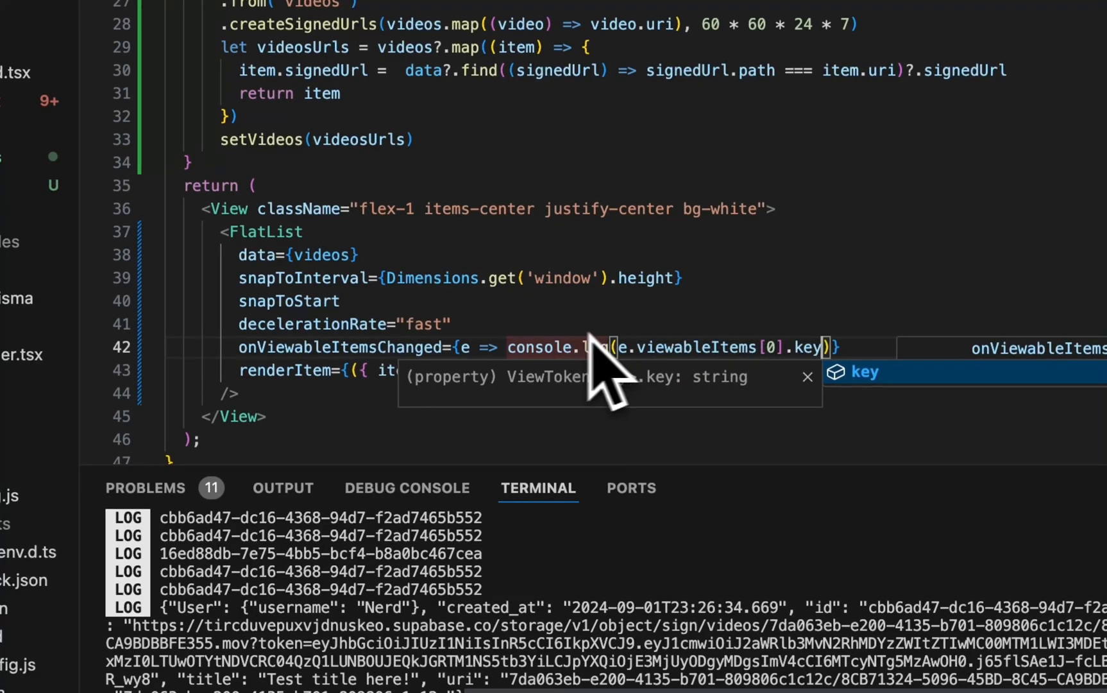
pyautogui.scroll(3)
pyautogui.write('set')
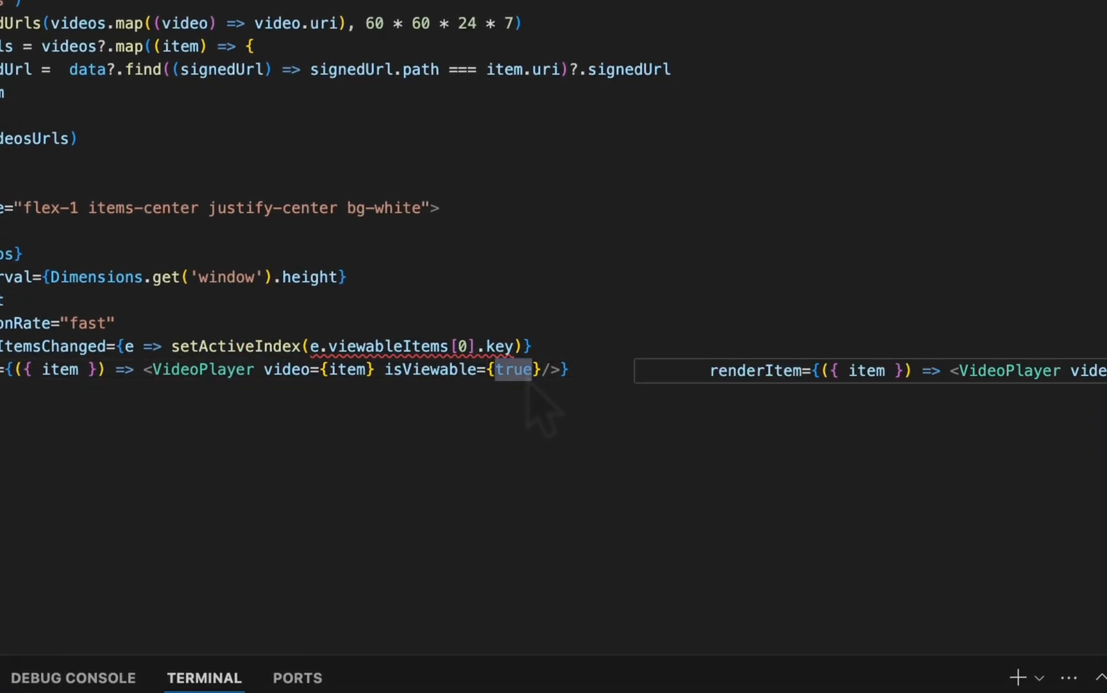
pyautogui.write('activeIndex')
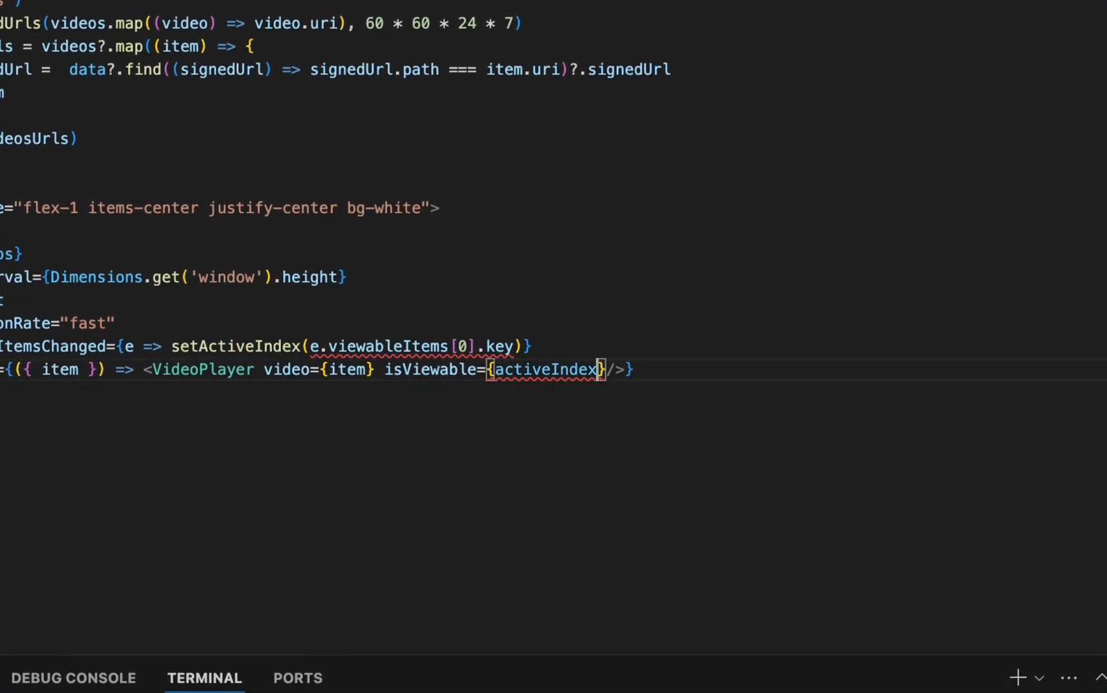
pyautogui.write('=== item.id')
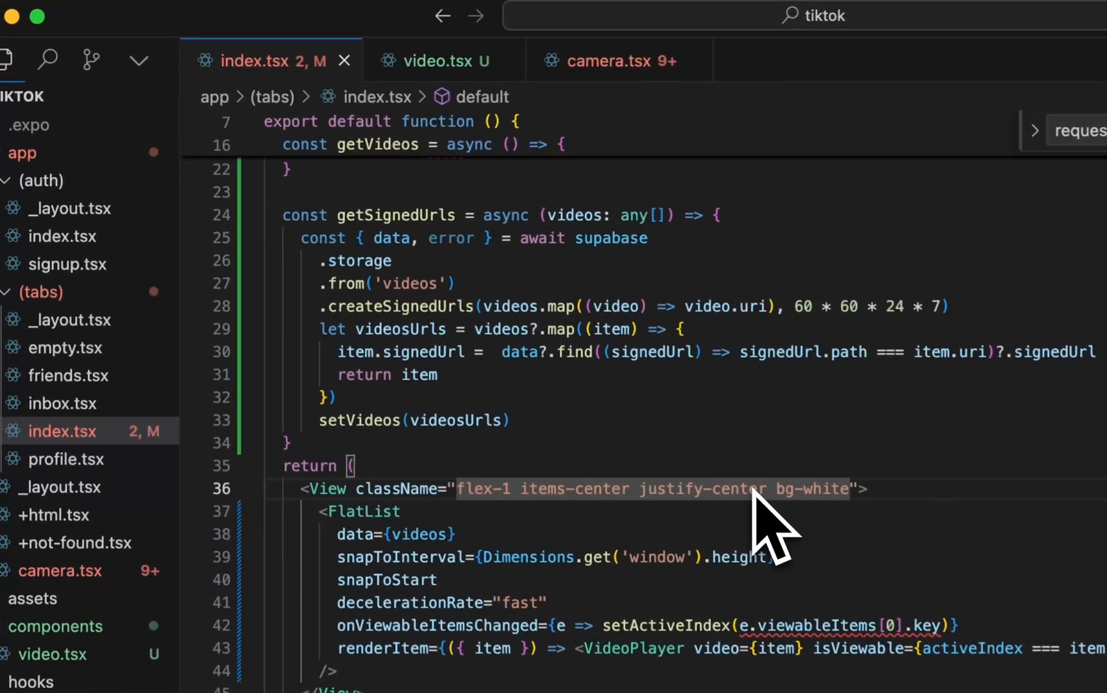
pyautogui.scroll(3)
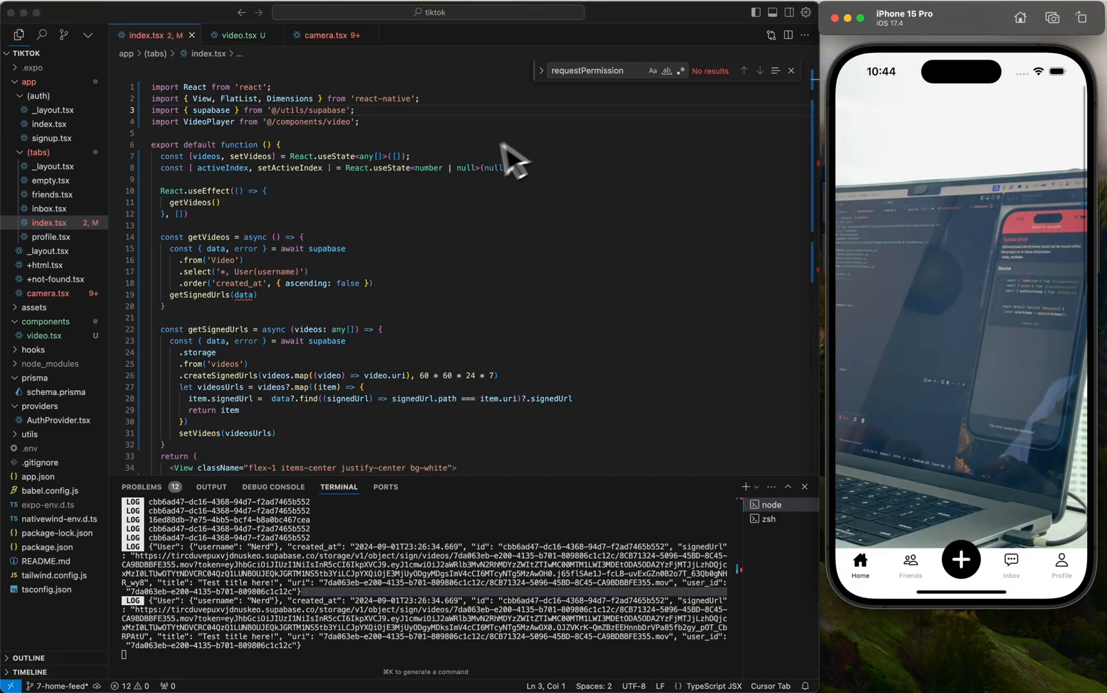
pyautogui.scroll(-3)
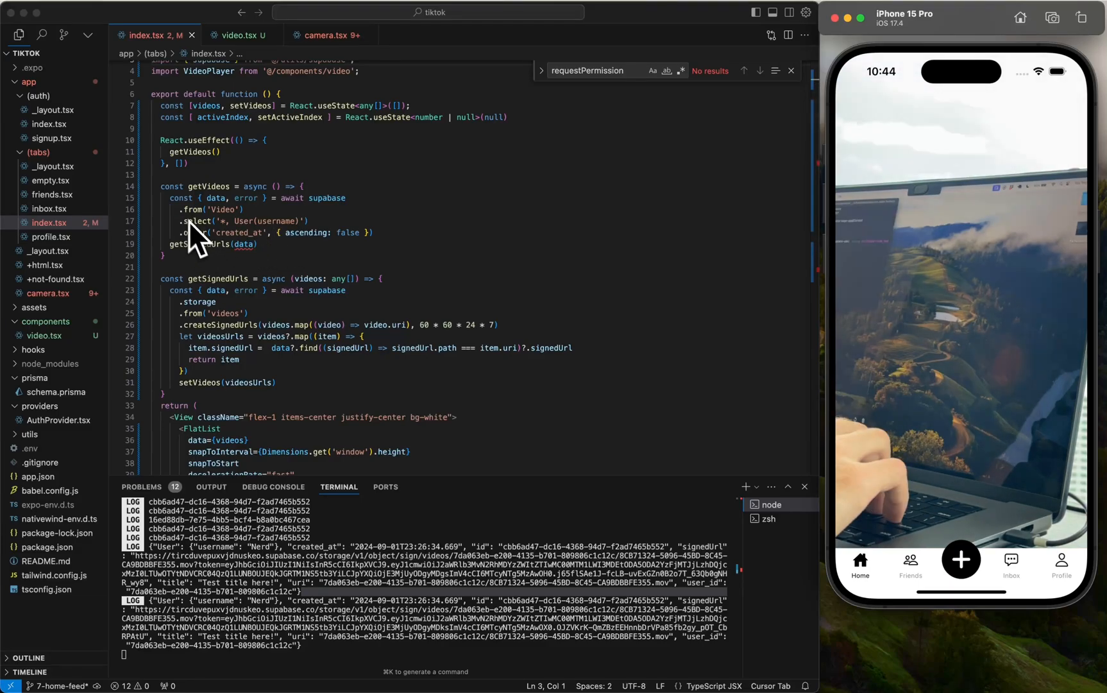
pyautogui.scroll(-3)
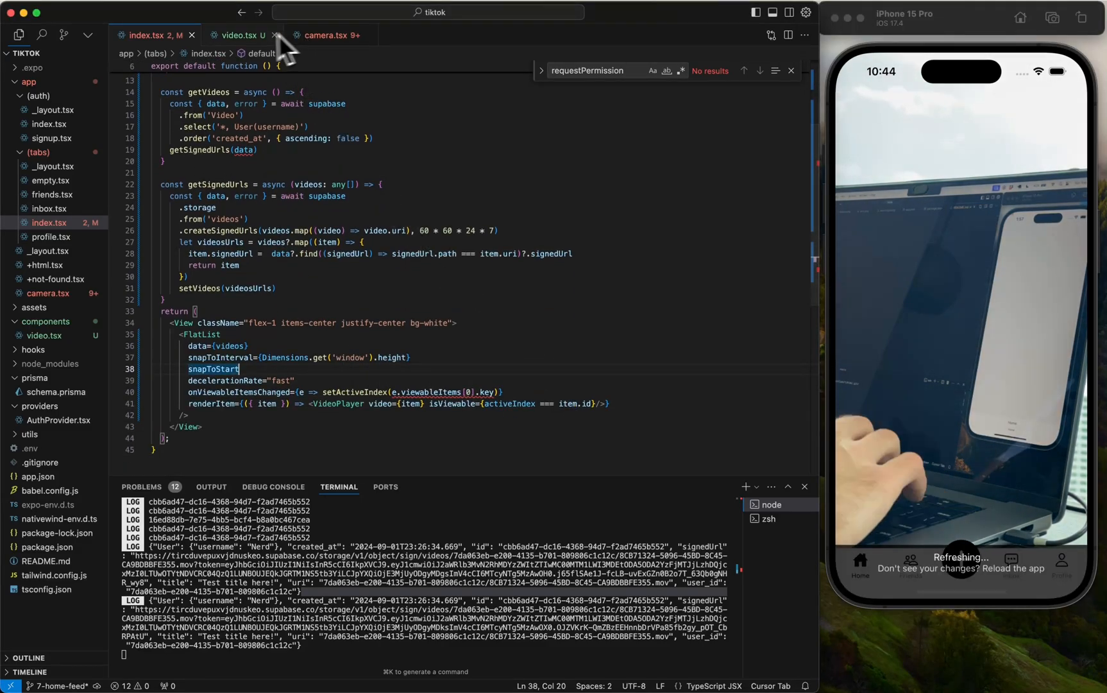
pyautogui.click(240, 34)
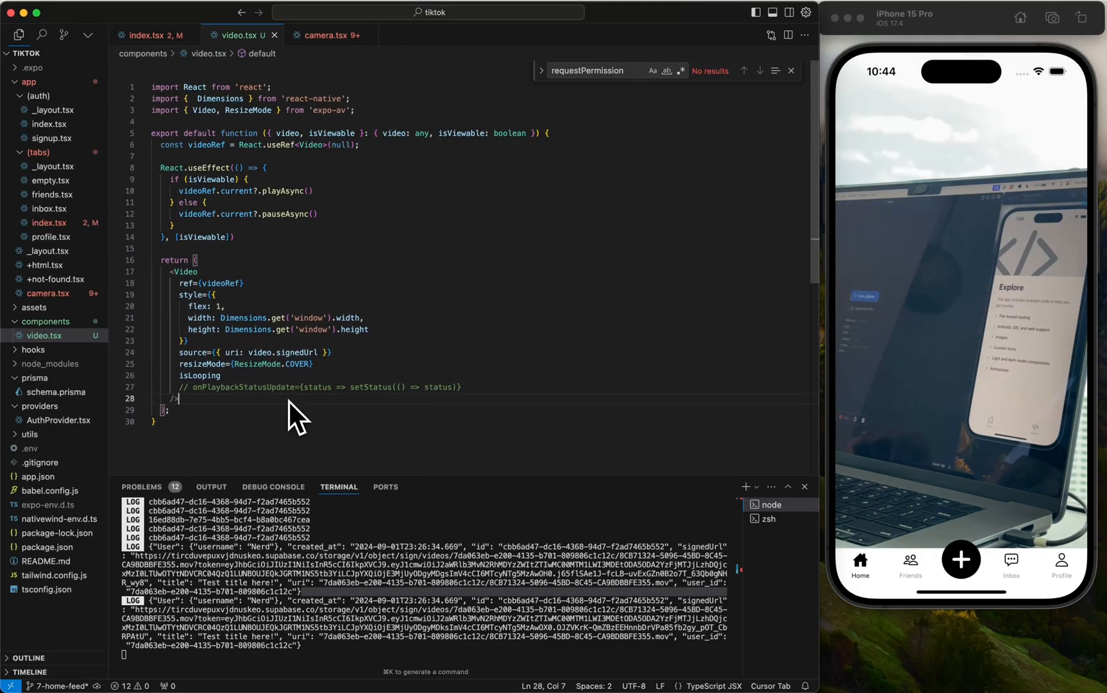